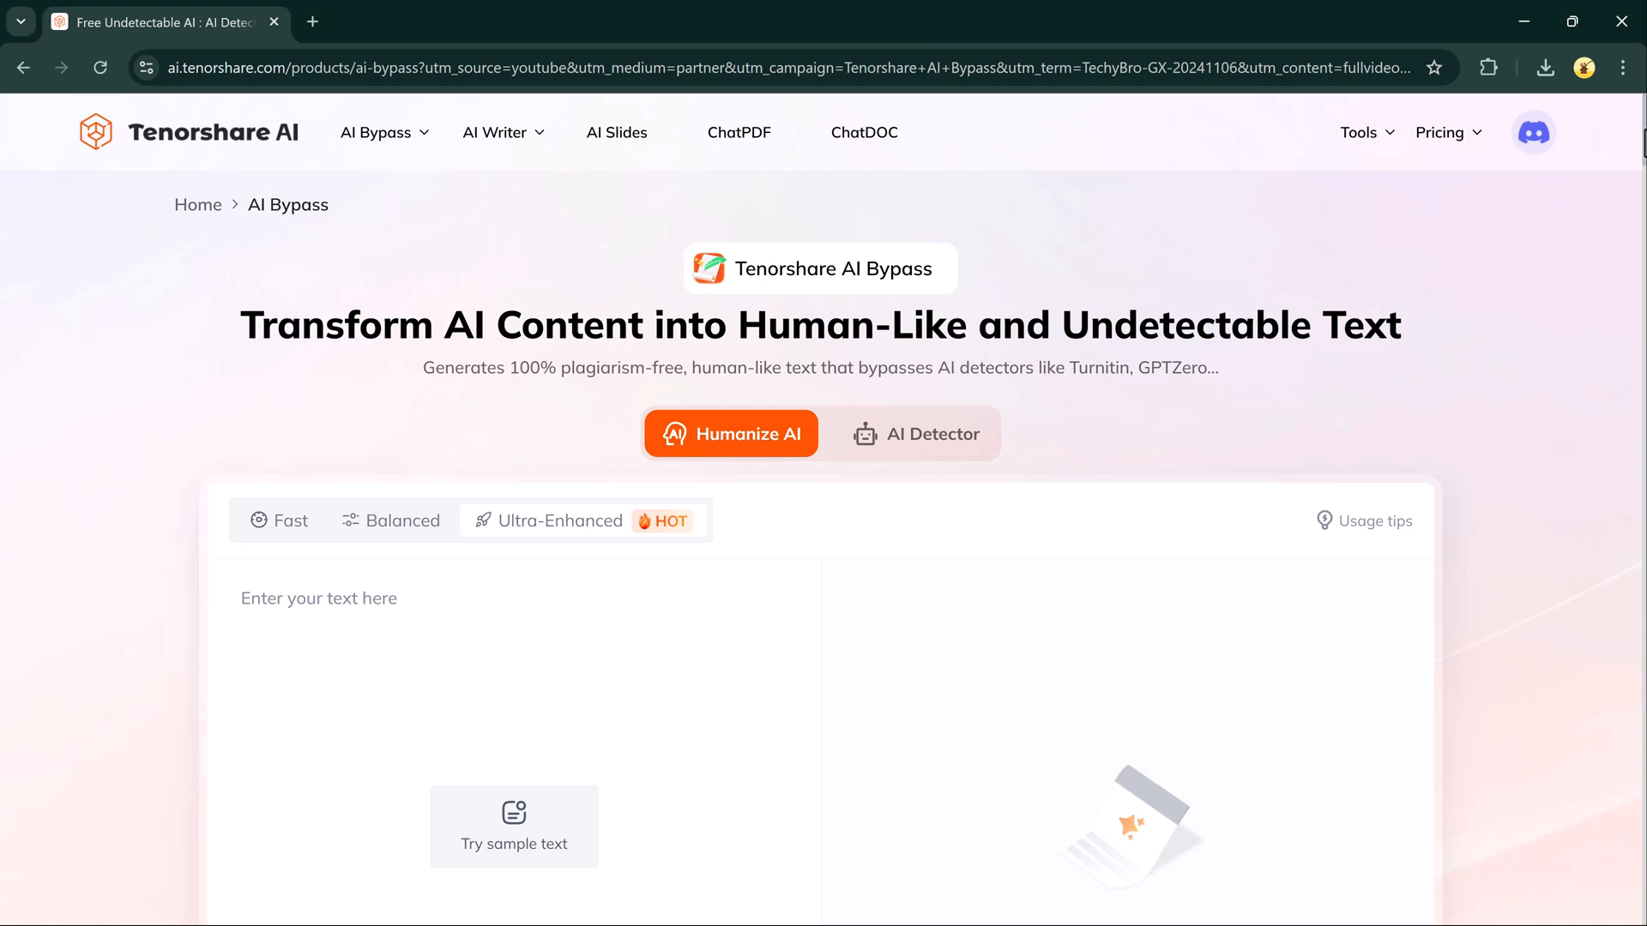
Browse the AI Bypass product page, viewing the Gemini and ChatGPT comparison examples
scroll("down", 3)
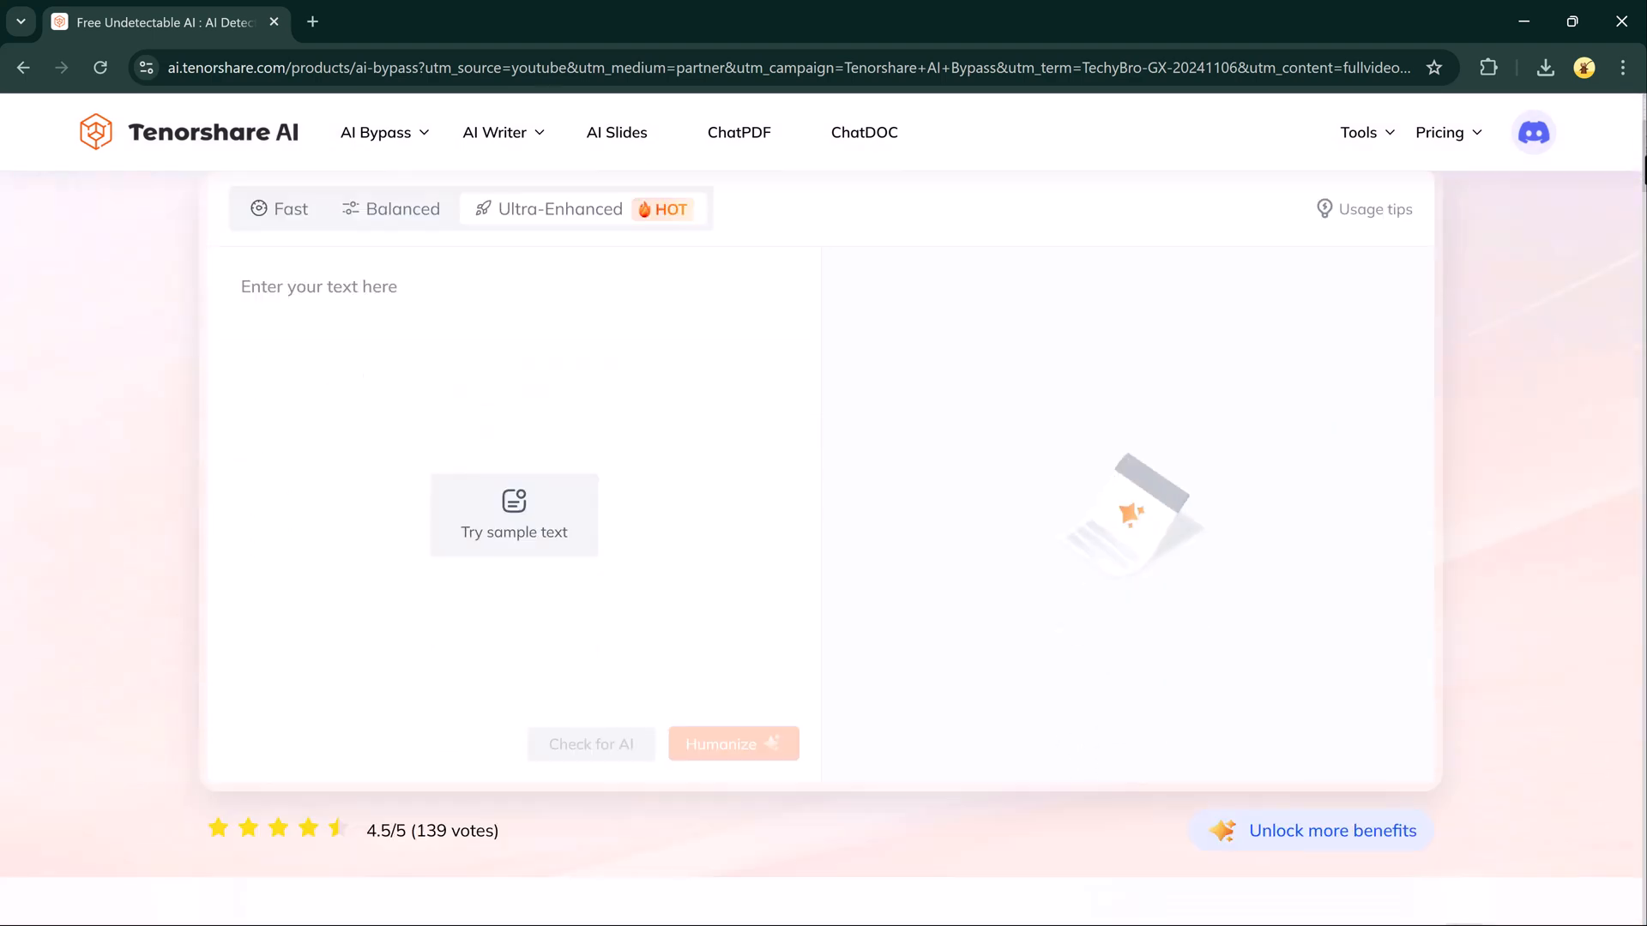
scroll("down", 3)
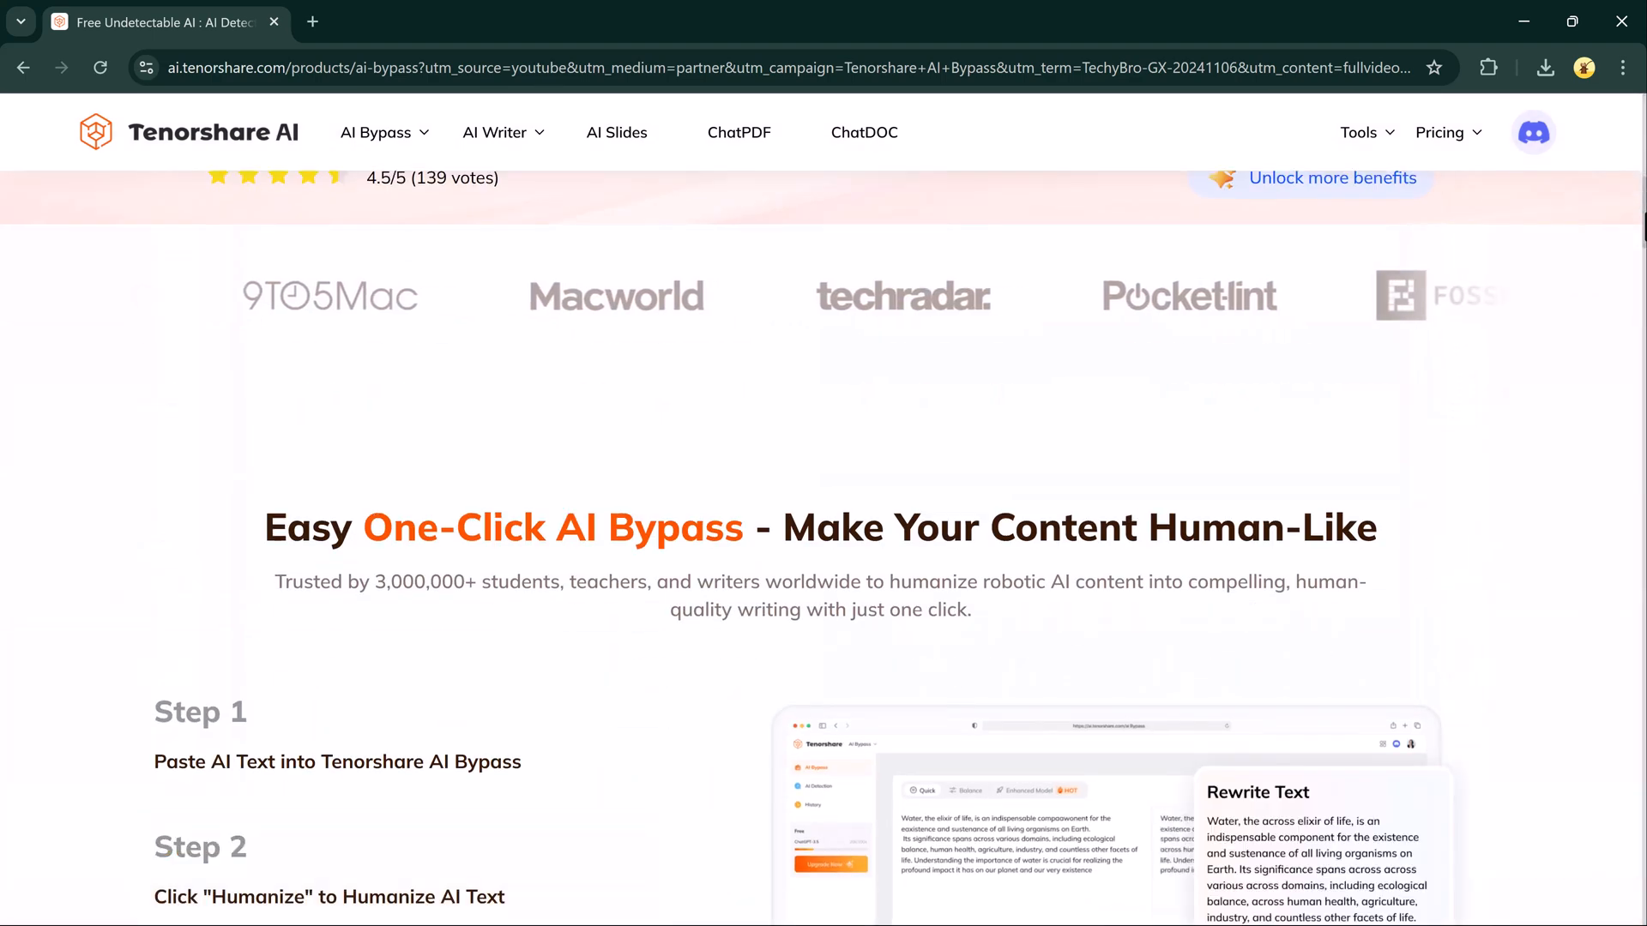
scroll("down", 3)
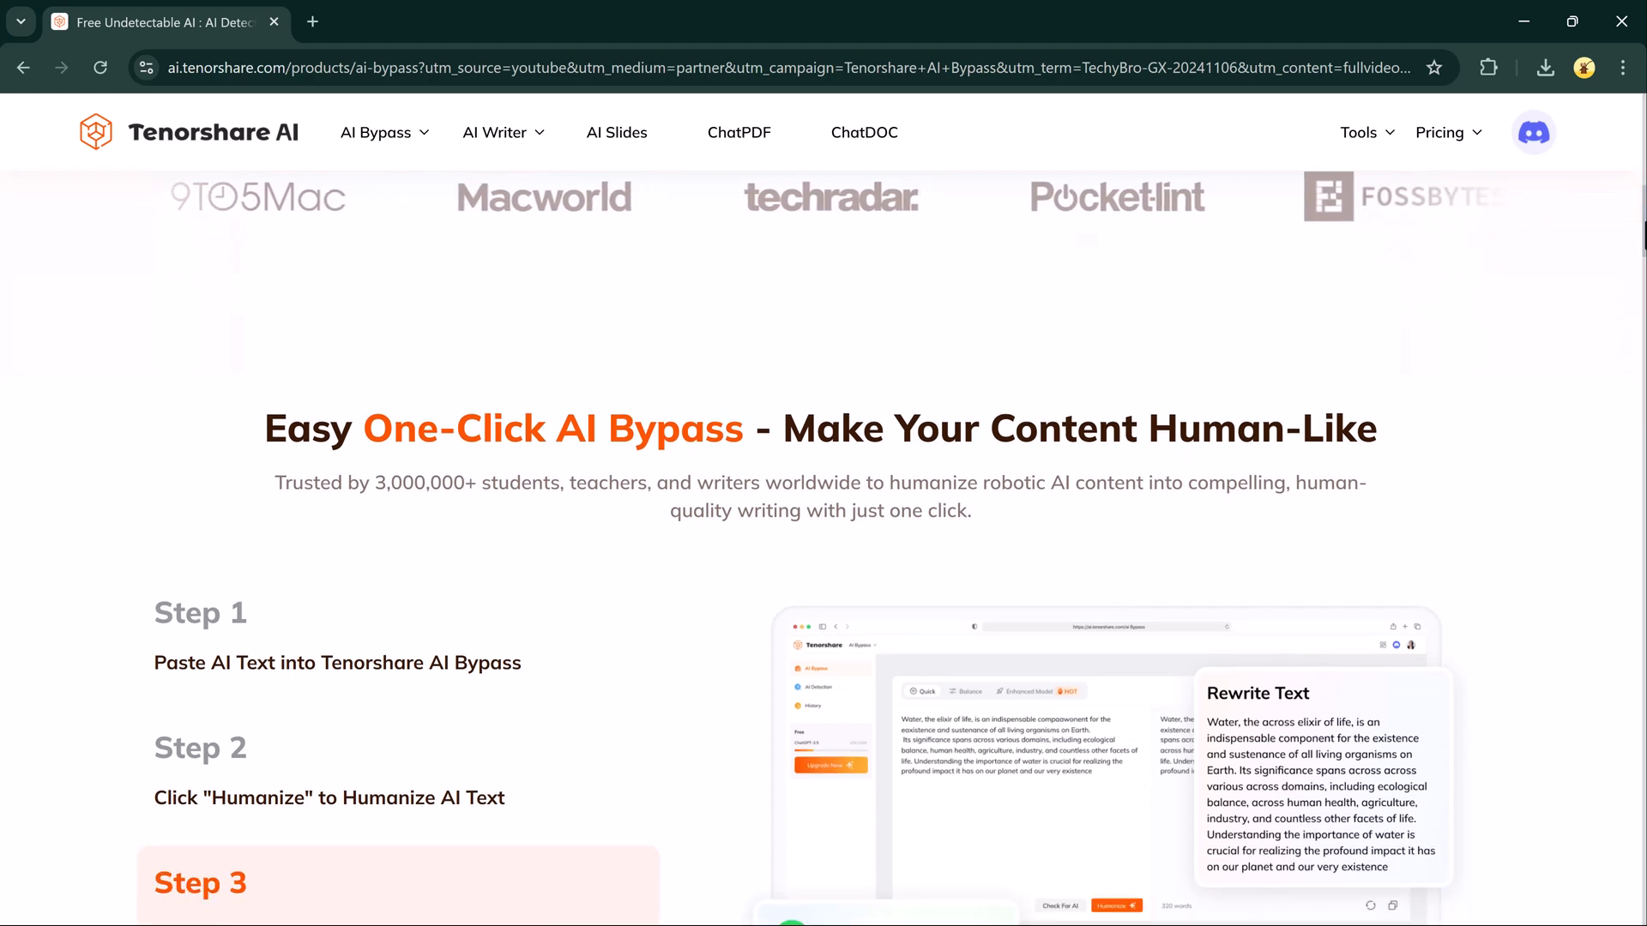
scroll("down", 3)
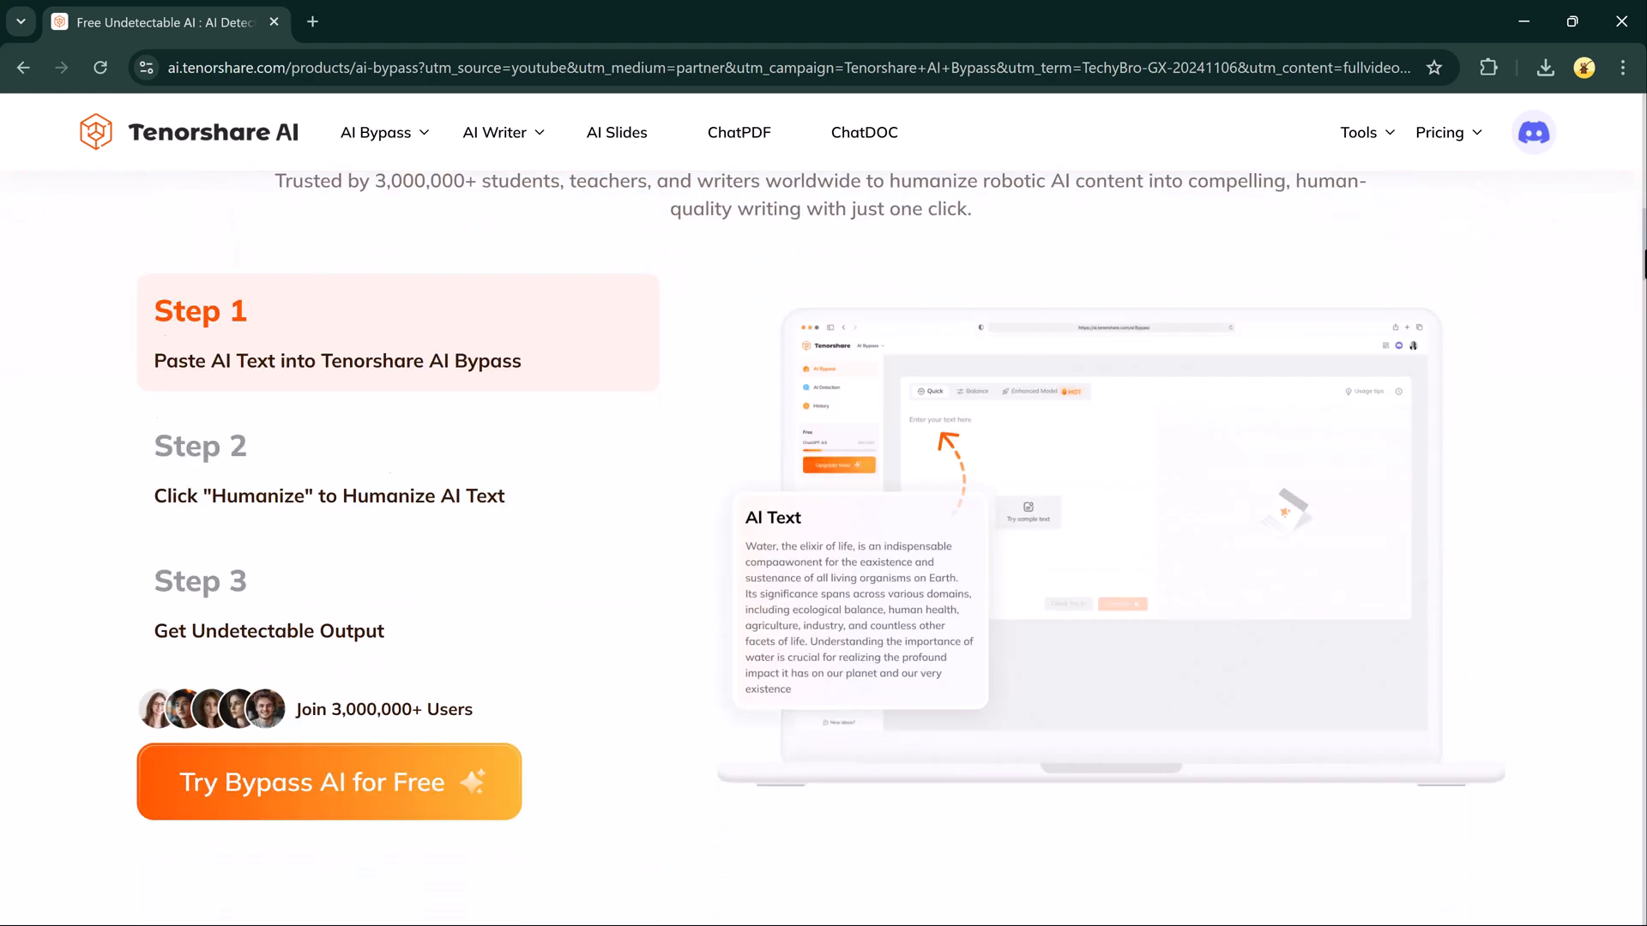
scroll("down", 3)
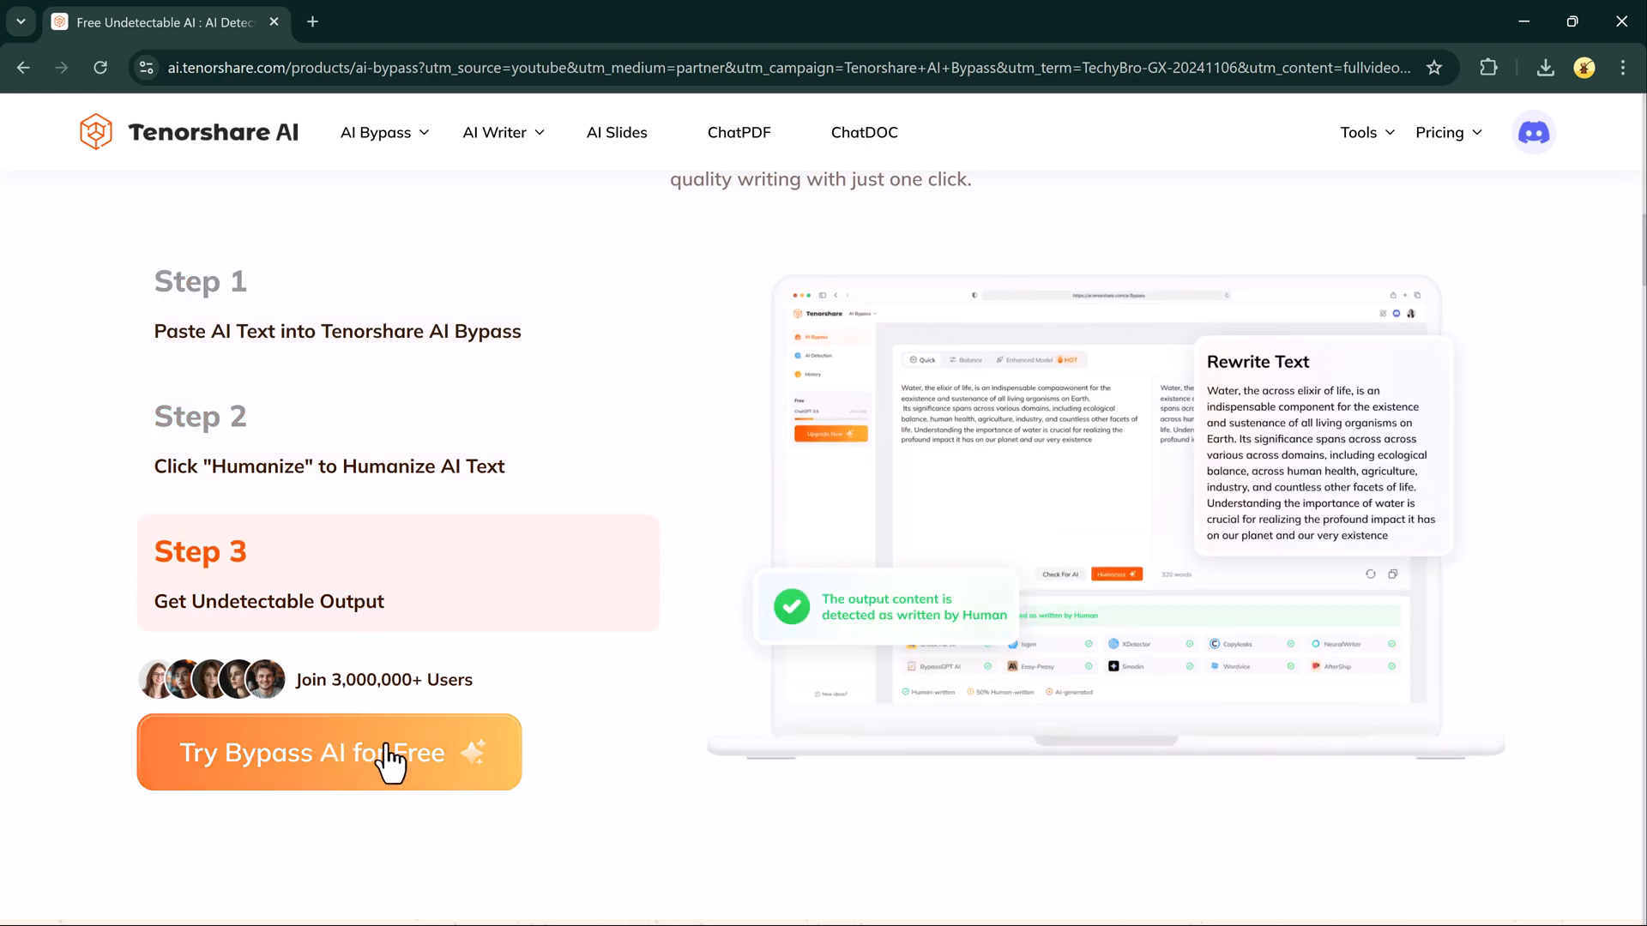
scroll("down", 3)
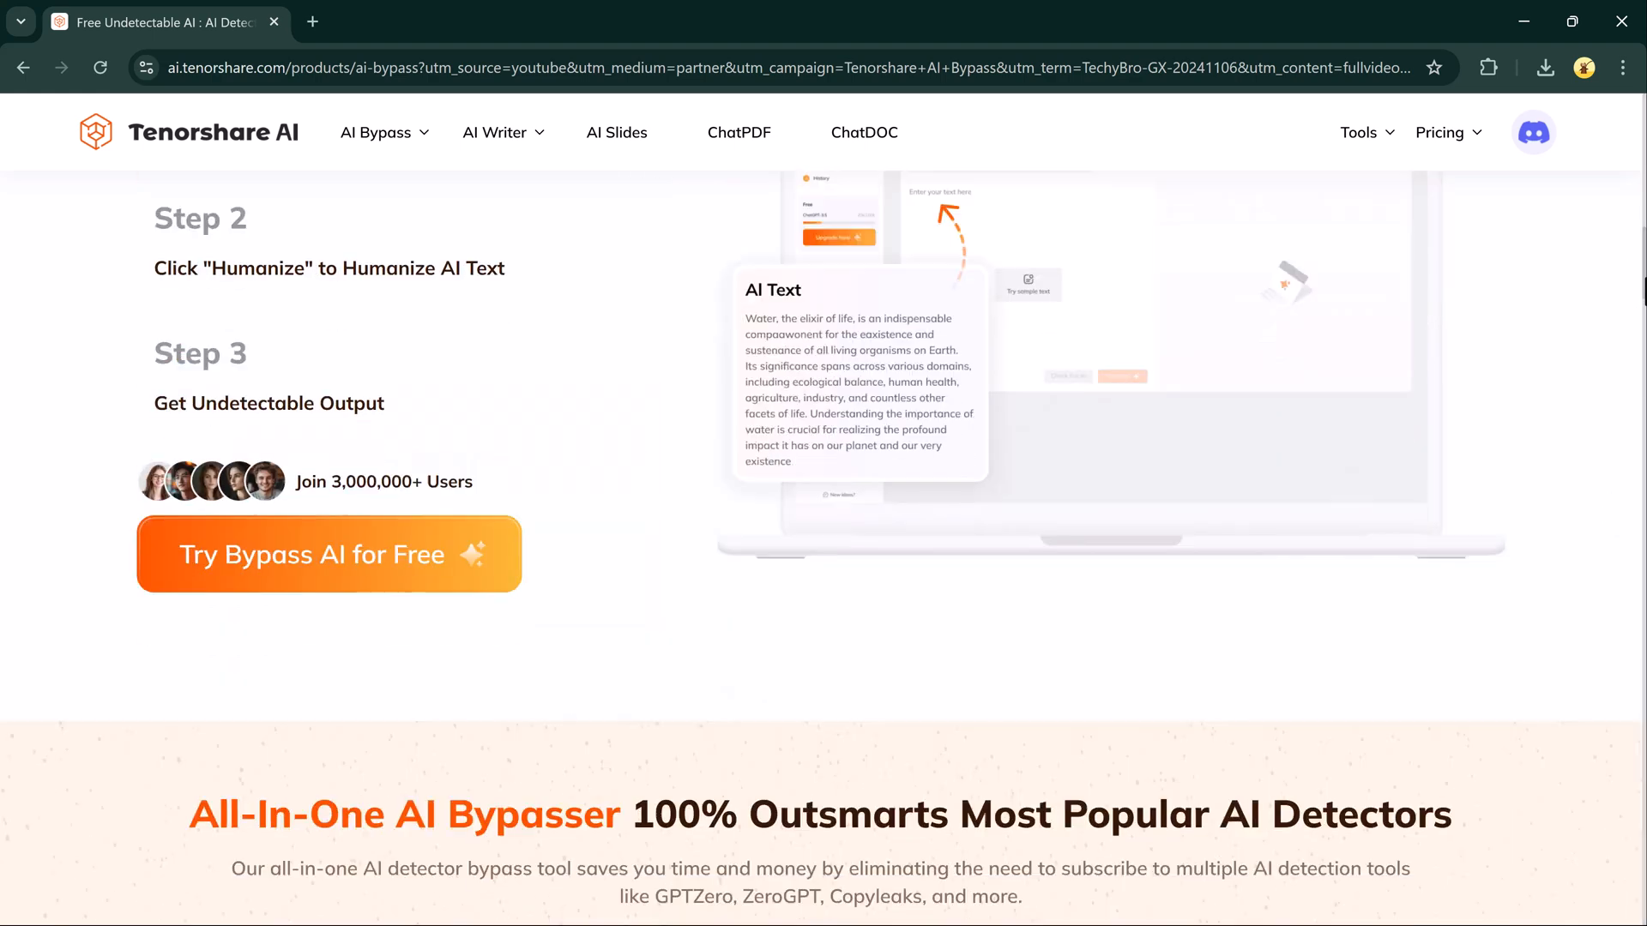
scroll("down", 3)
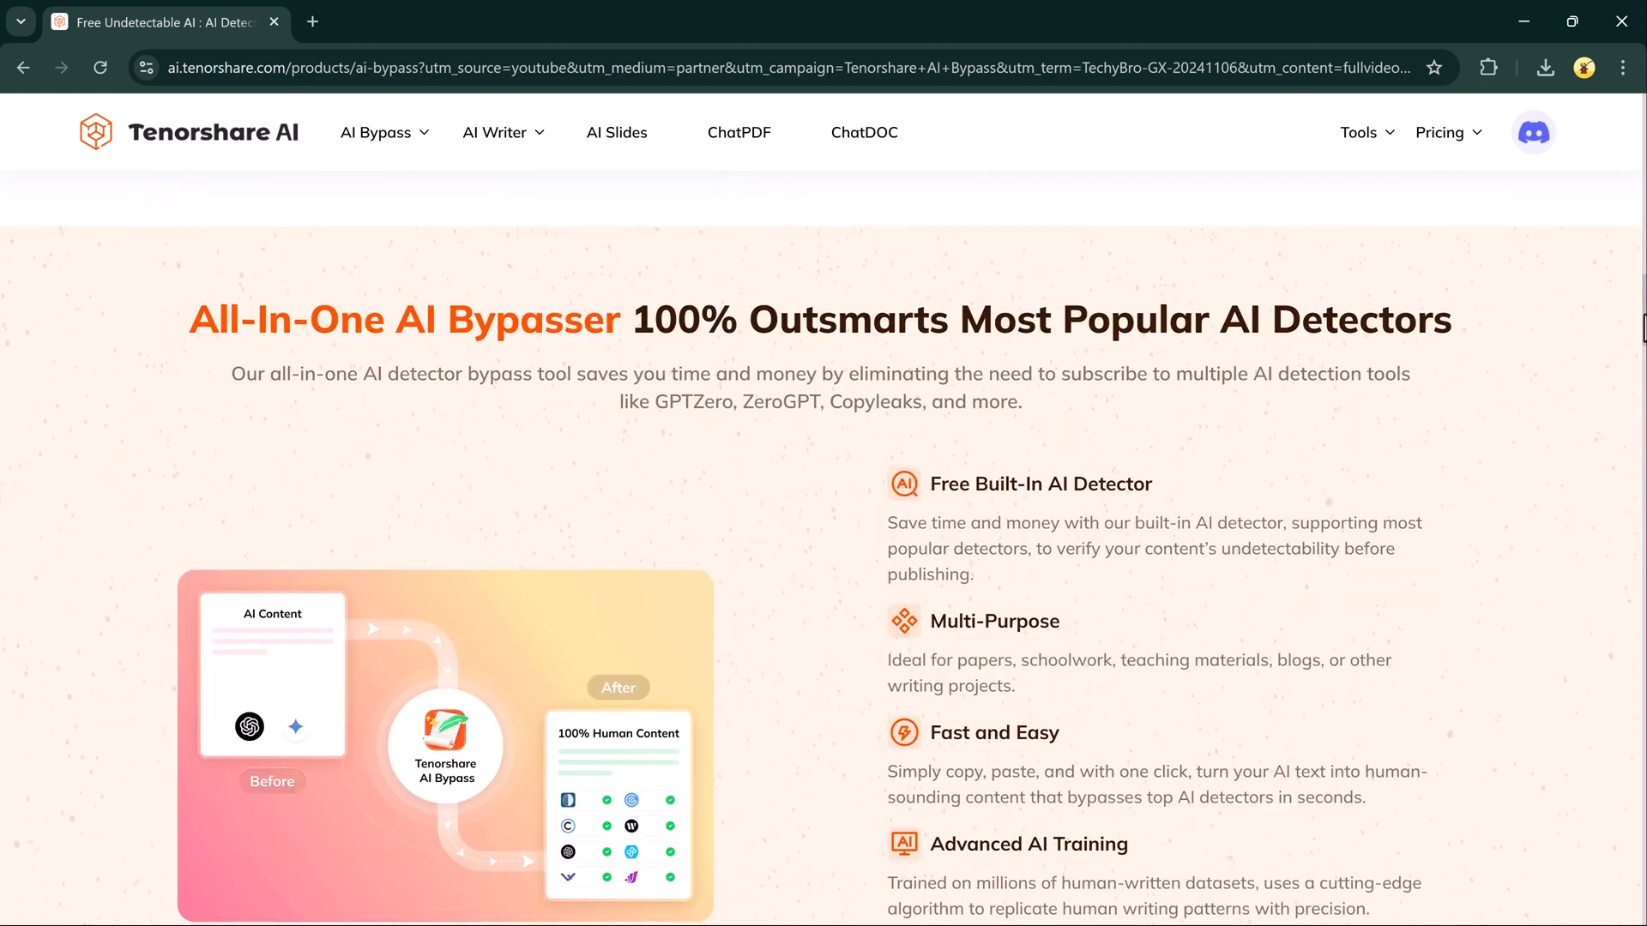
scroll("down", 3)
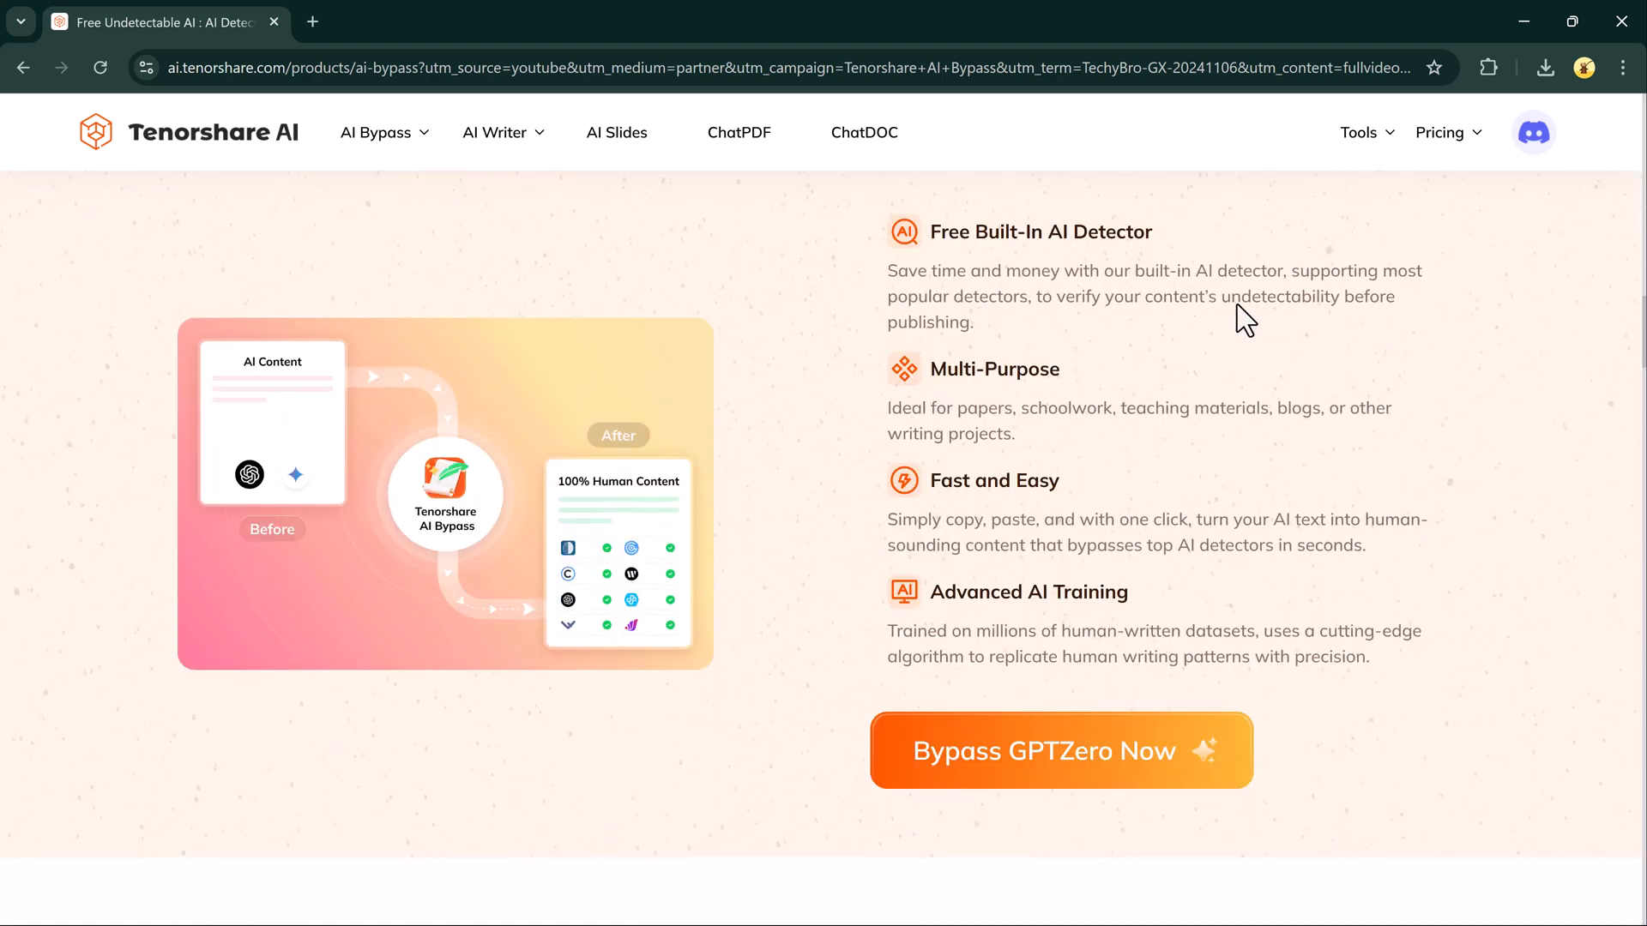
mouse_move(1031, 491)
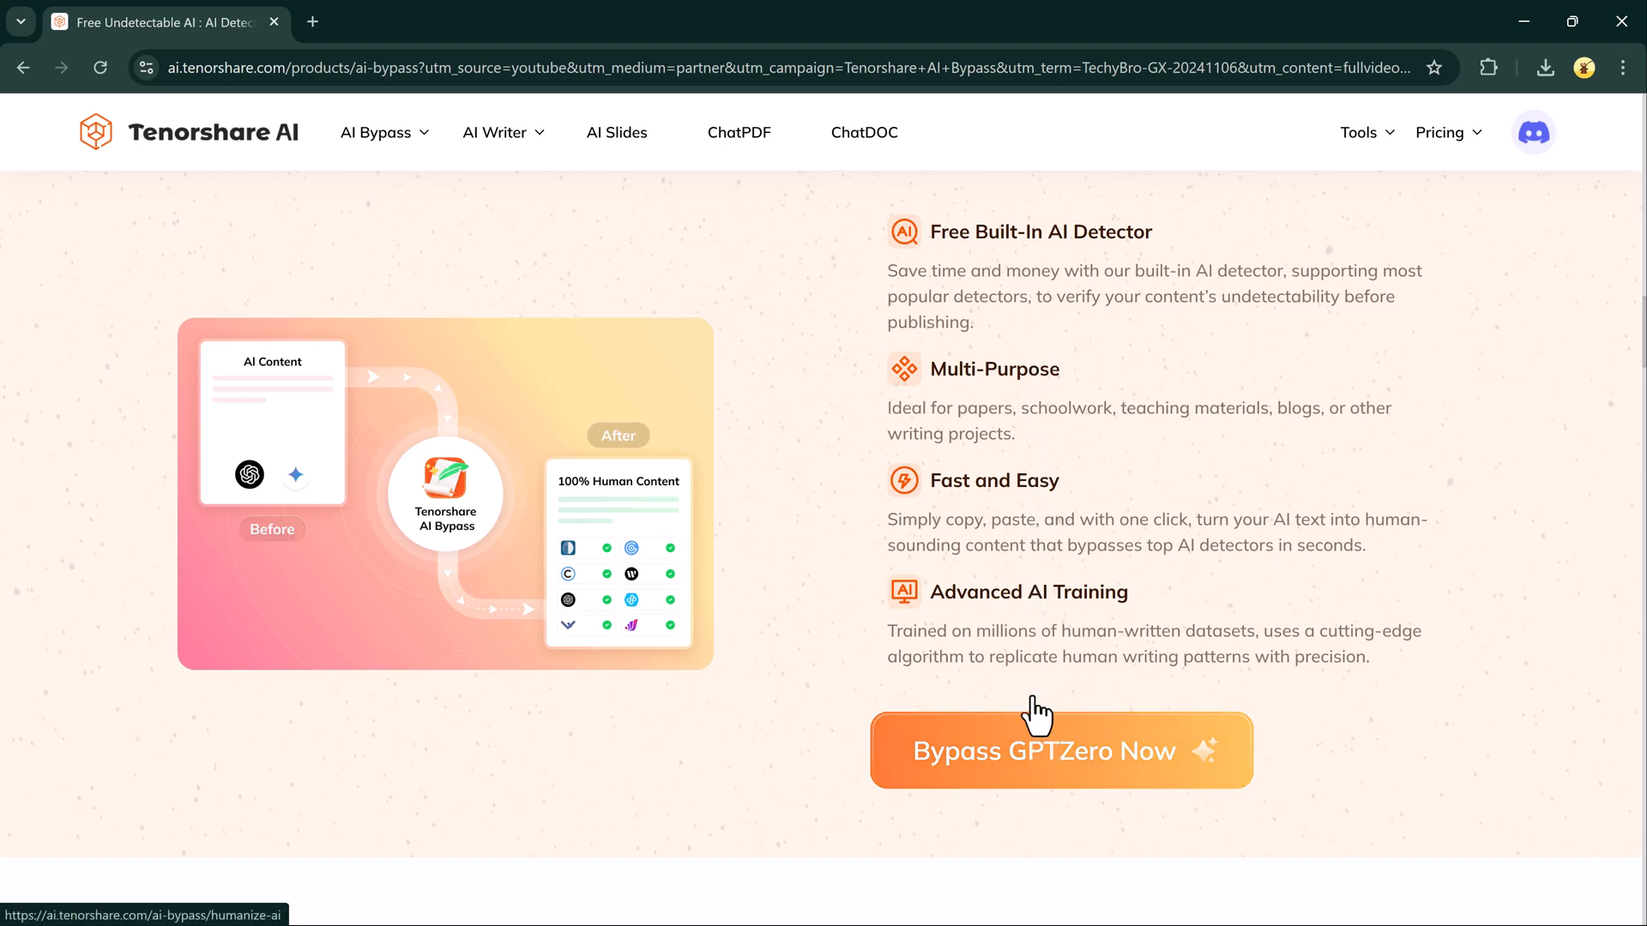
scroll("down", 3)
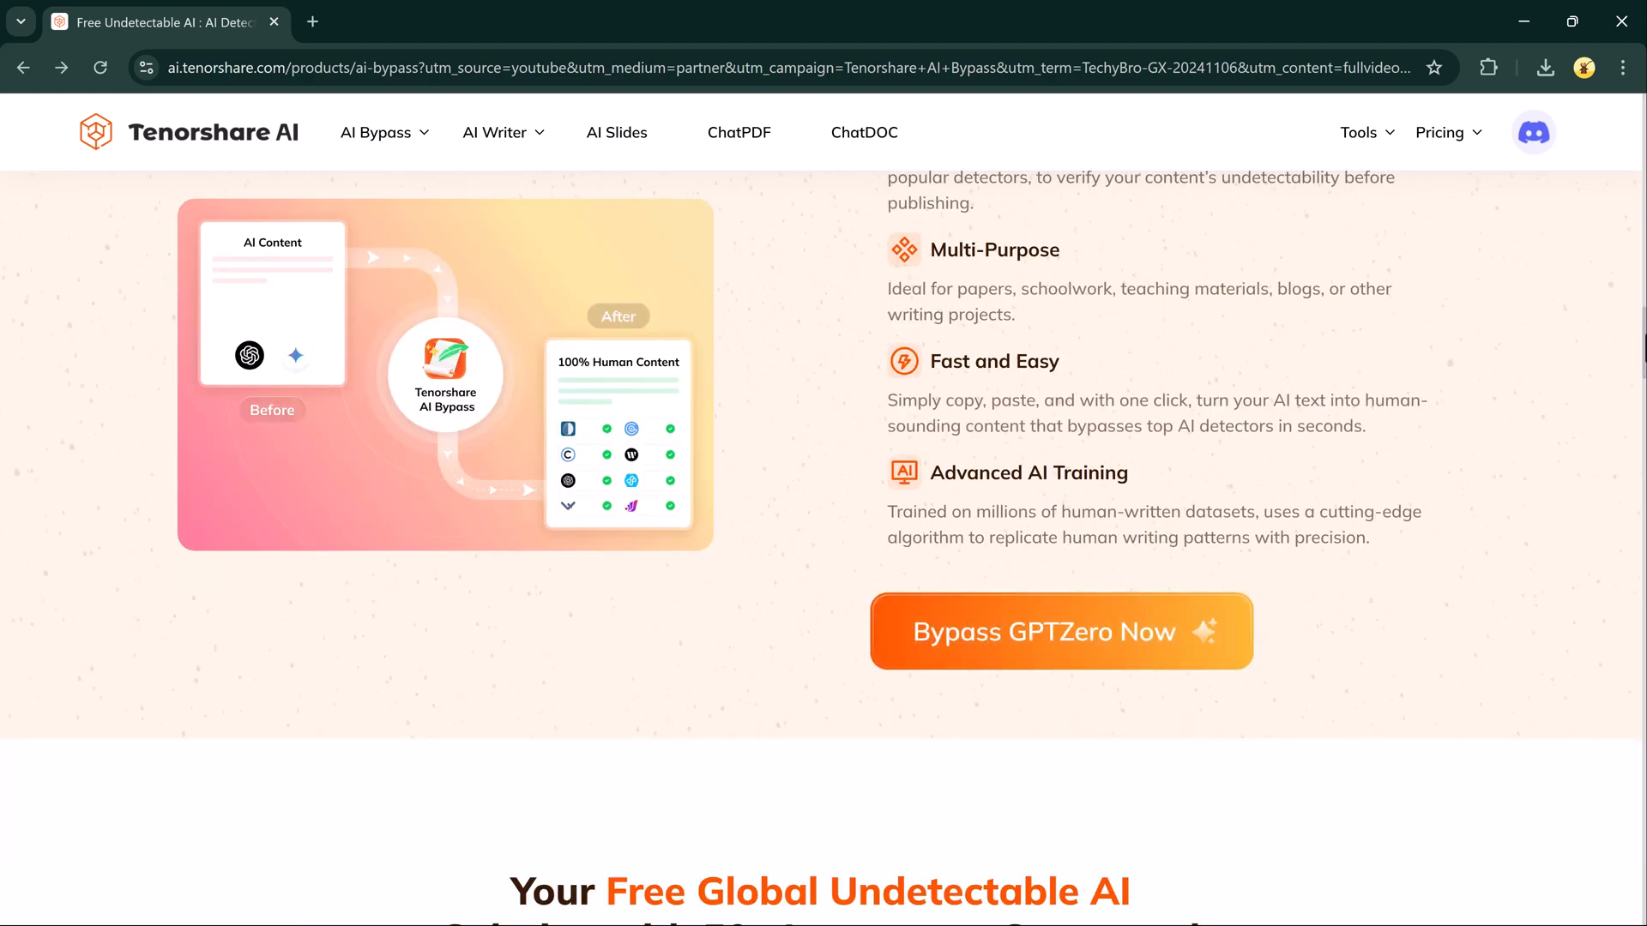
scroll("down", 3)
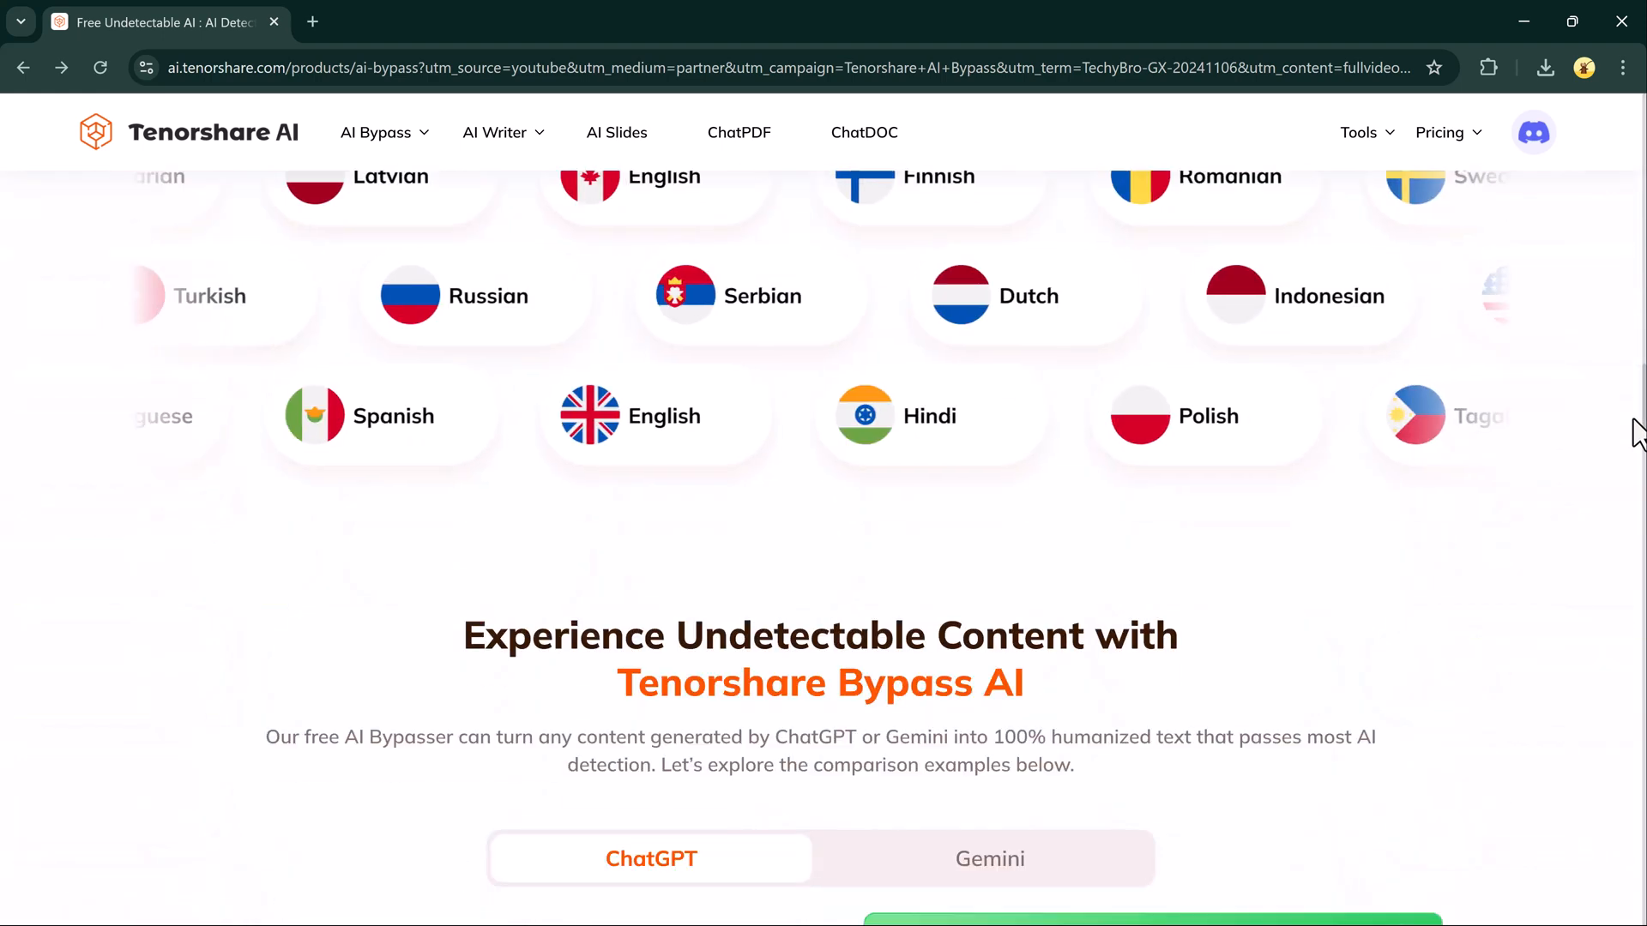
scroll("up", 3)
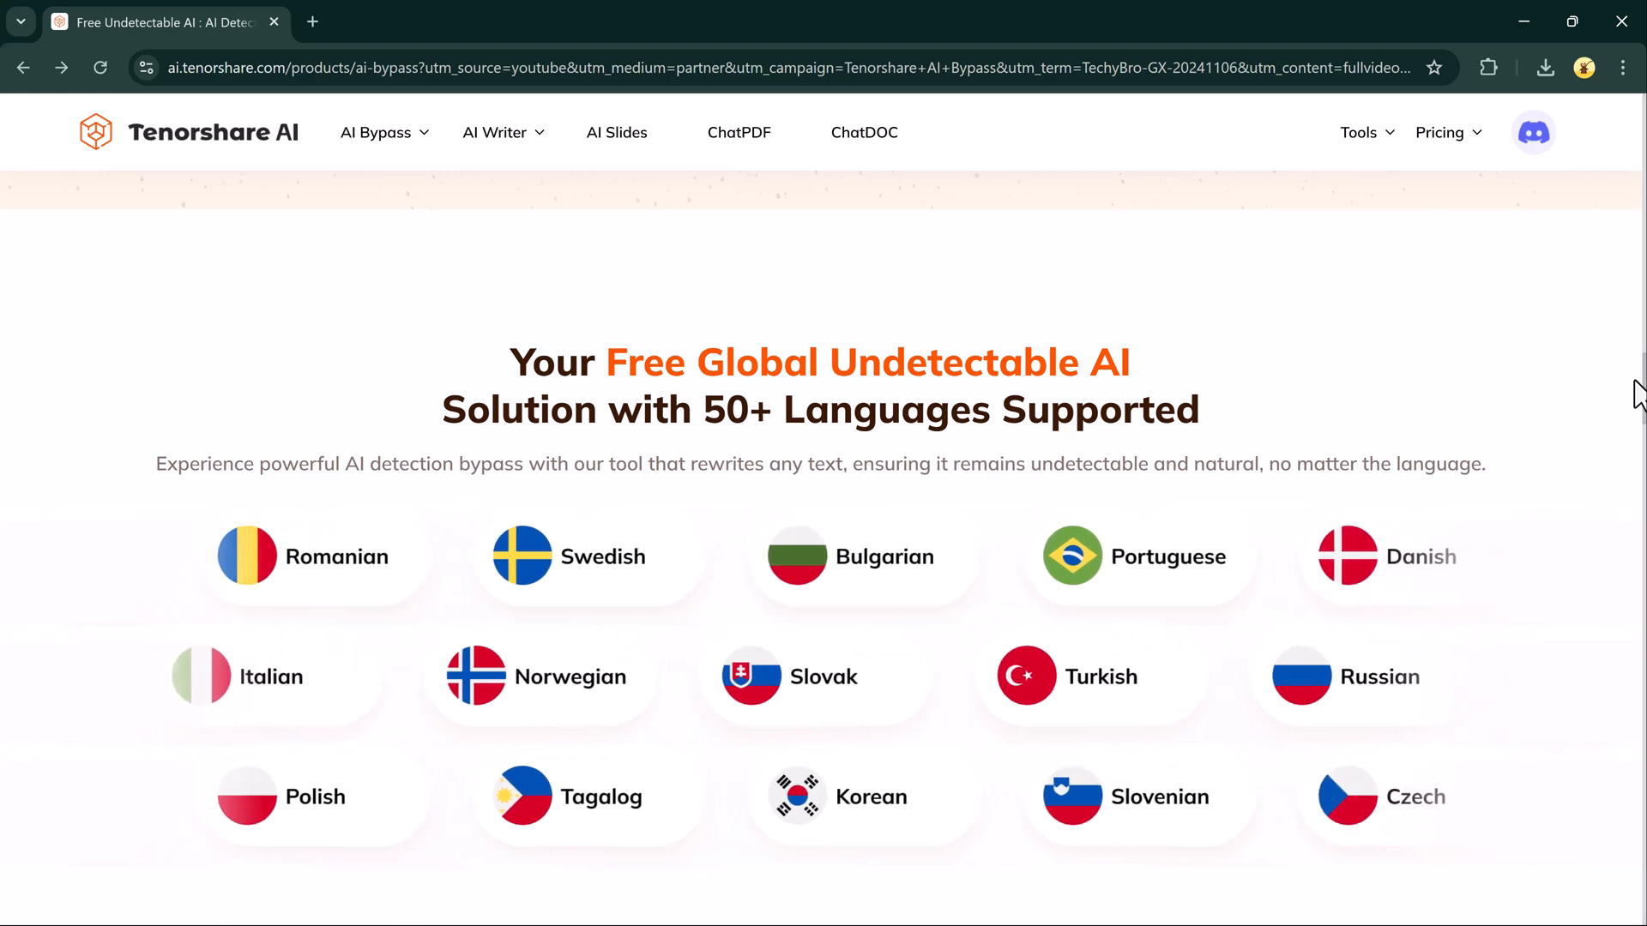
scroll("down", 3)
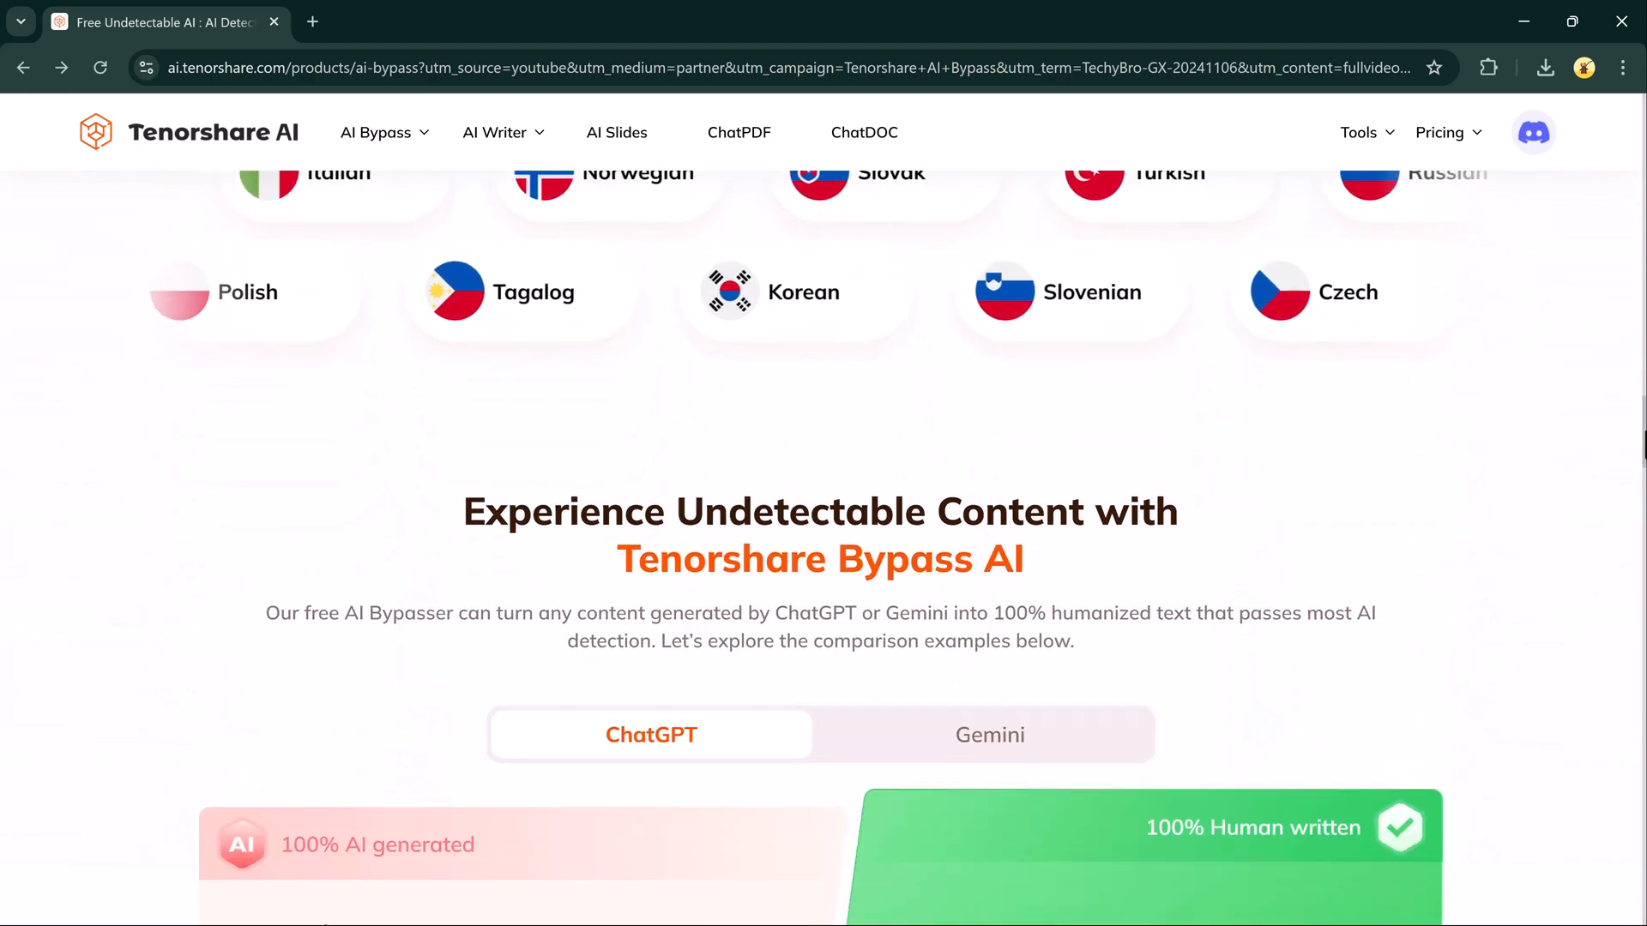
scroll("down", 3)
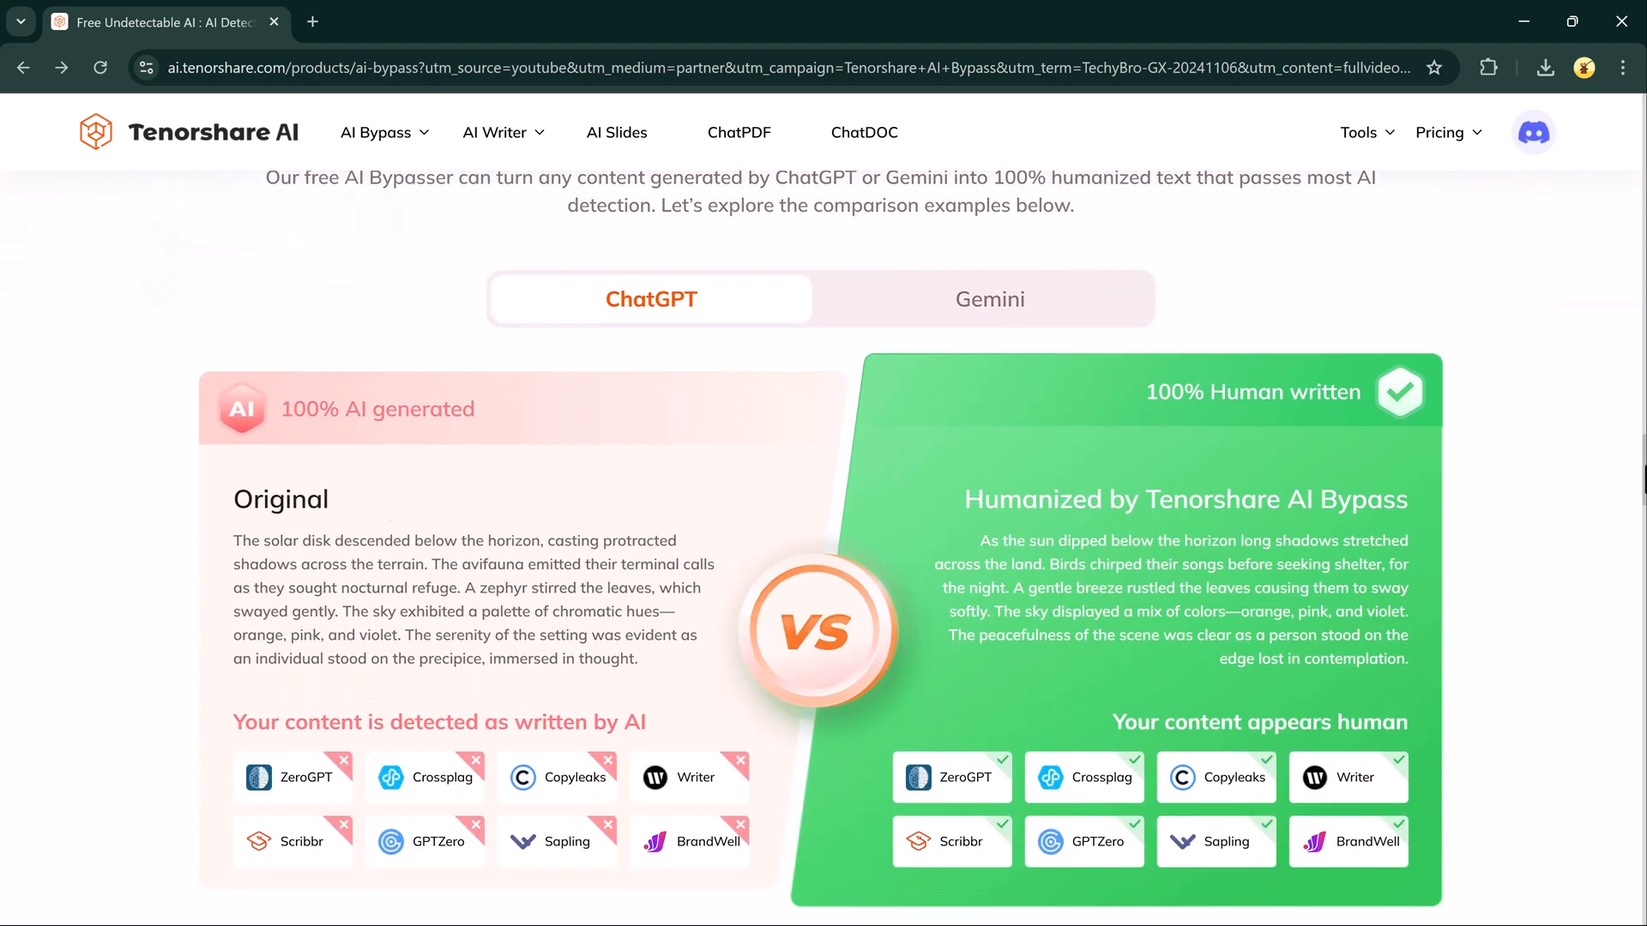
scroll("down", 3)
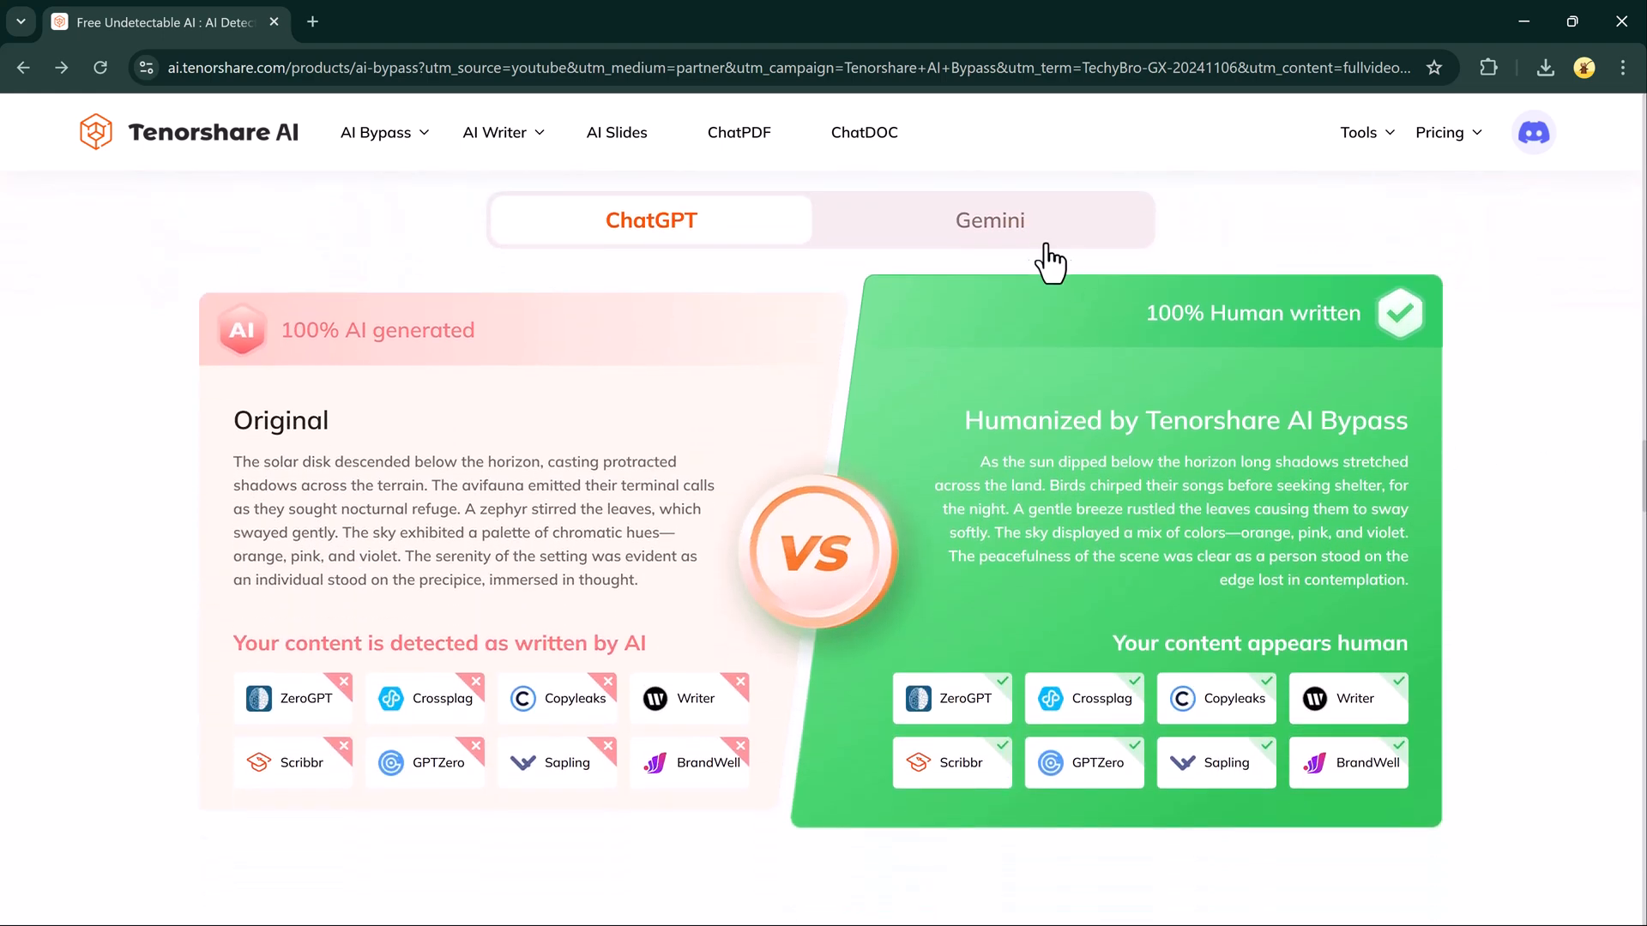
left_click(988, 221)
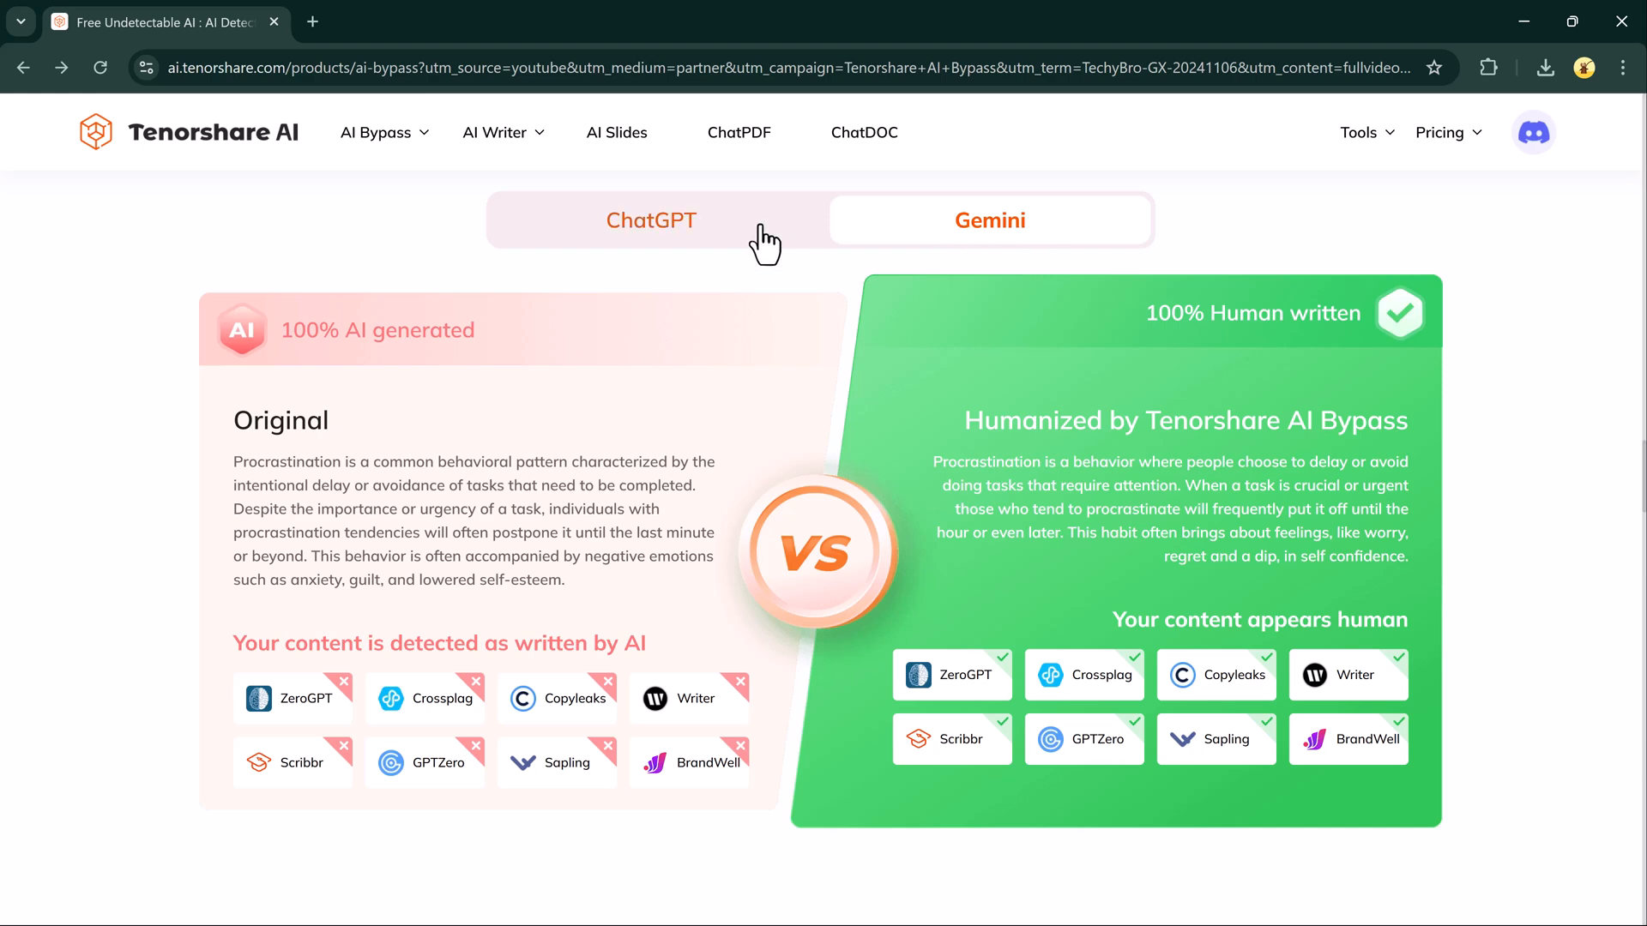
left_click(651, 221)
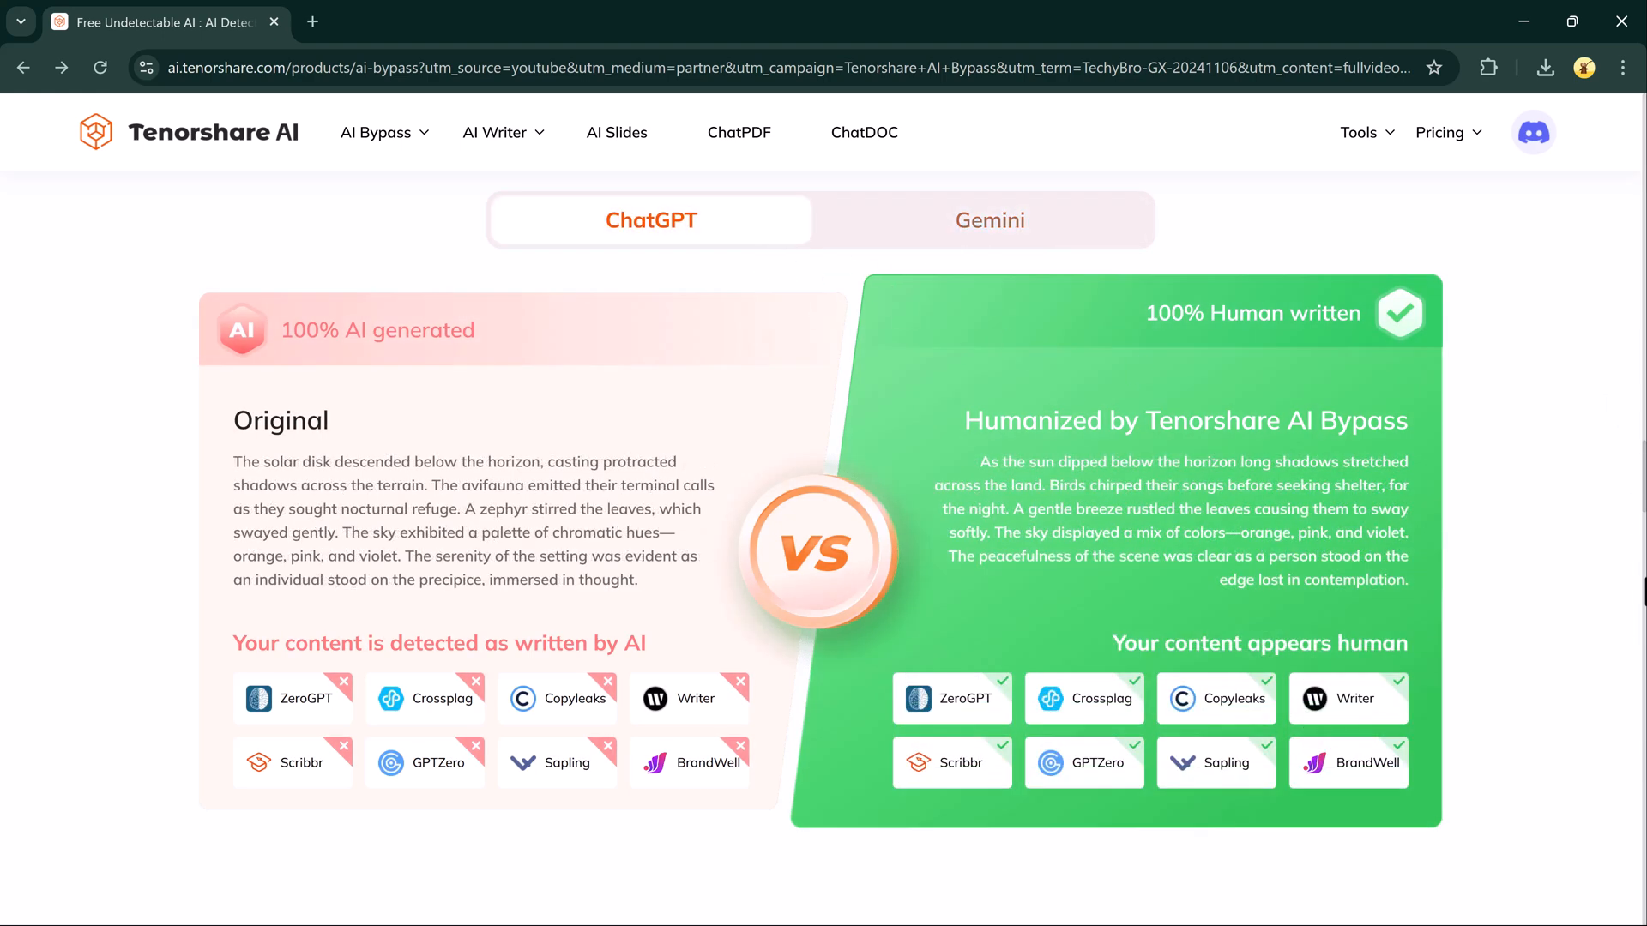
Scroll to the bottom banner and start the free humanizer trial
scroll("down", 3)
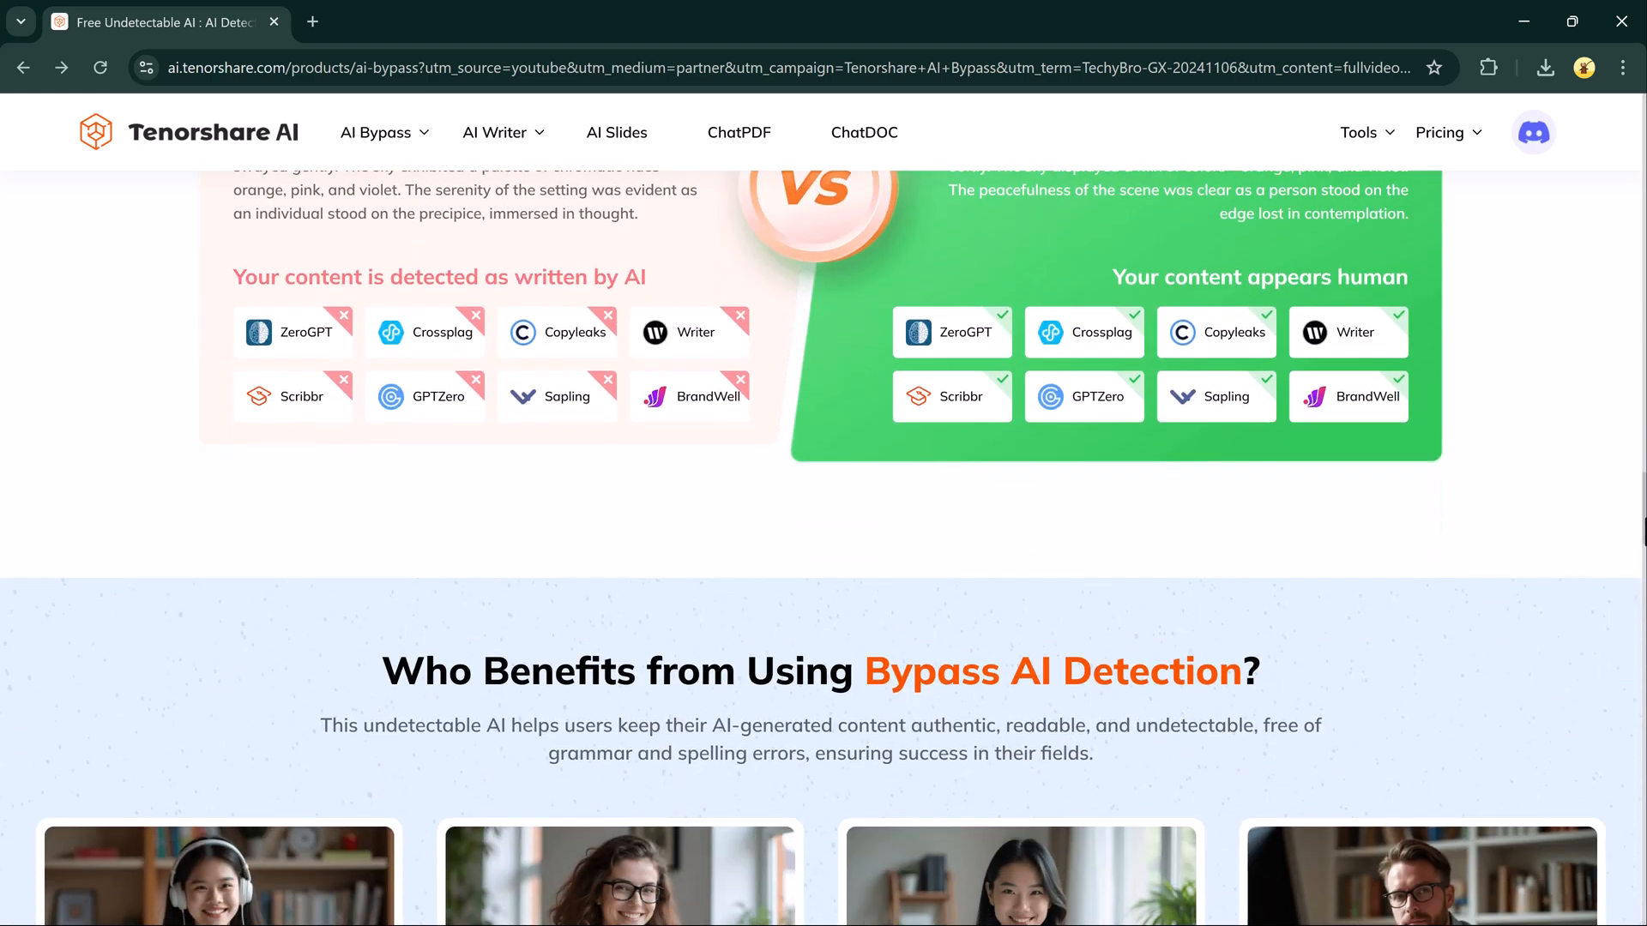
scroll("down", 3)
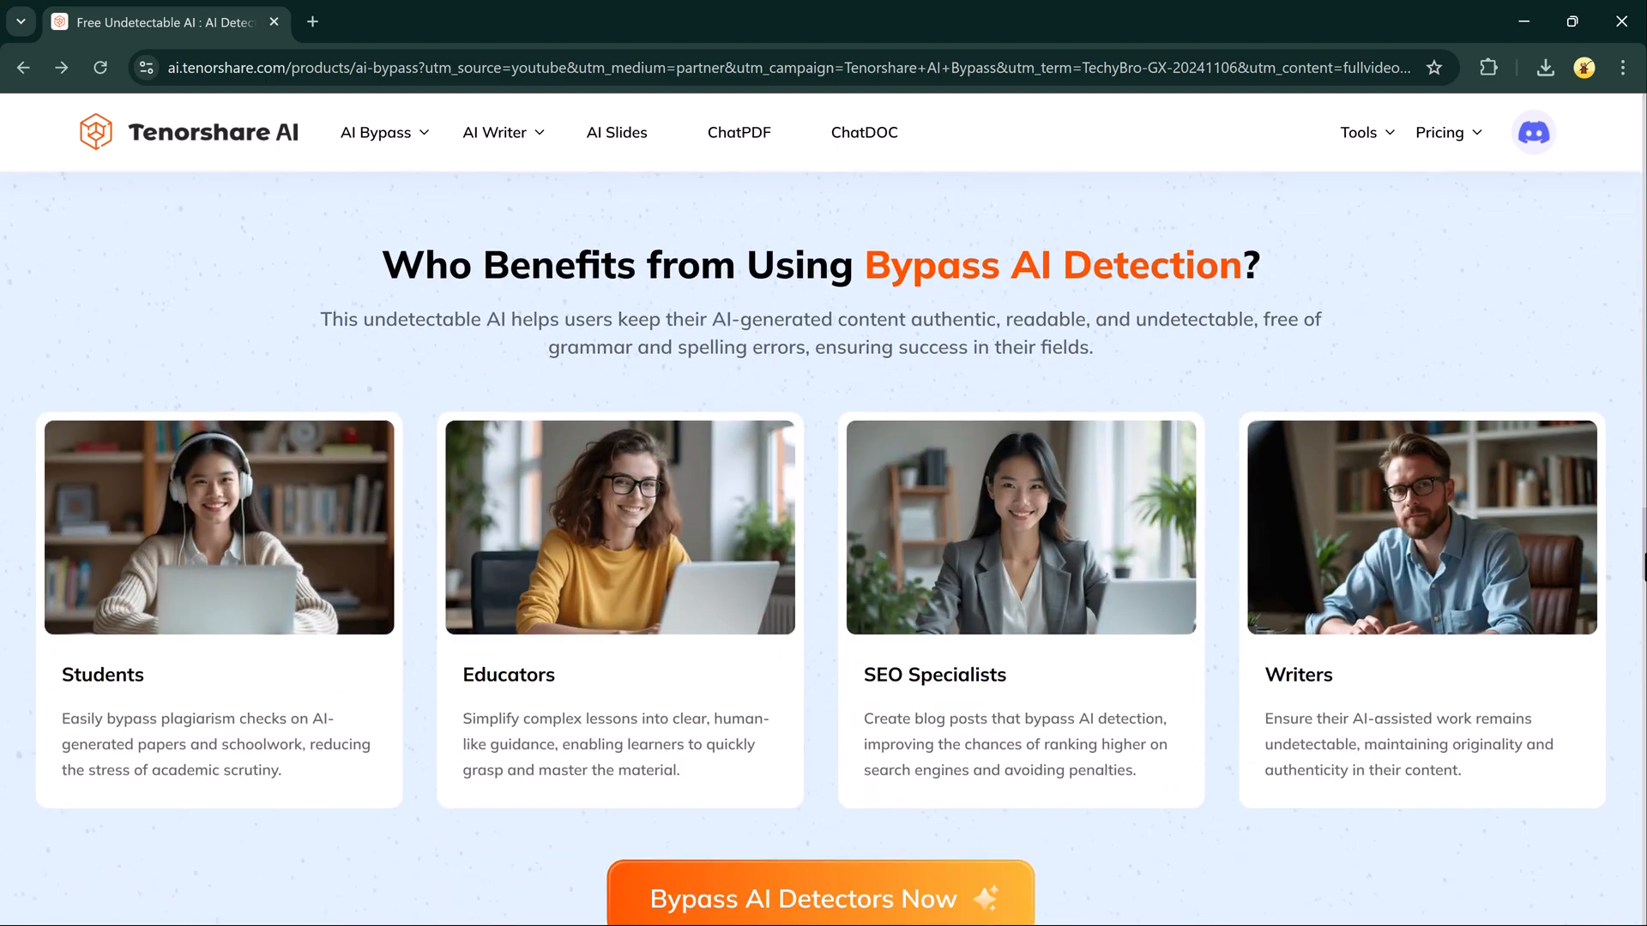
scroll("down", 3)
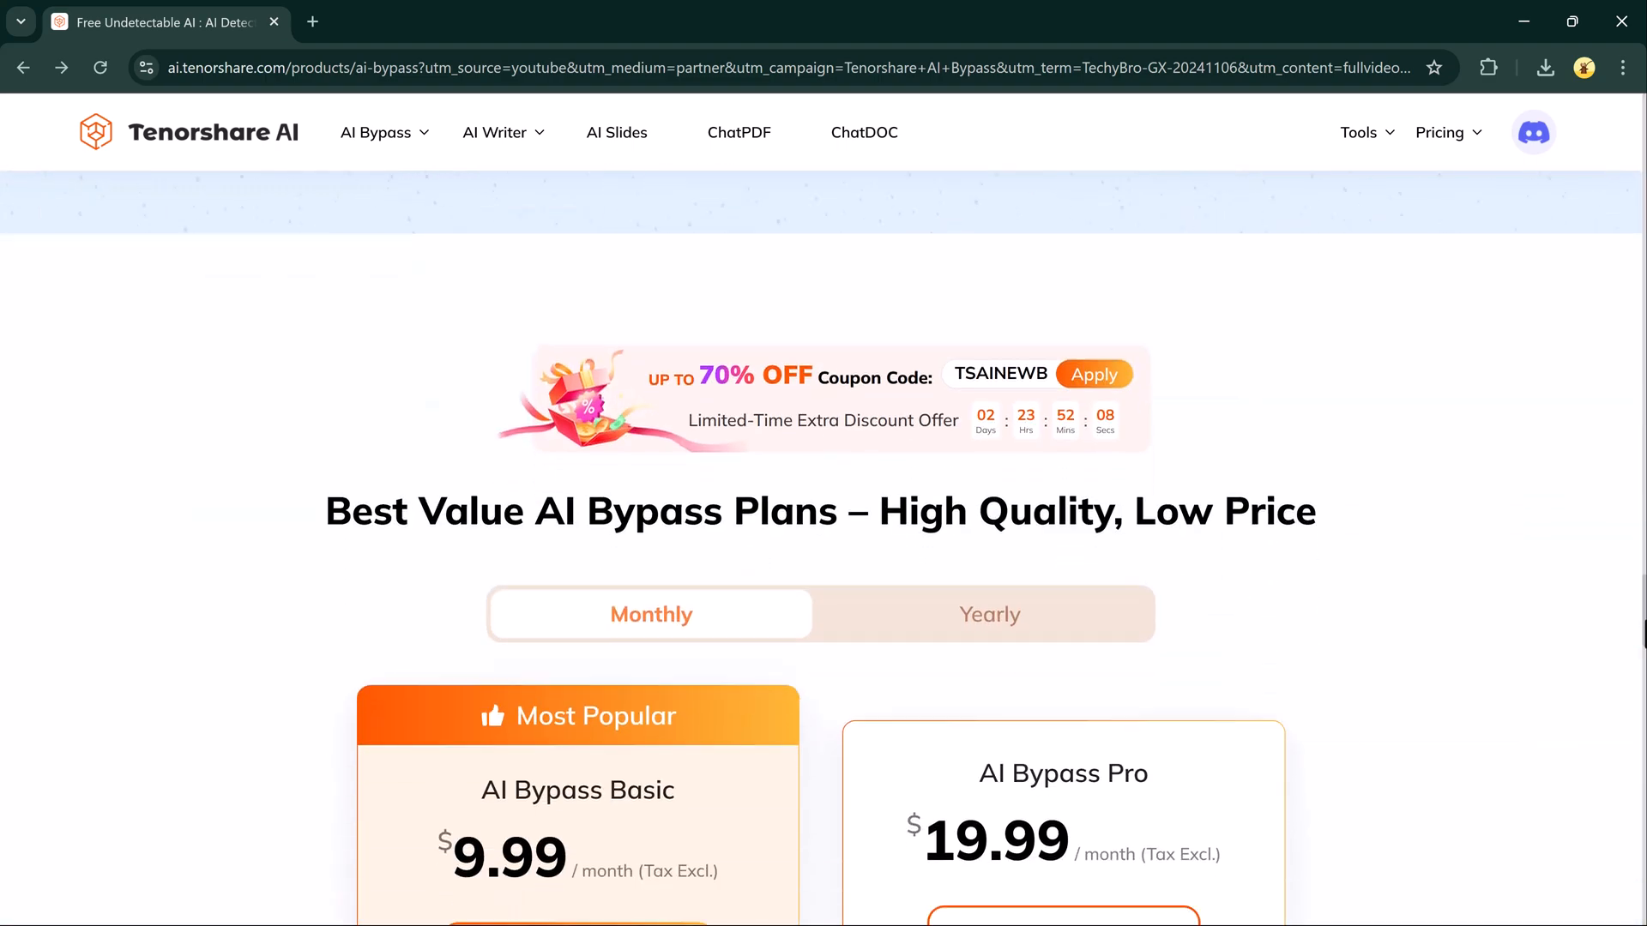
scroll("down", 3)
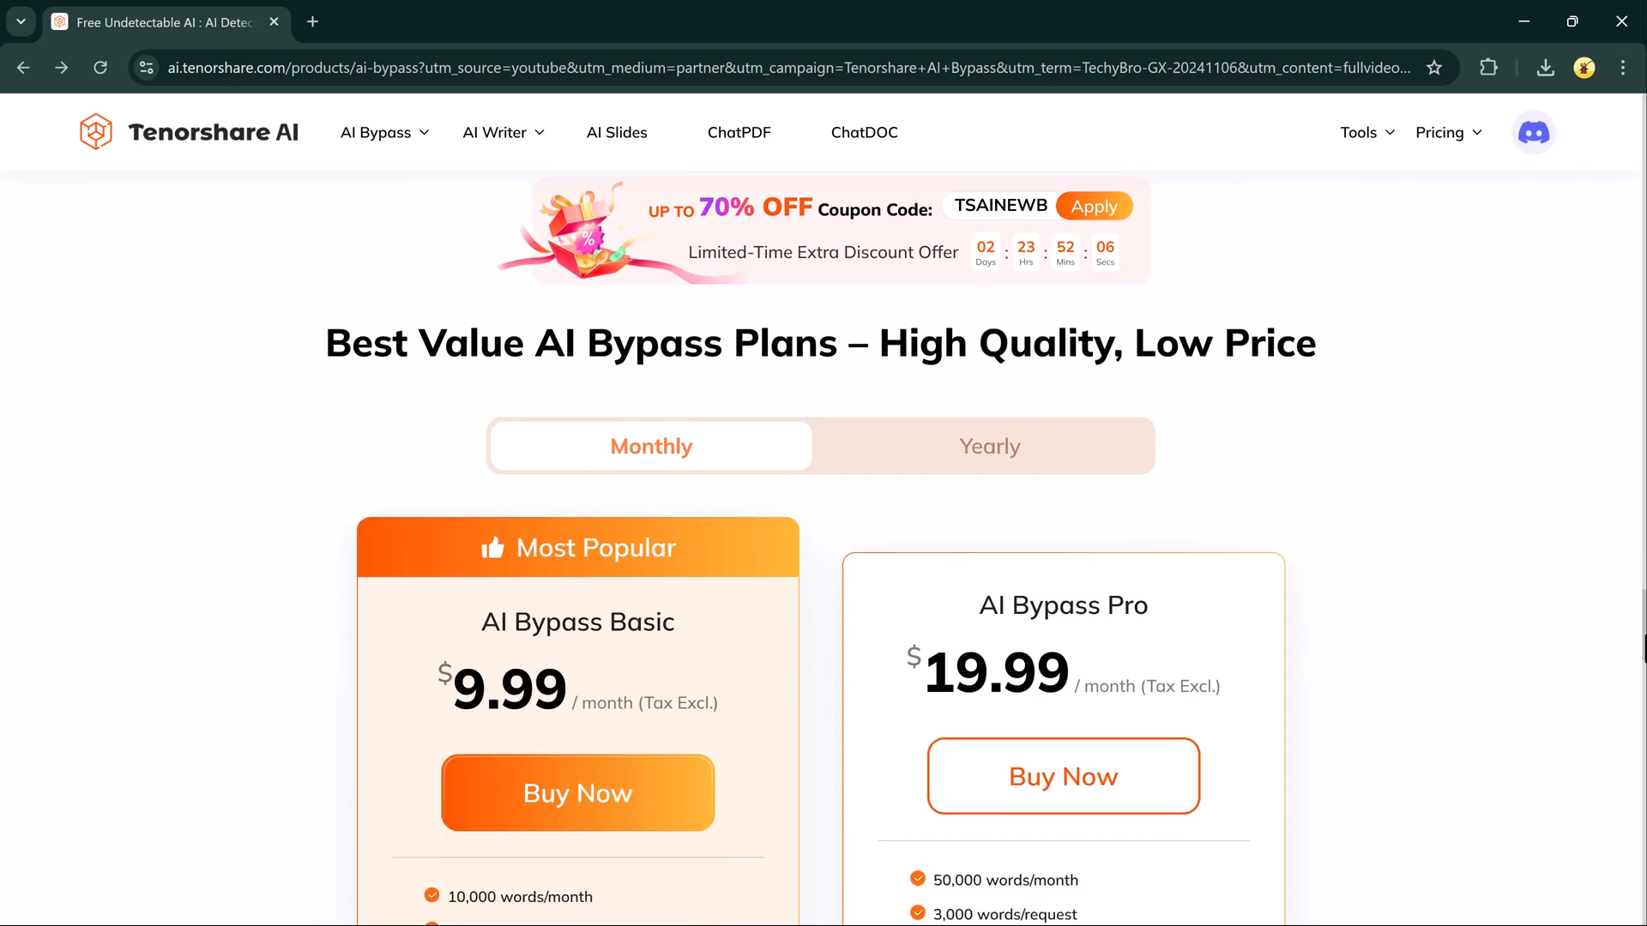
scroll("down", 3)
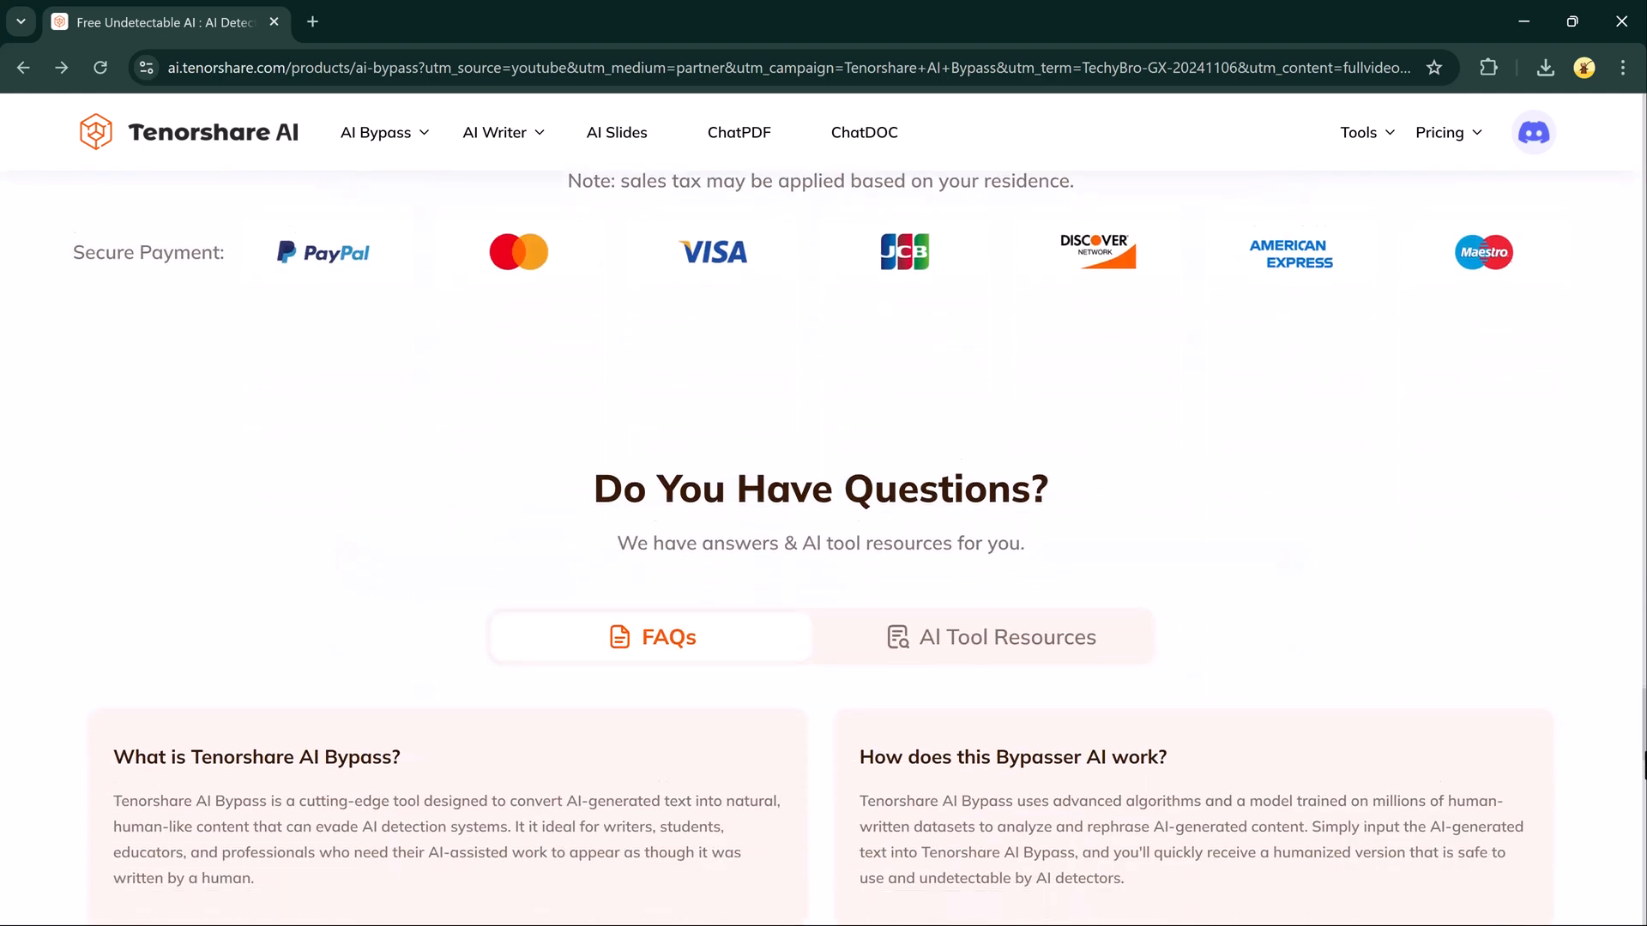
scroll("down", 3)
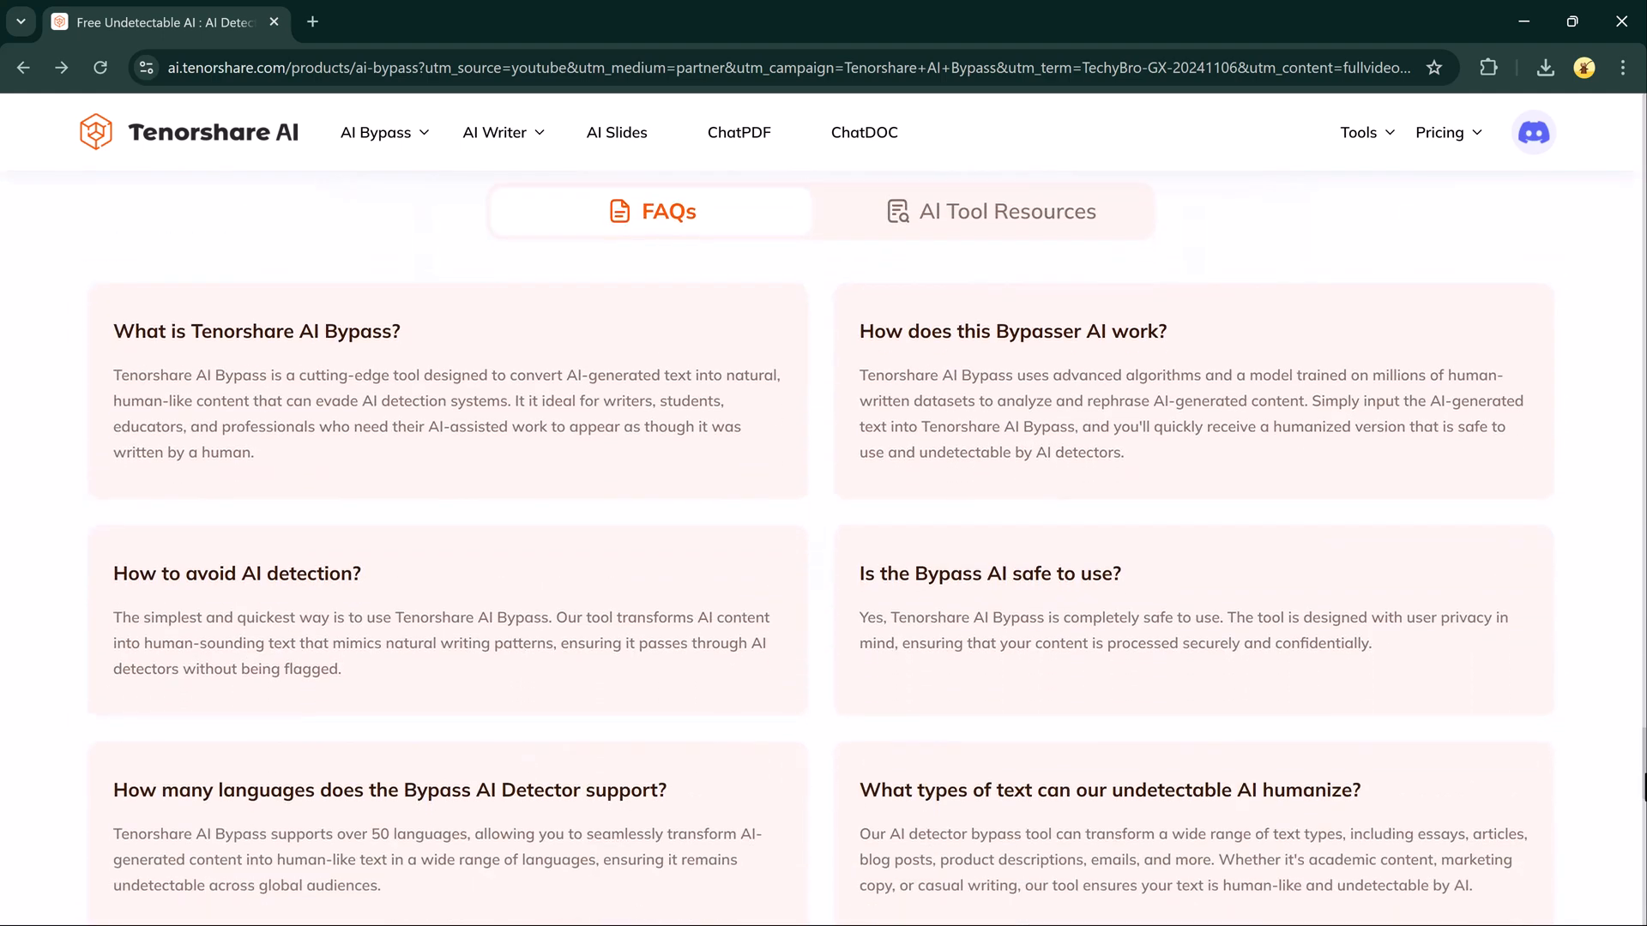
scroll("down", 3)
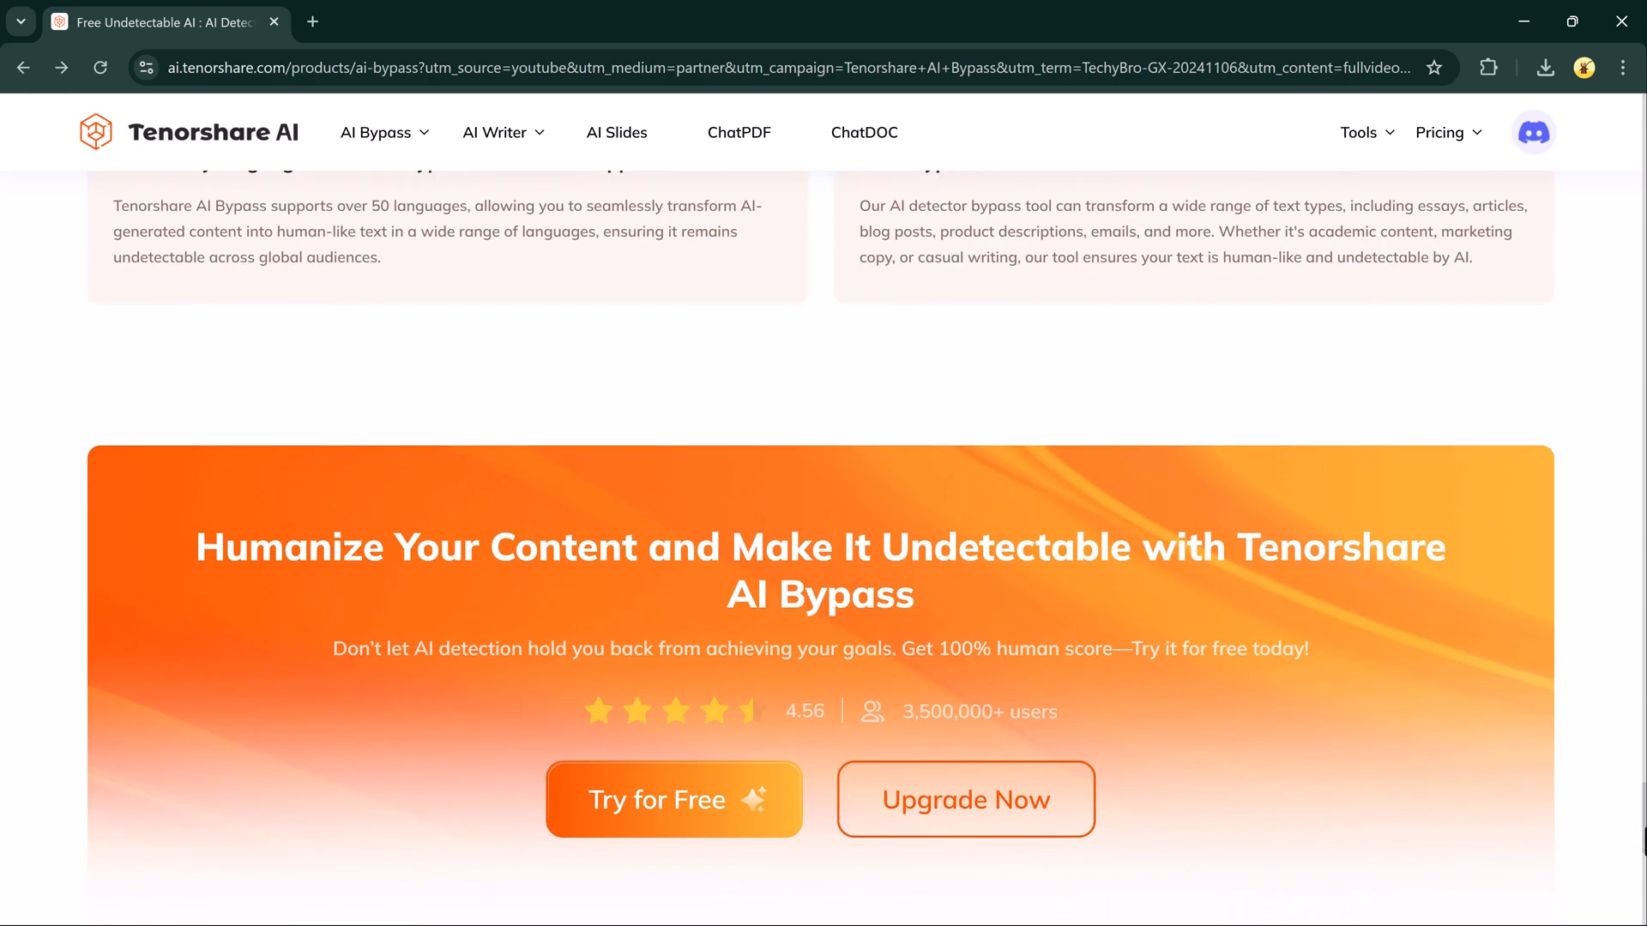
mouse_move(1544, 471)
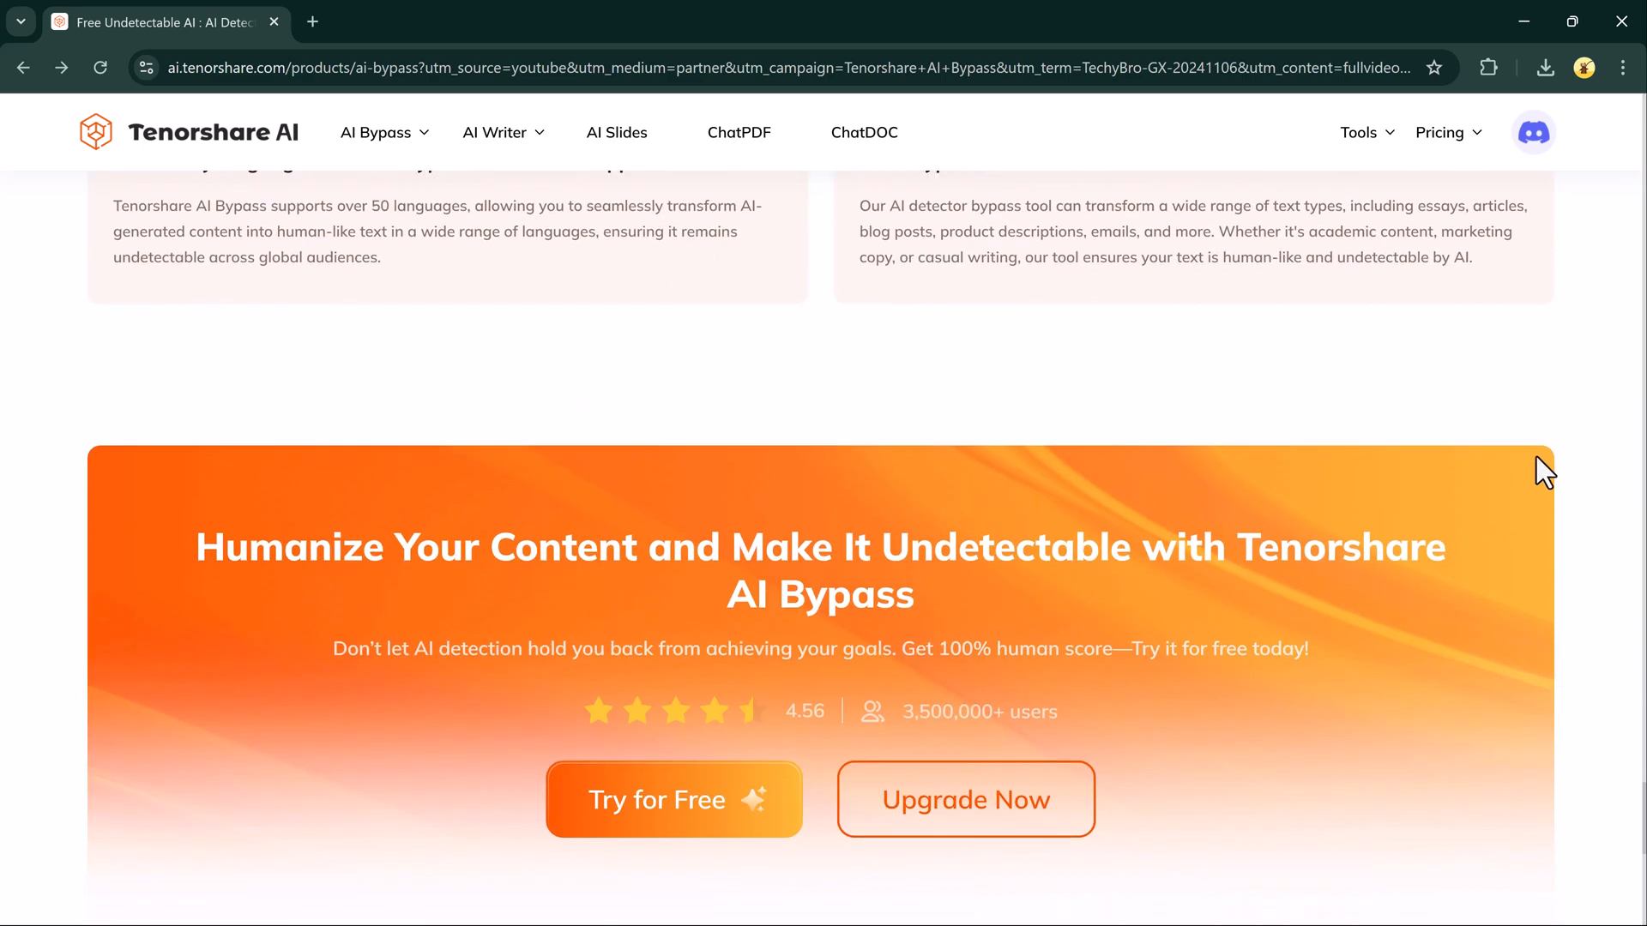
mouse_move(745, 827)
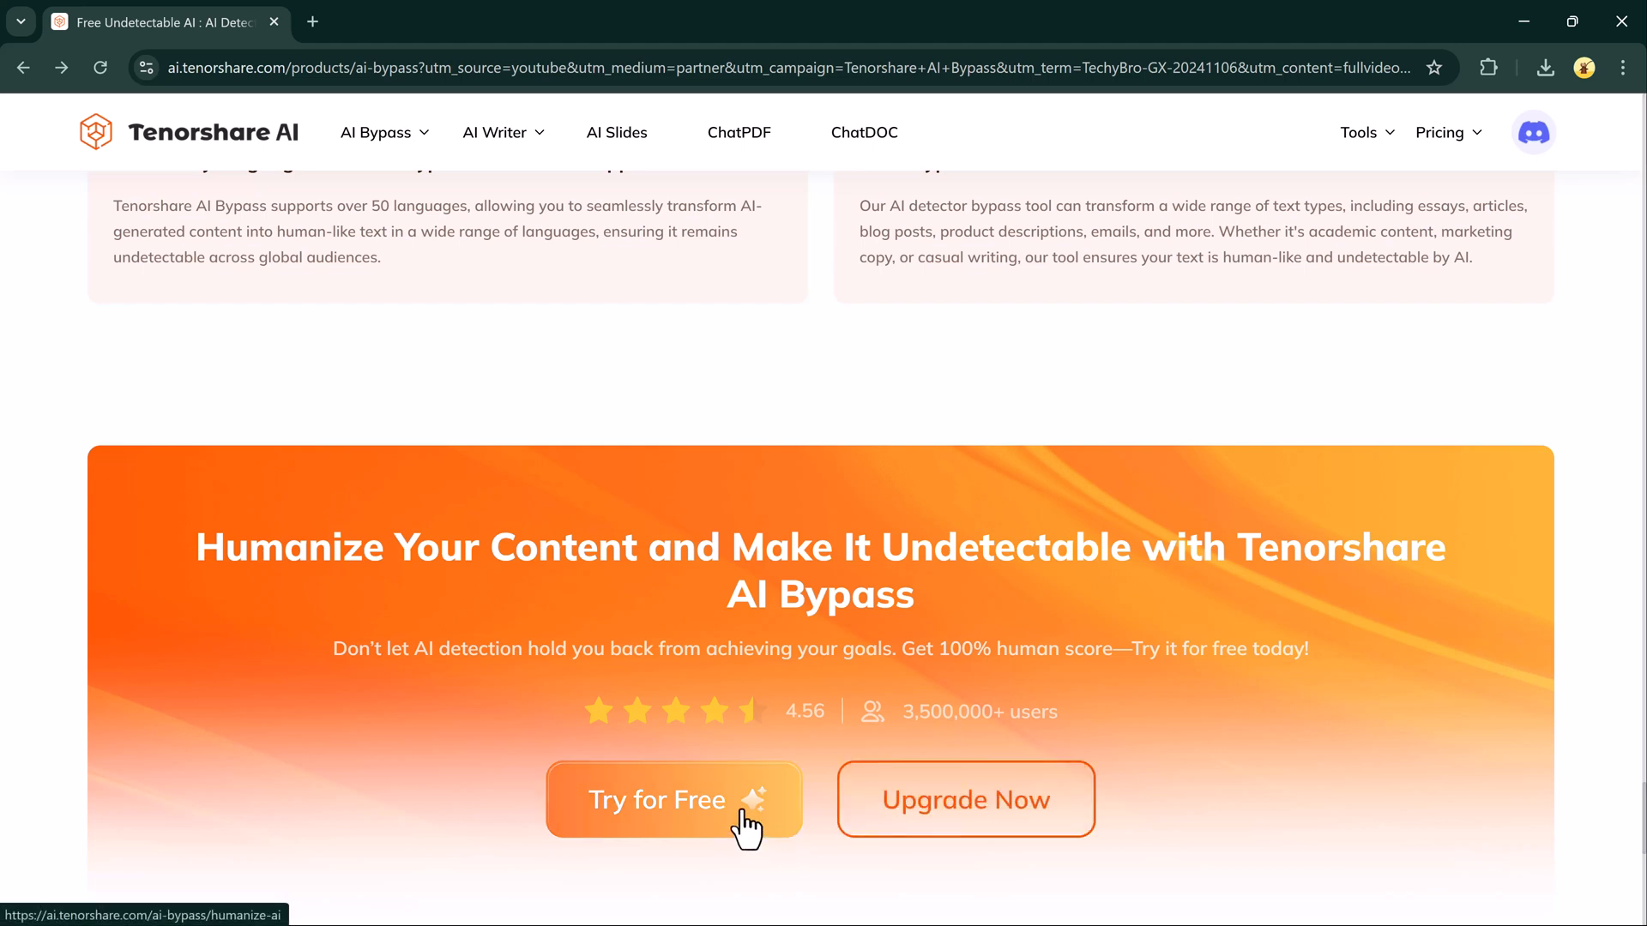
left_click(673, 800)
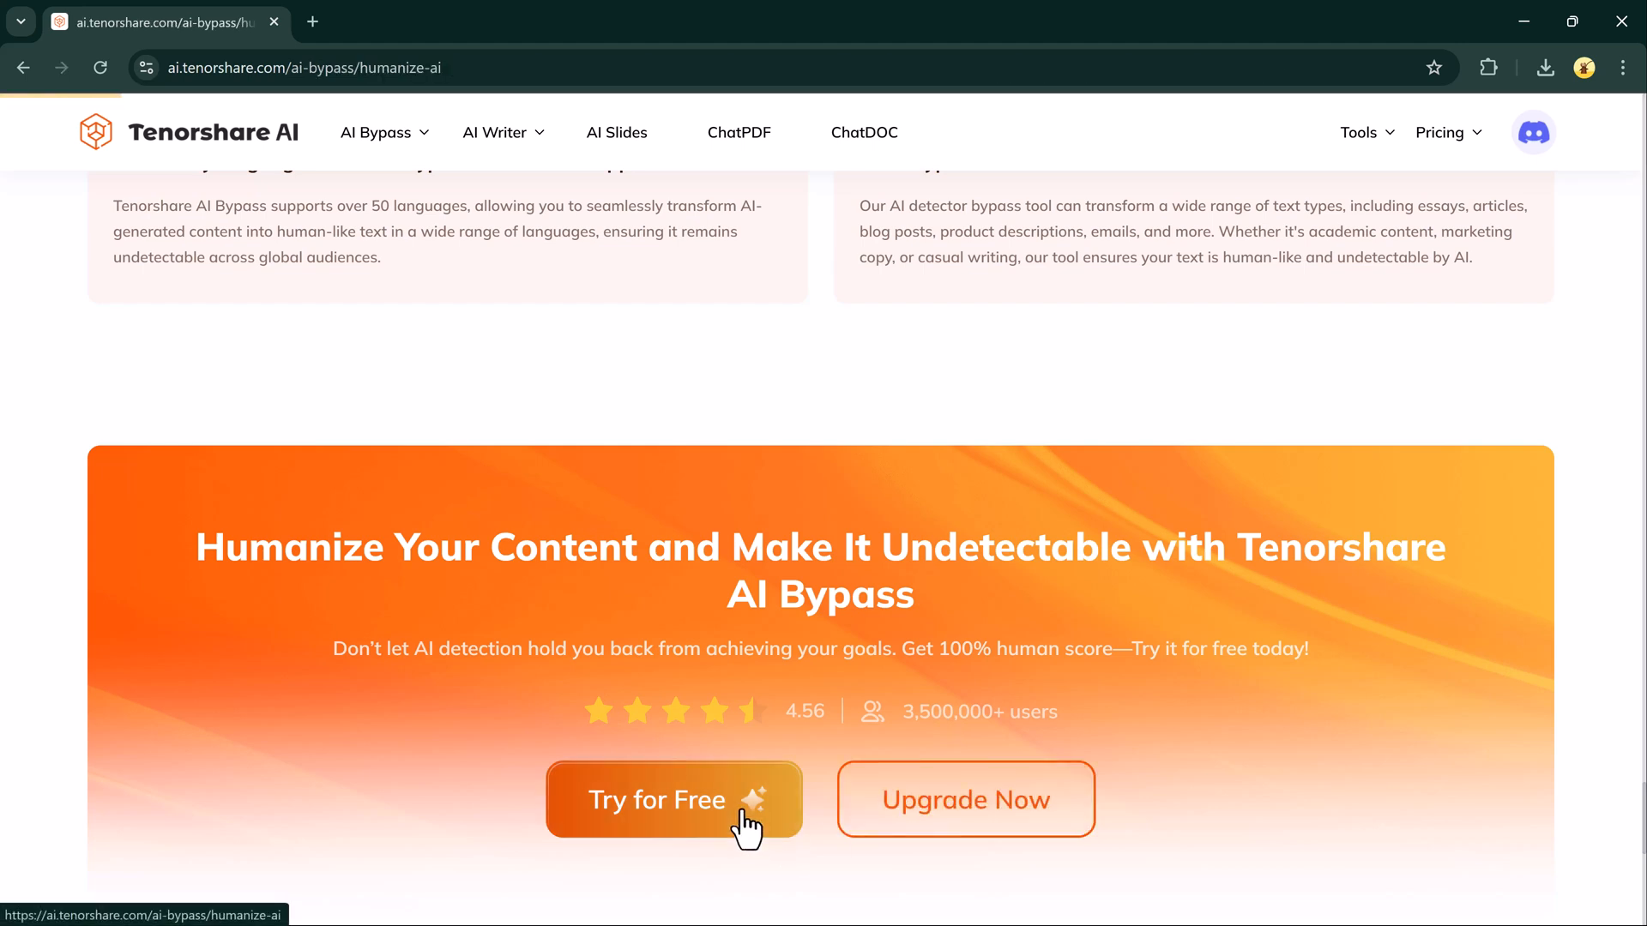
left_click(672, 800)
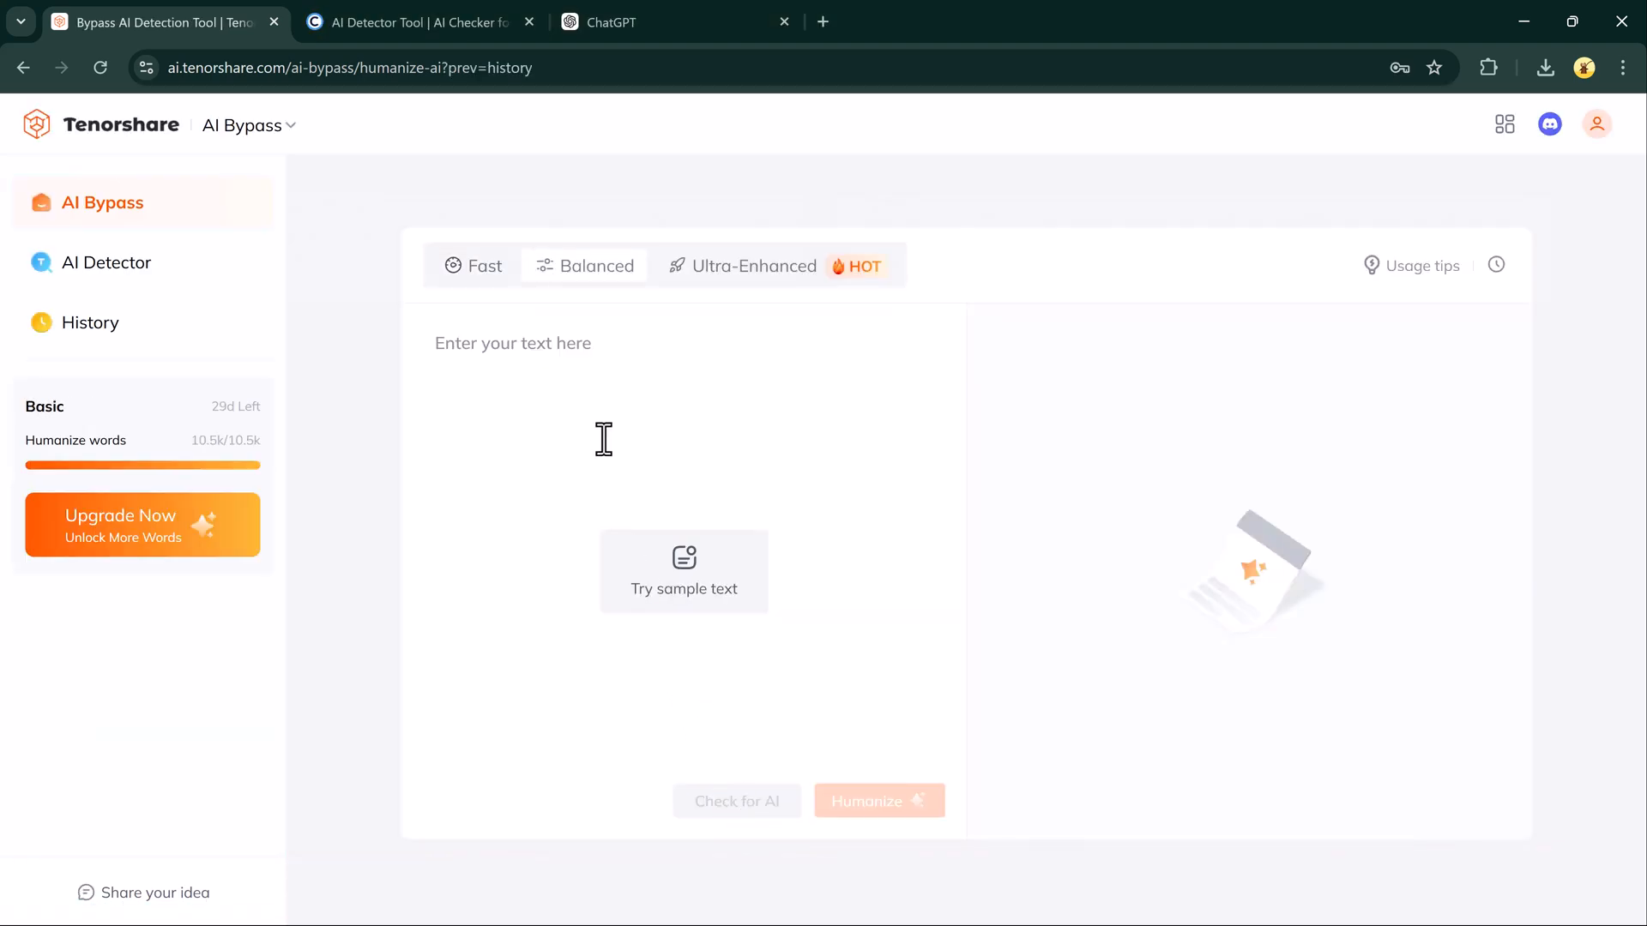
mouse_move(567, 452)
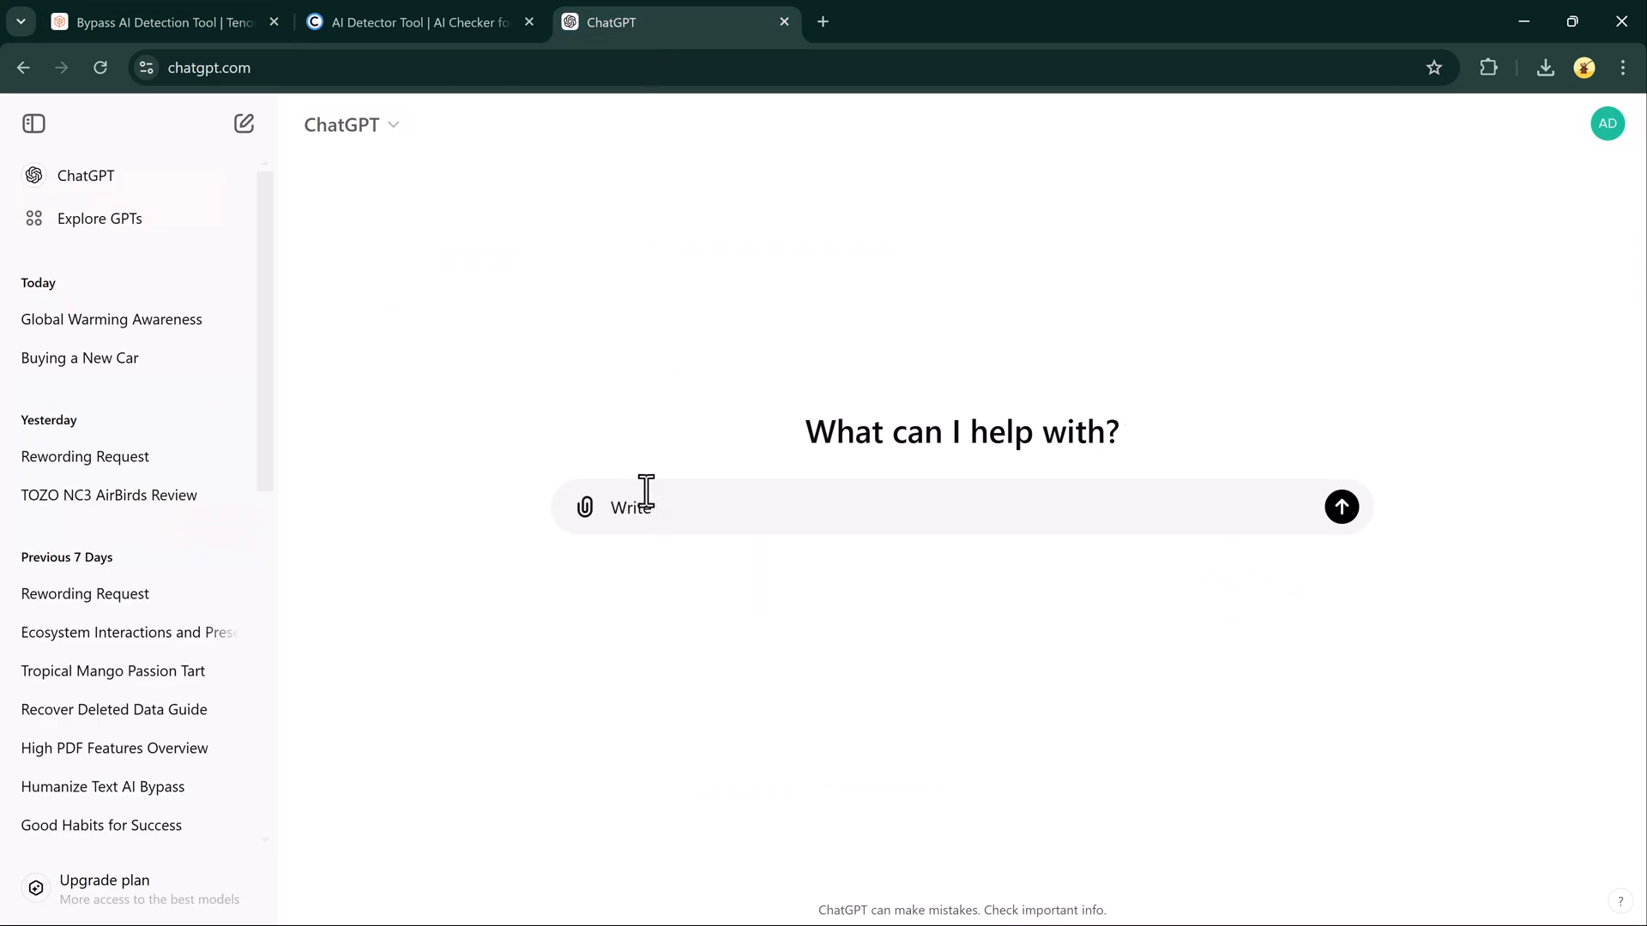
Enter the prompt 'essay on global warni' in ChatGPT's message box
type("essay on global warni")
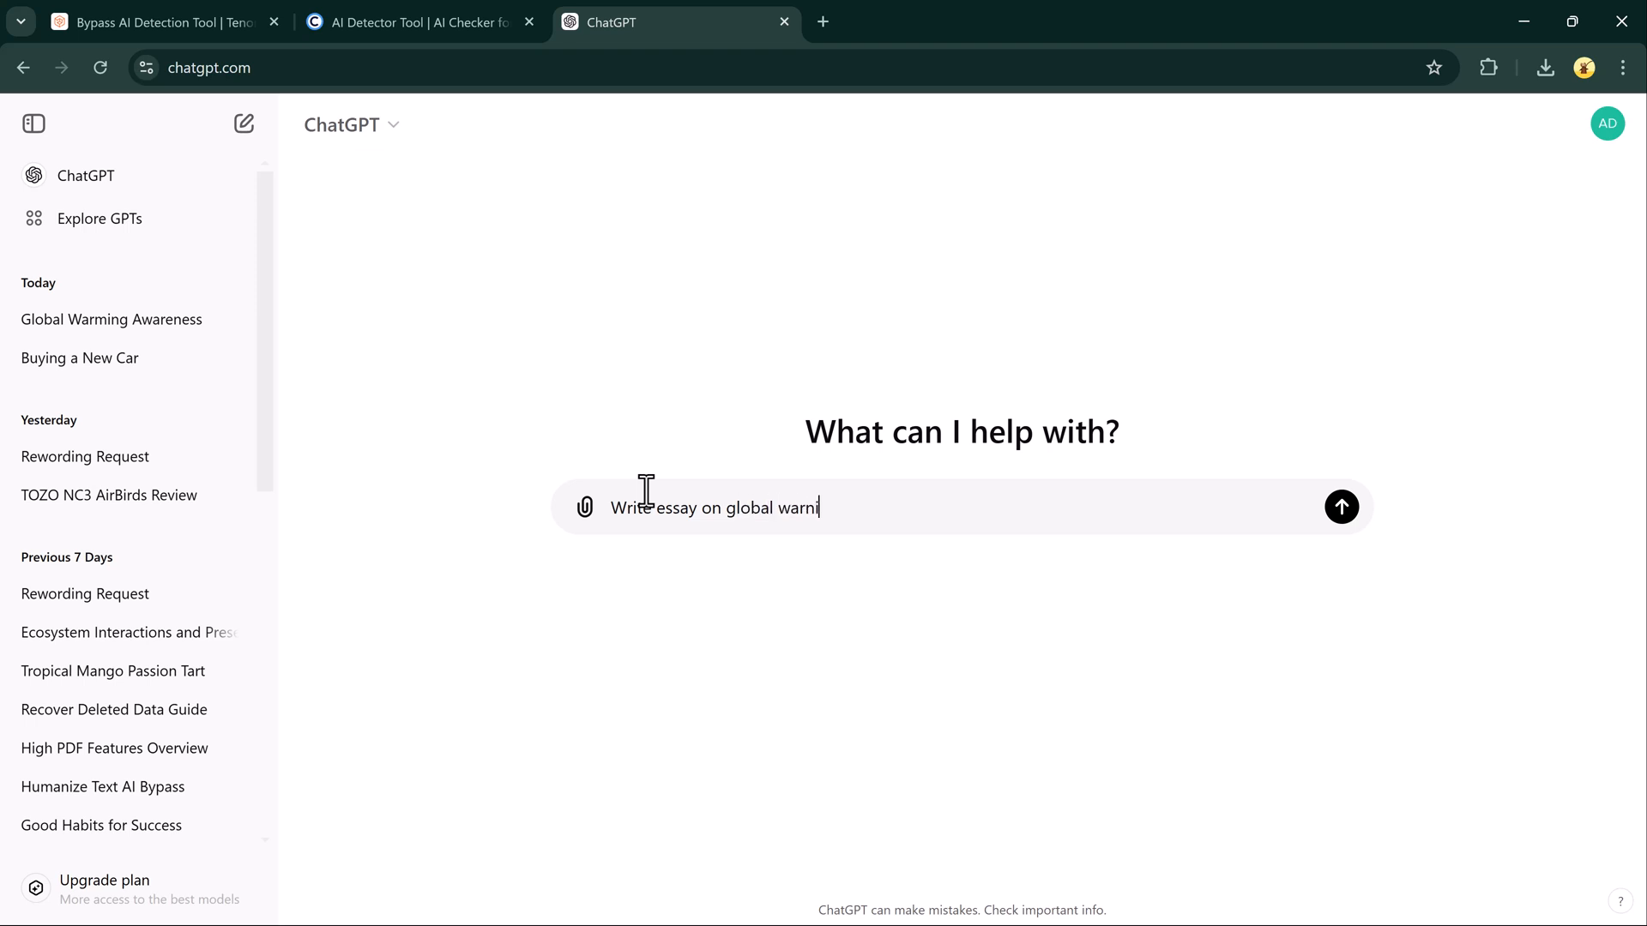
left_click(1342, 507)
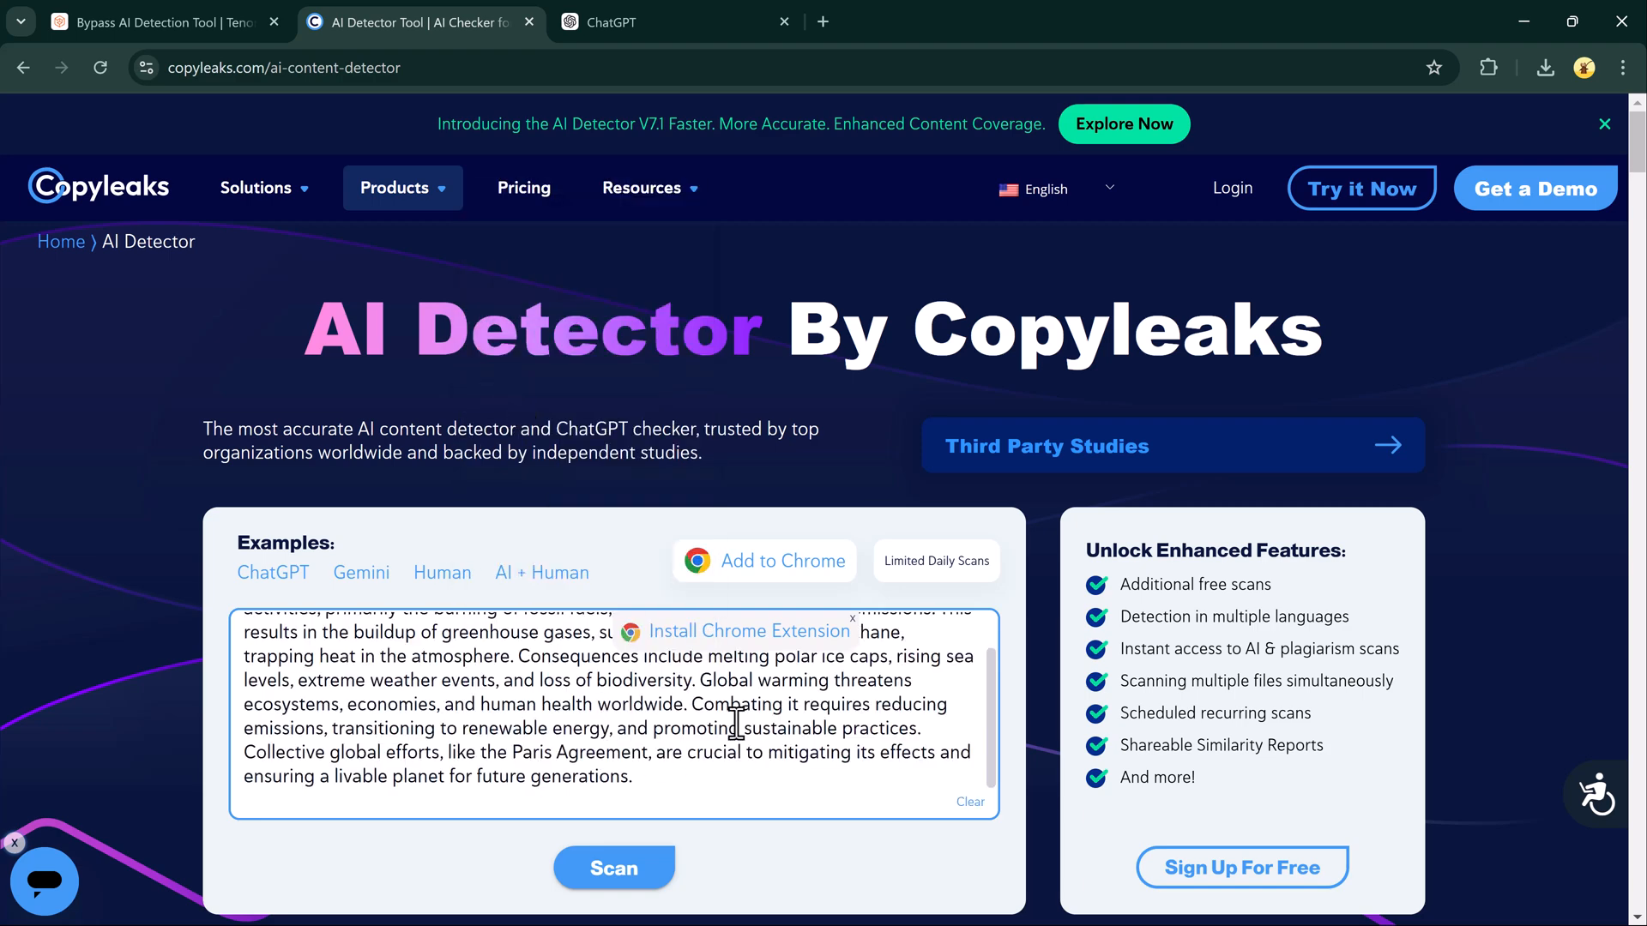
Scan the ChatGPT essay in Copyleaks, then return to the Tenorshare AI Bypass tab
left_click(613, 867)
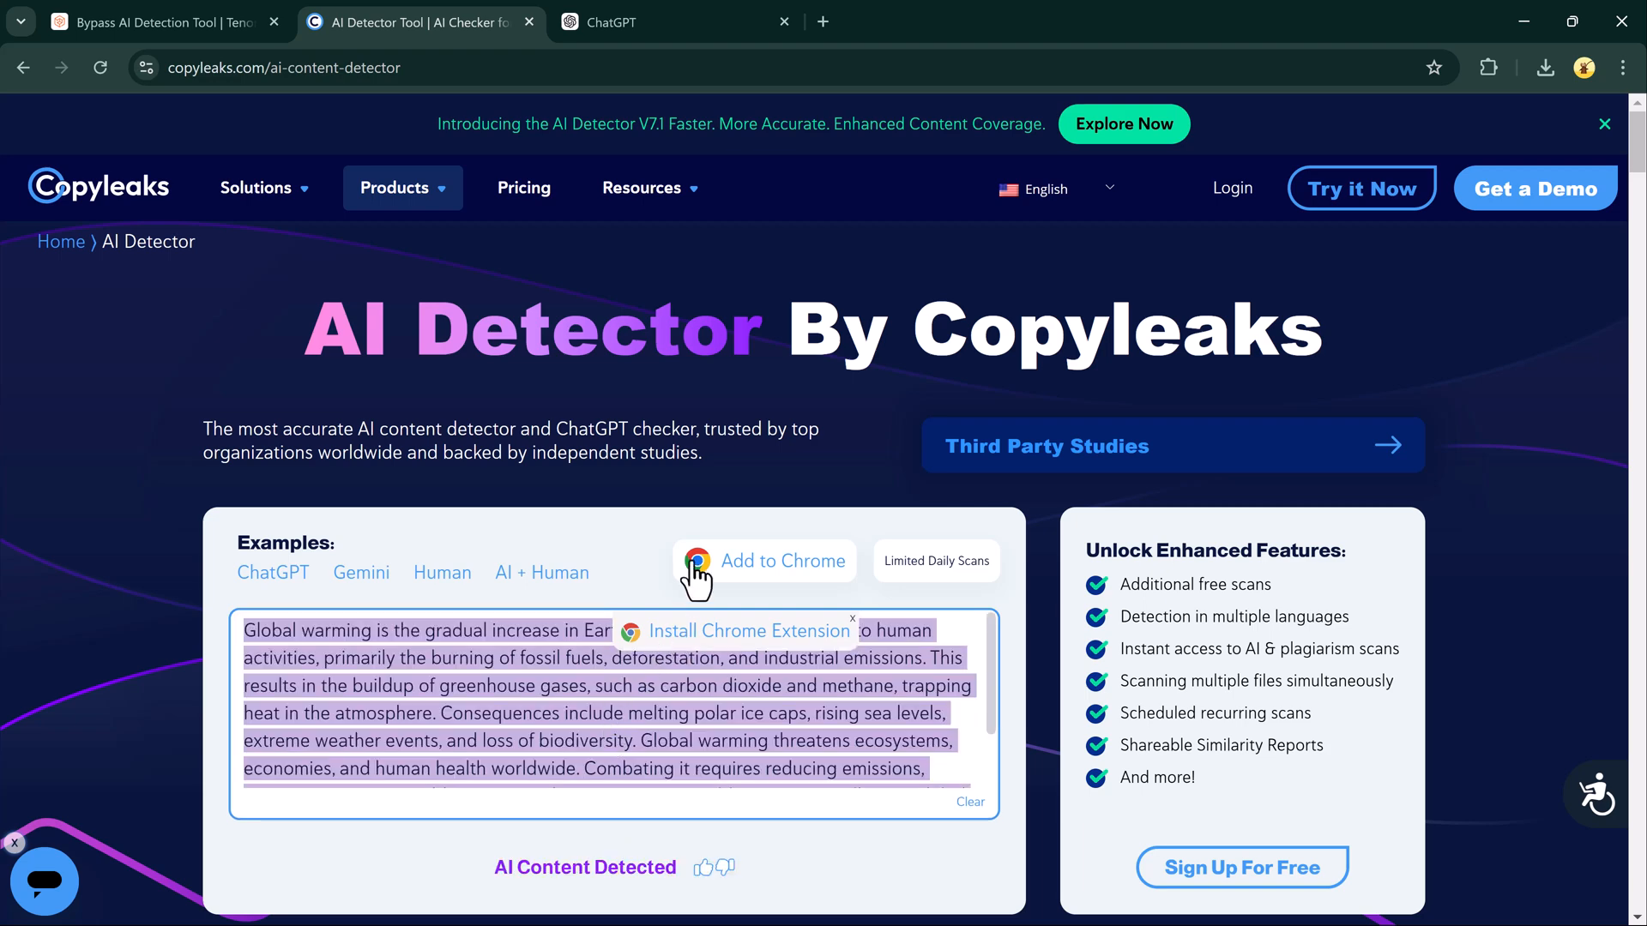
scroll("down", 3)
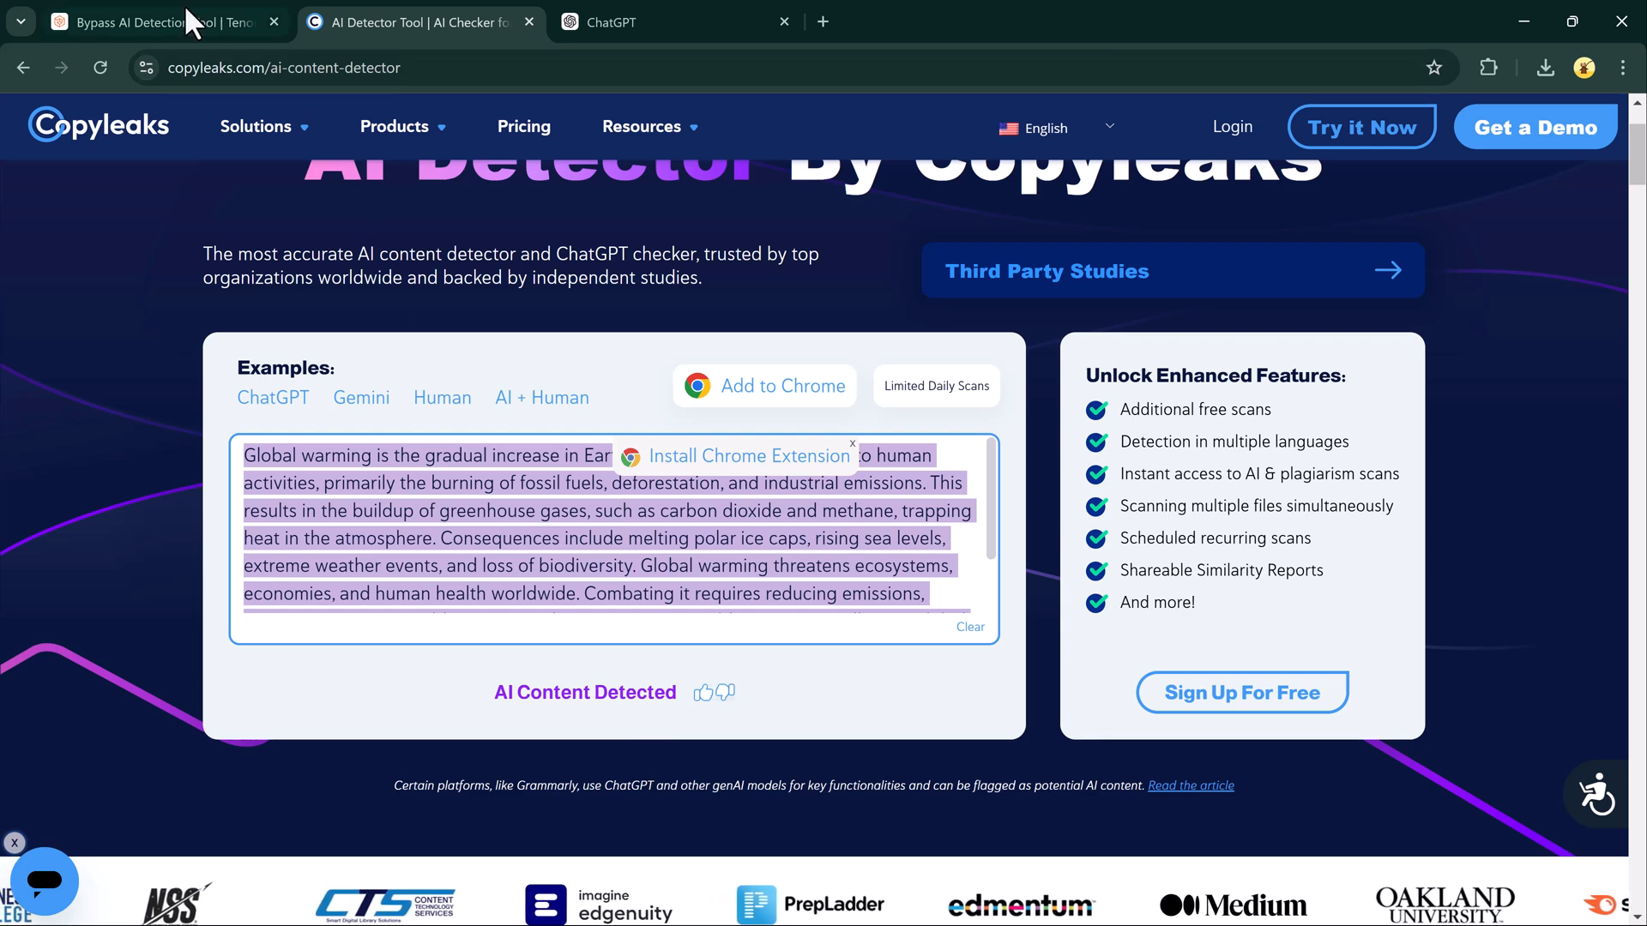
left_click(158, 23)
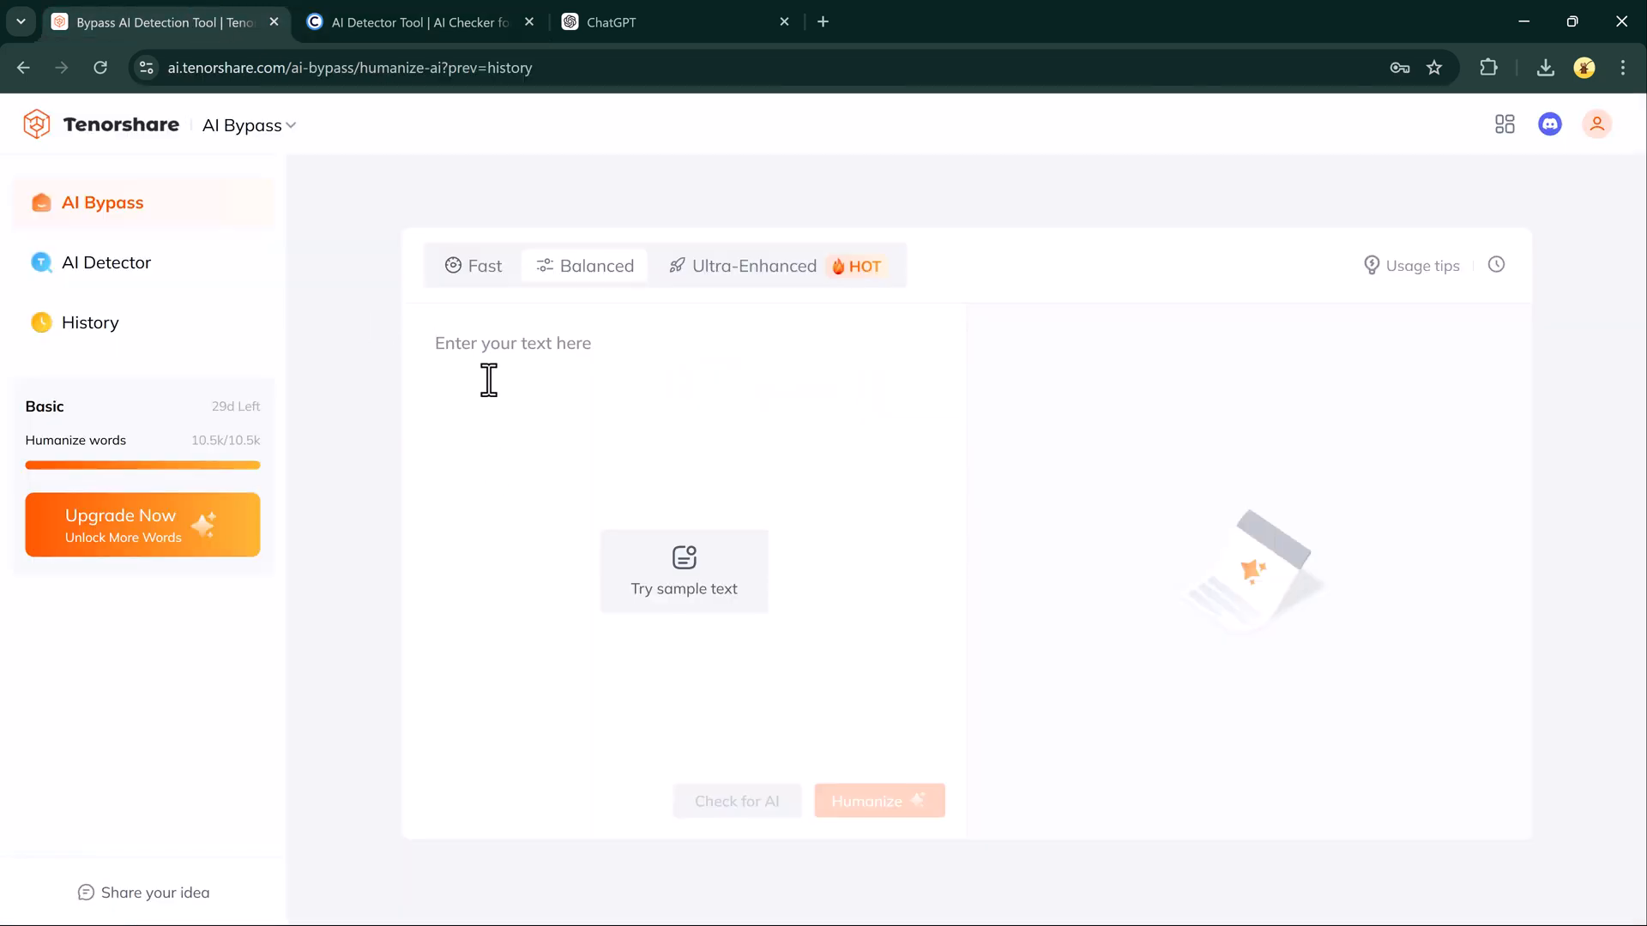
Paste the 102-word essay, run Check for AI, then Humanize it
left_click(684, 588)
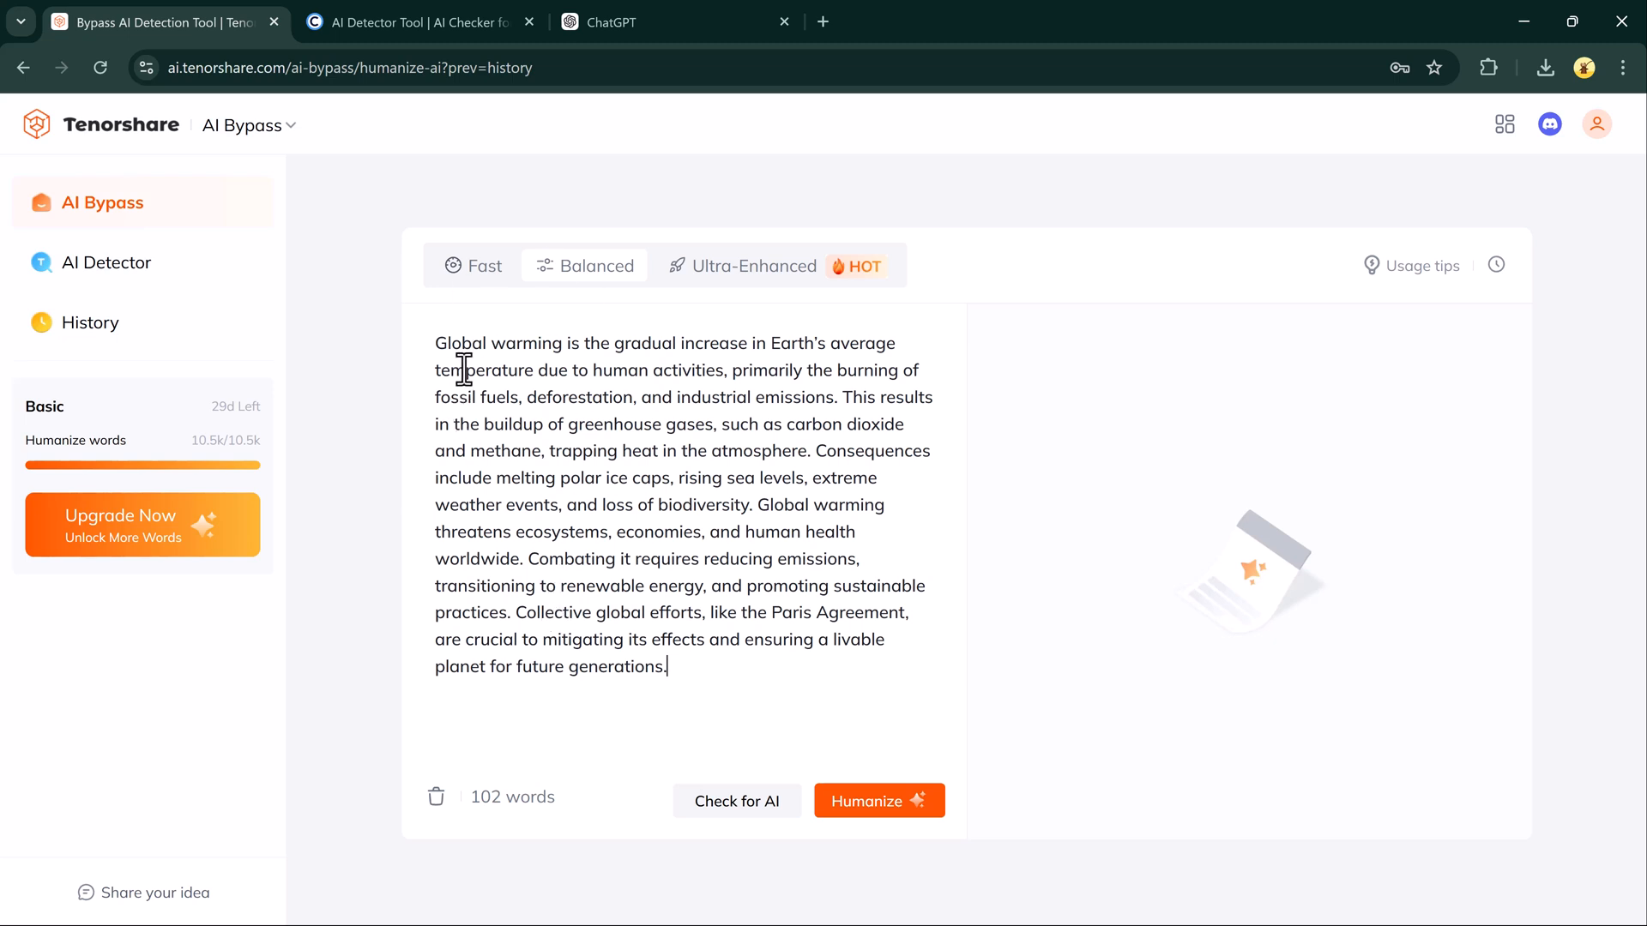
mouse_move(642, 640)
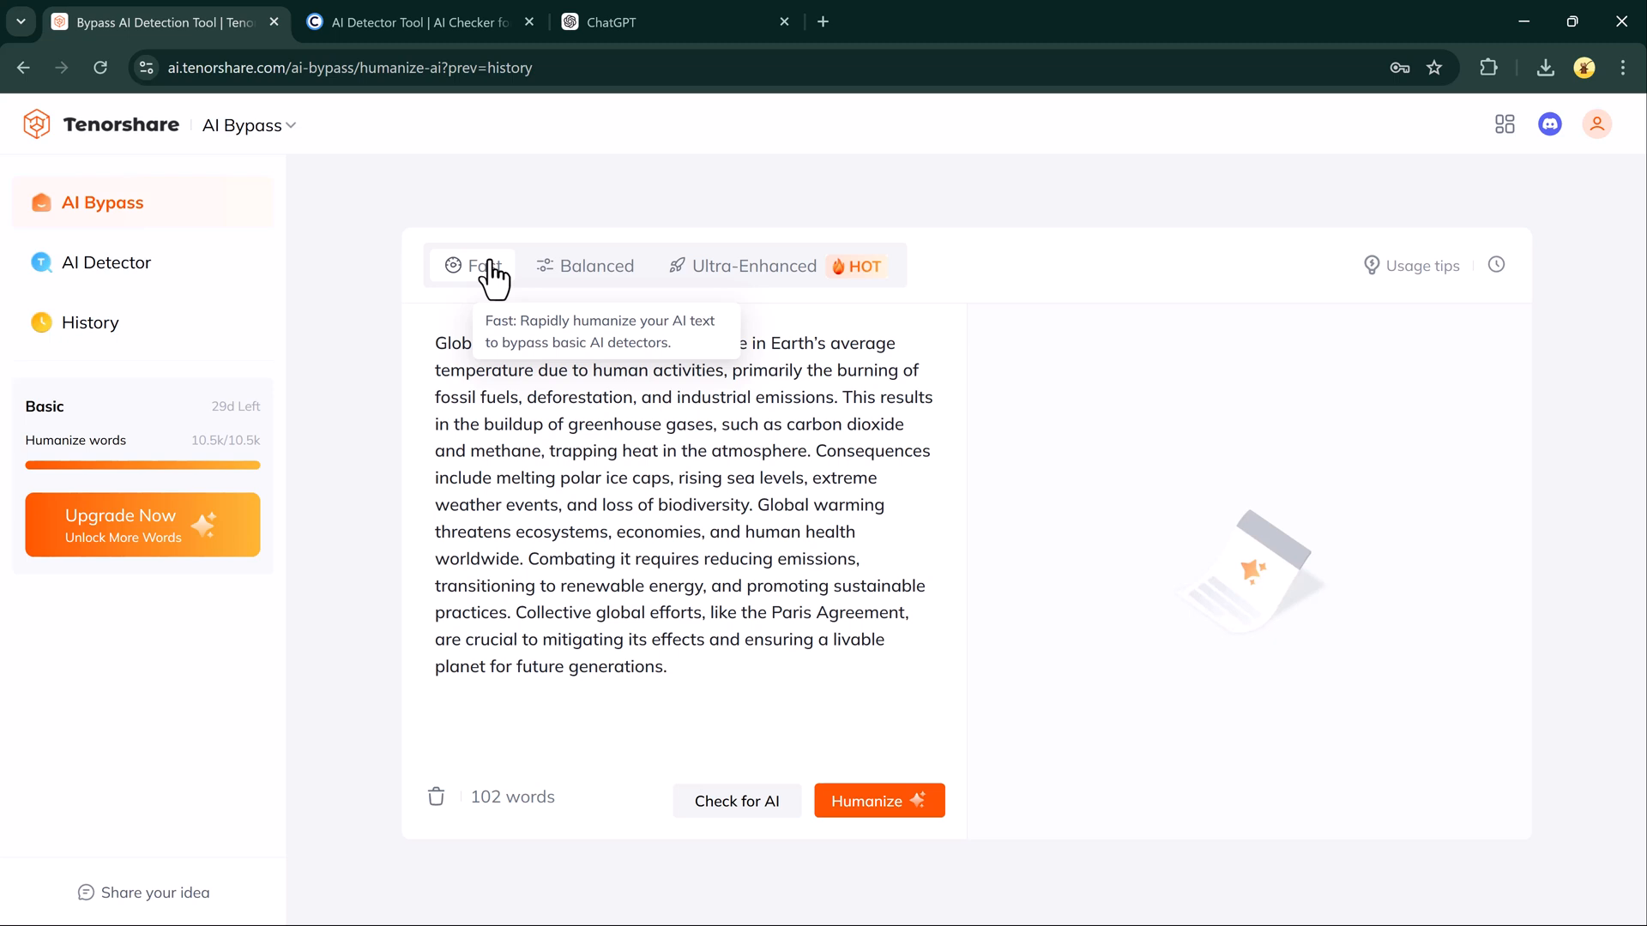
mouse_move(597, 266)
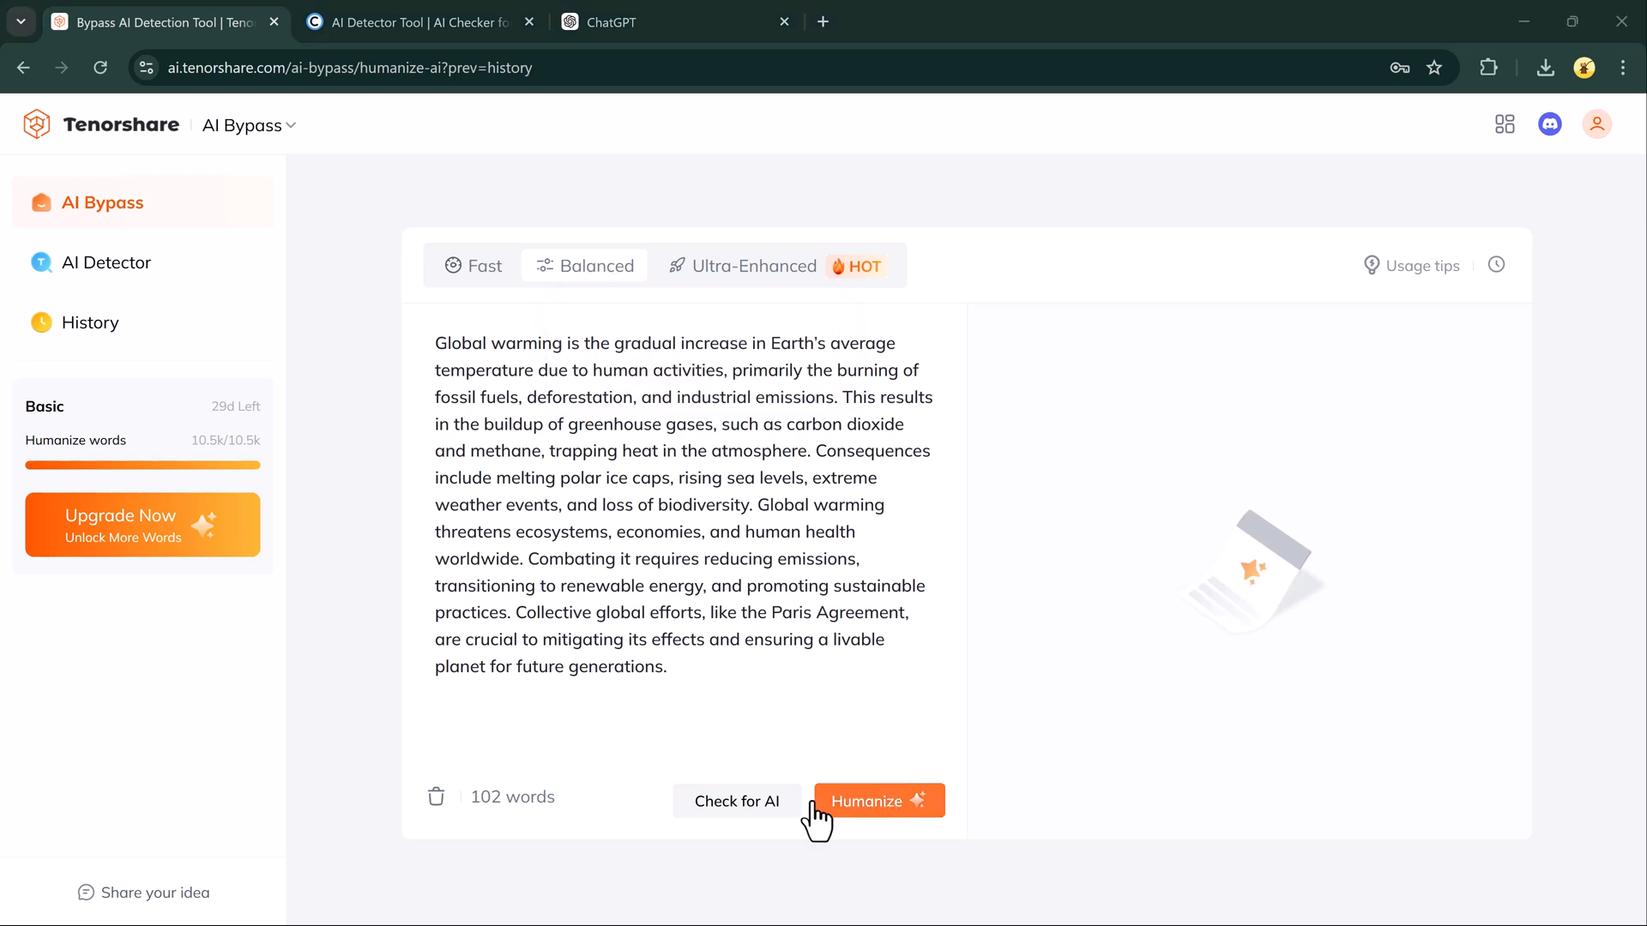
left_click(738, 801)
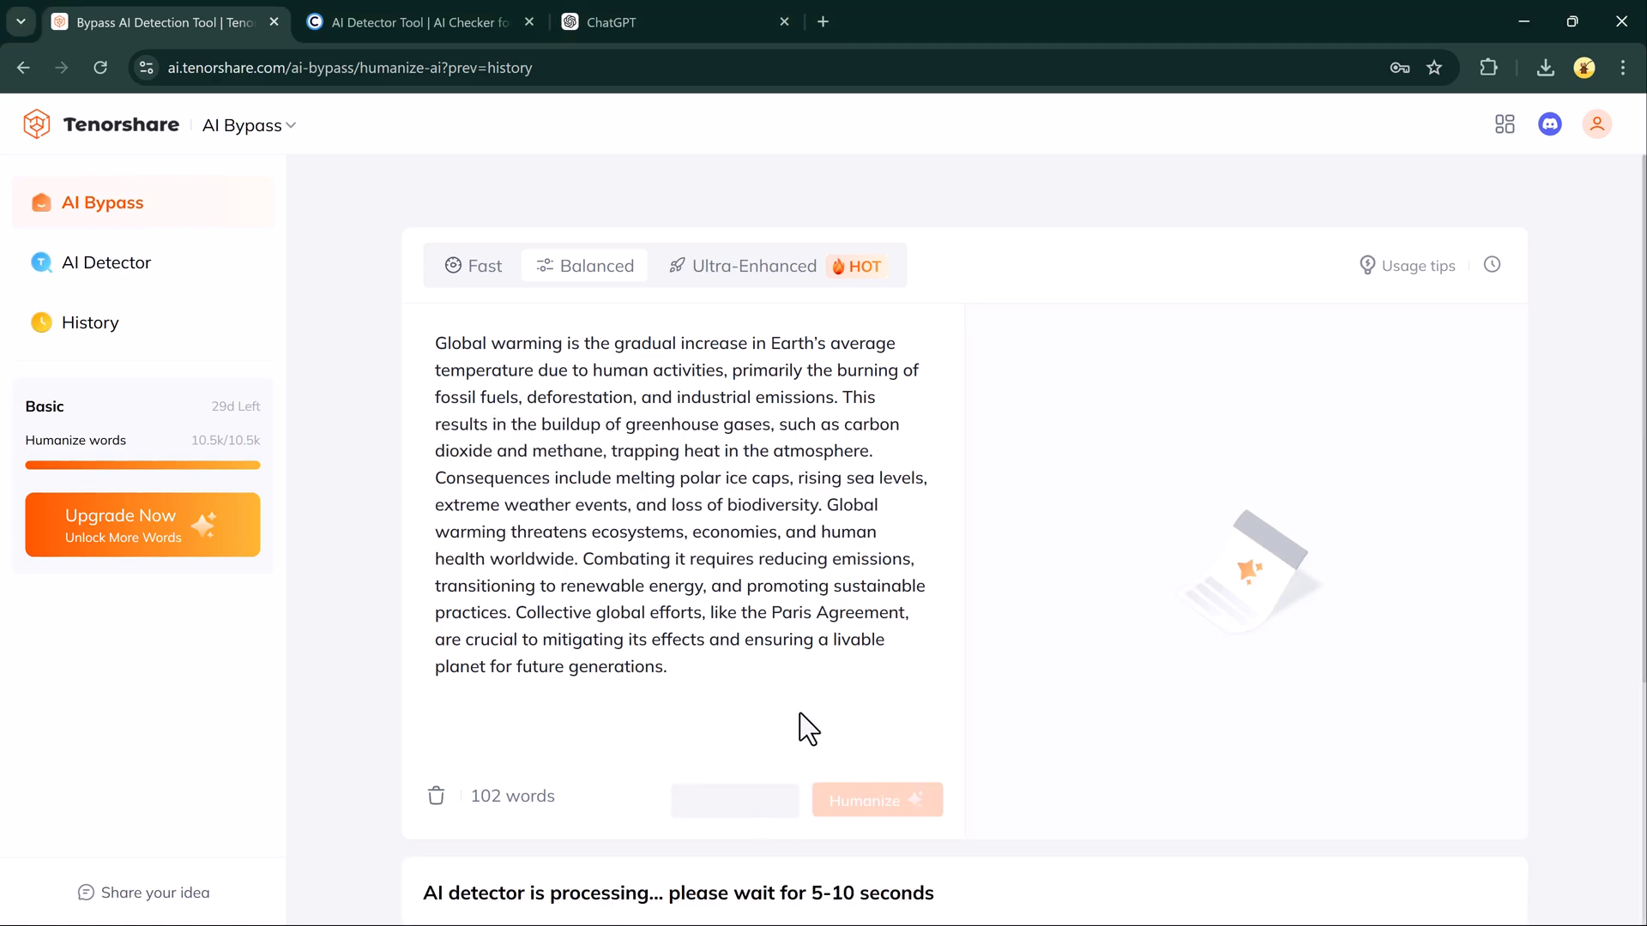
scroll("down", 3)
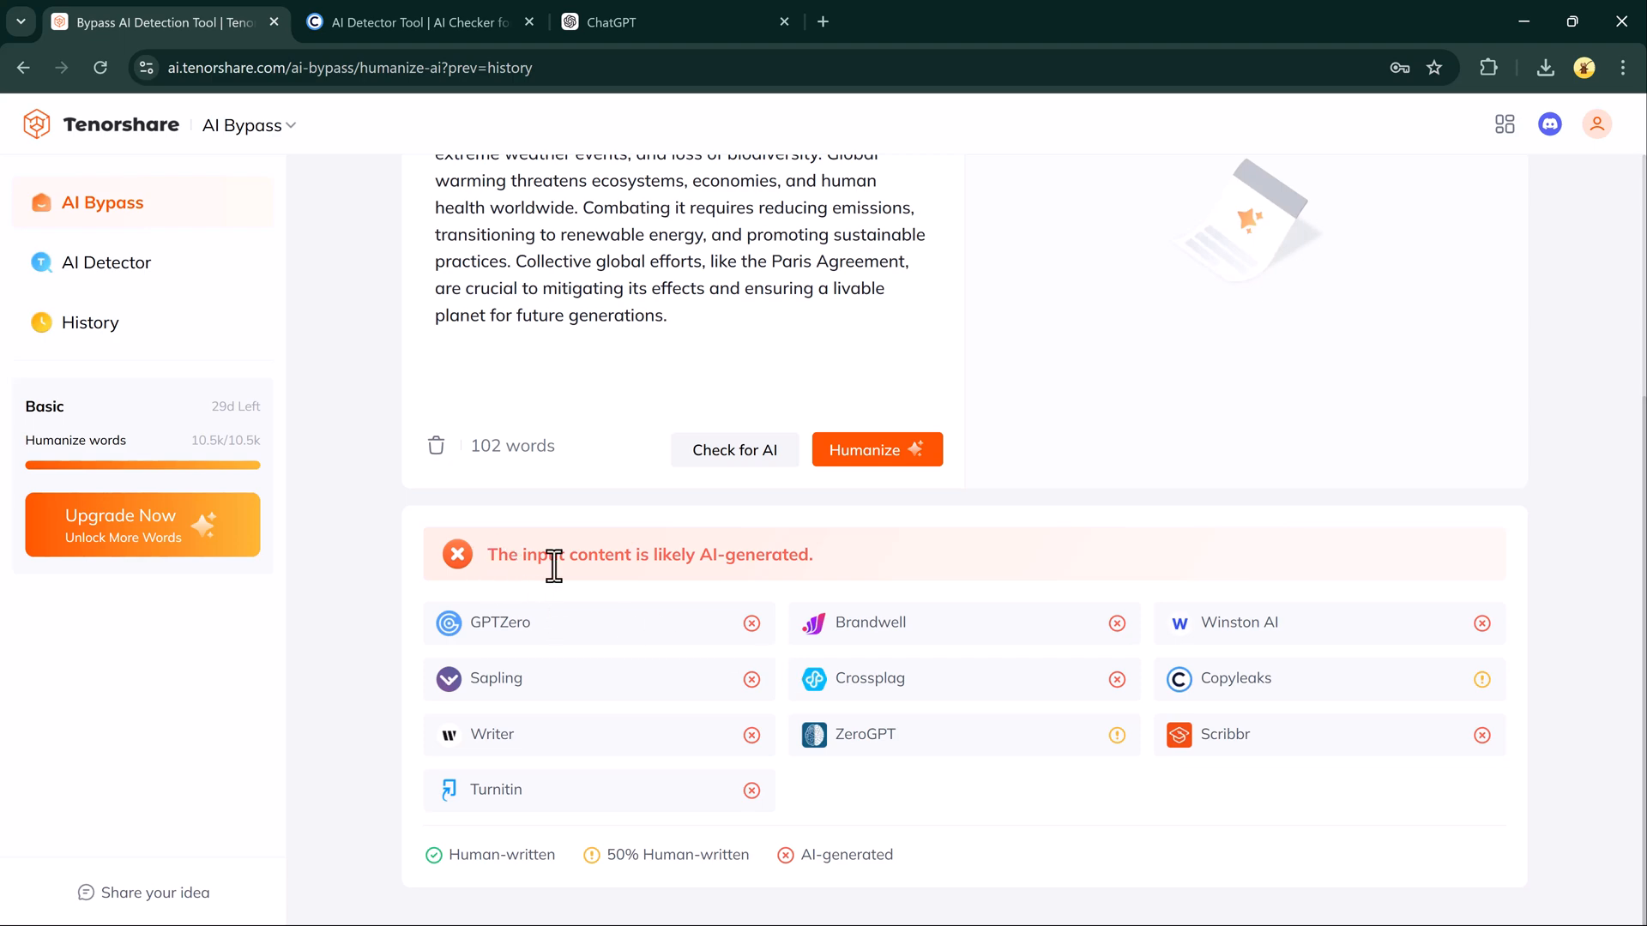
mouse_move(629, 584)
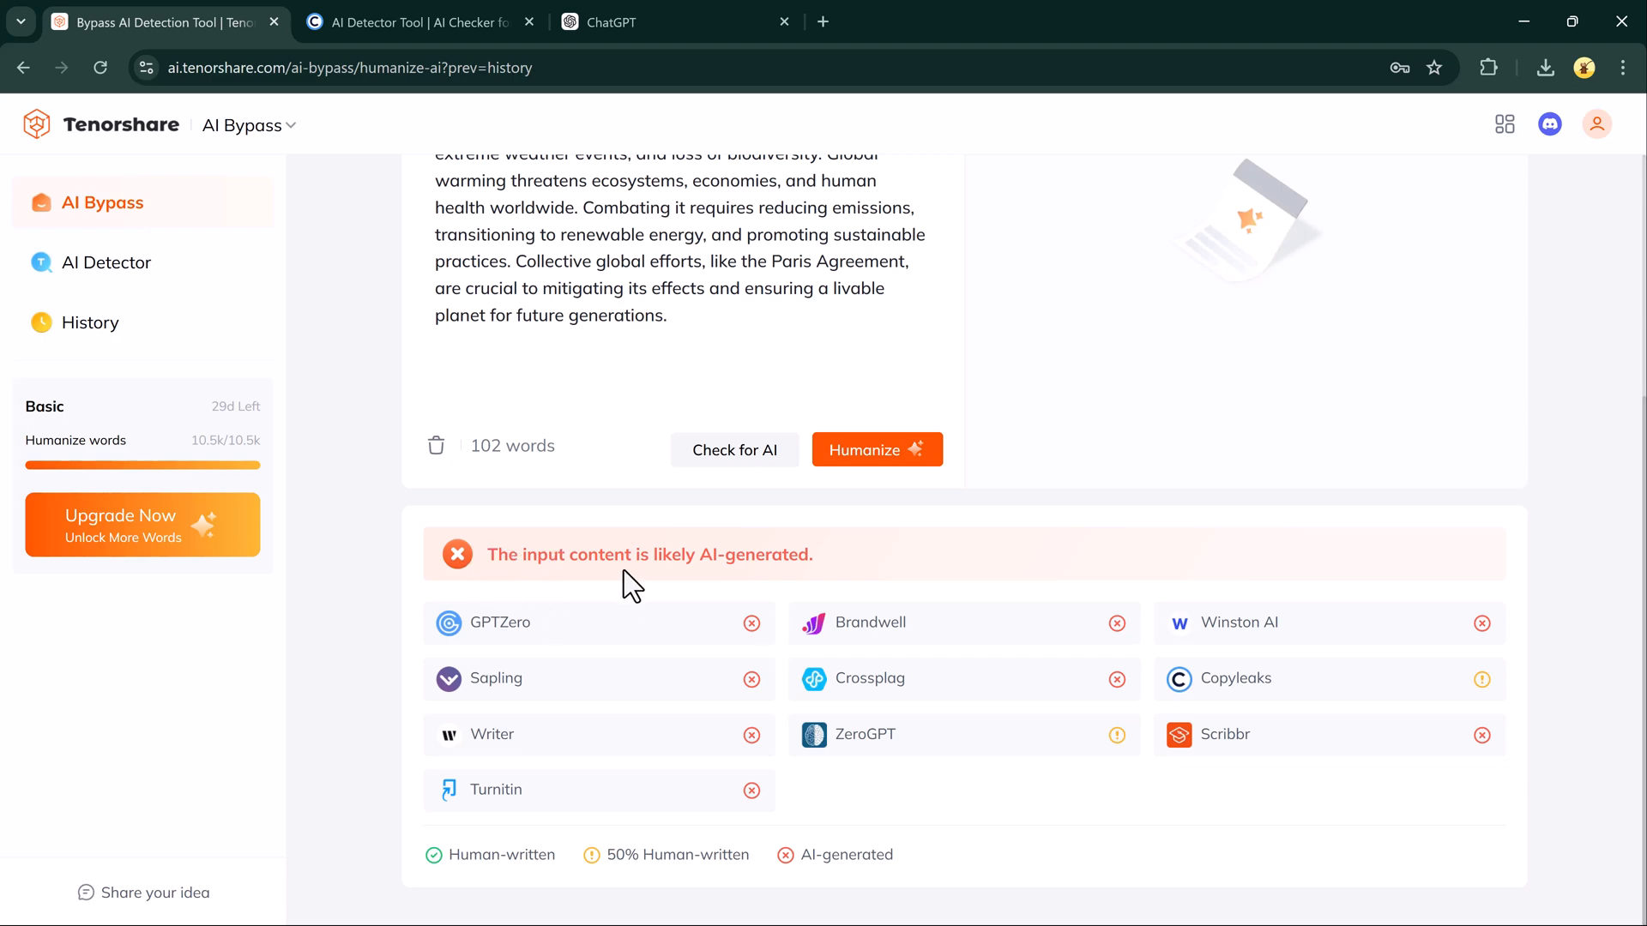
left_click(876, 449)
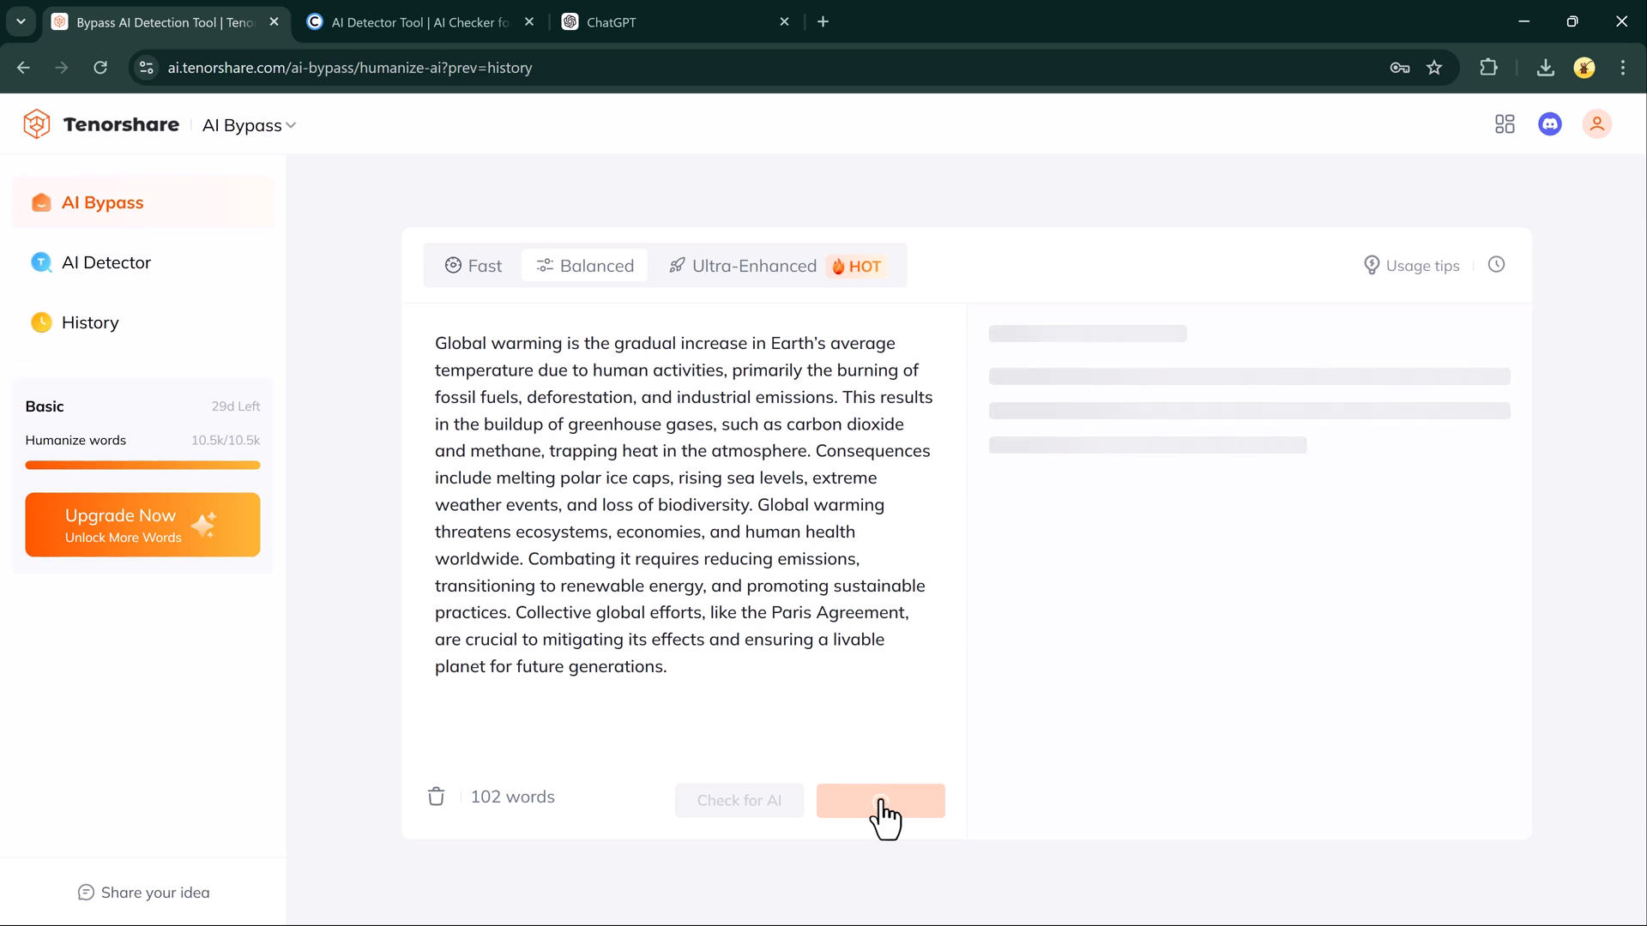
Copy the 120-word humanized essay and switch to the Copyleaks tab
left_click(880, 800)
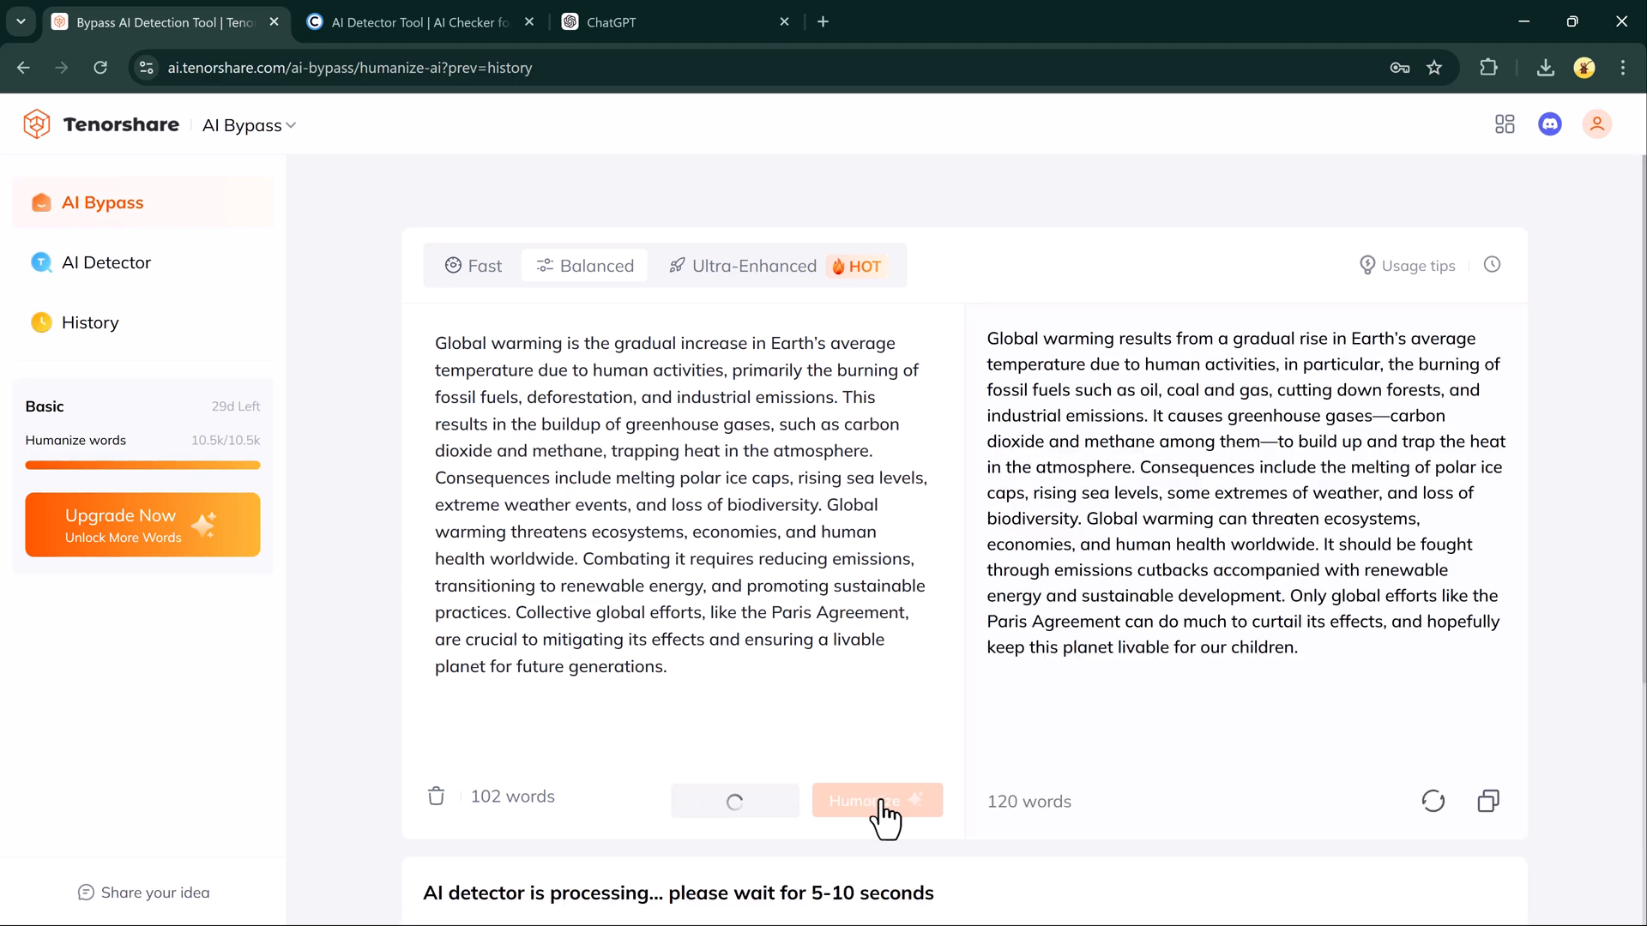
left_click(1488, 802)
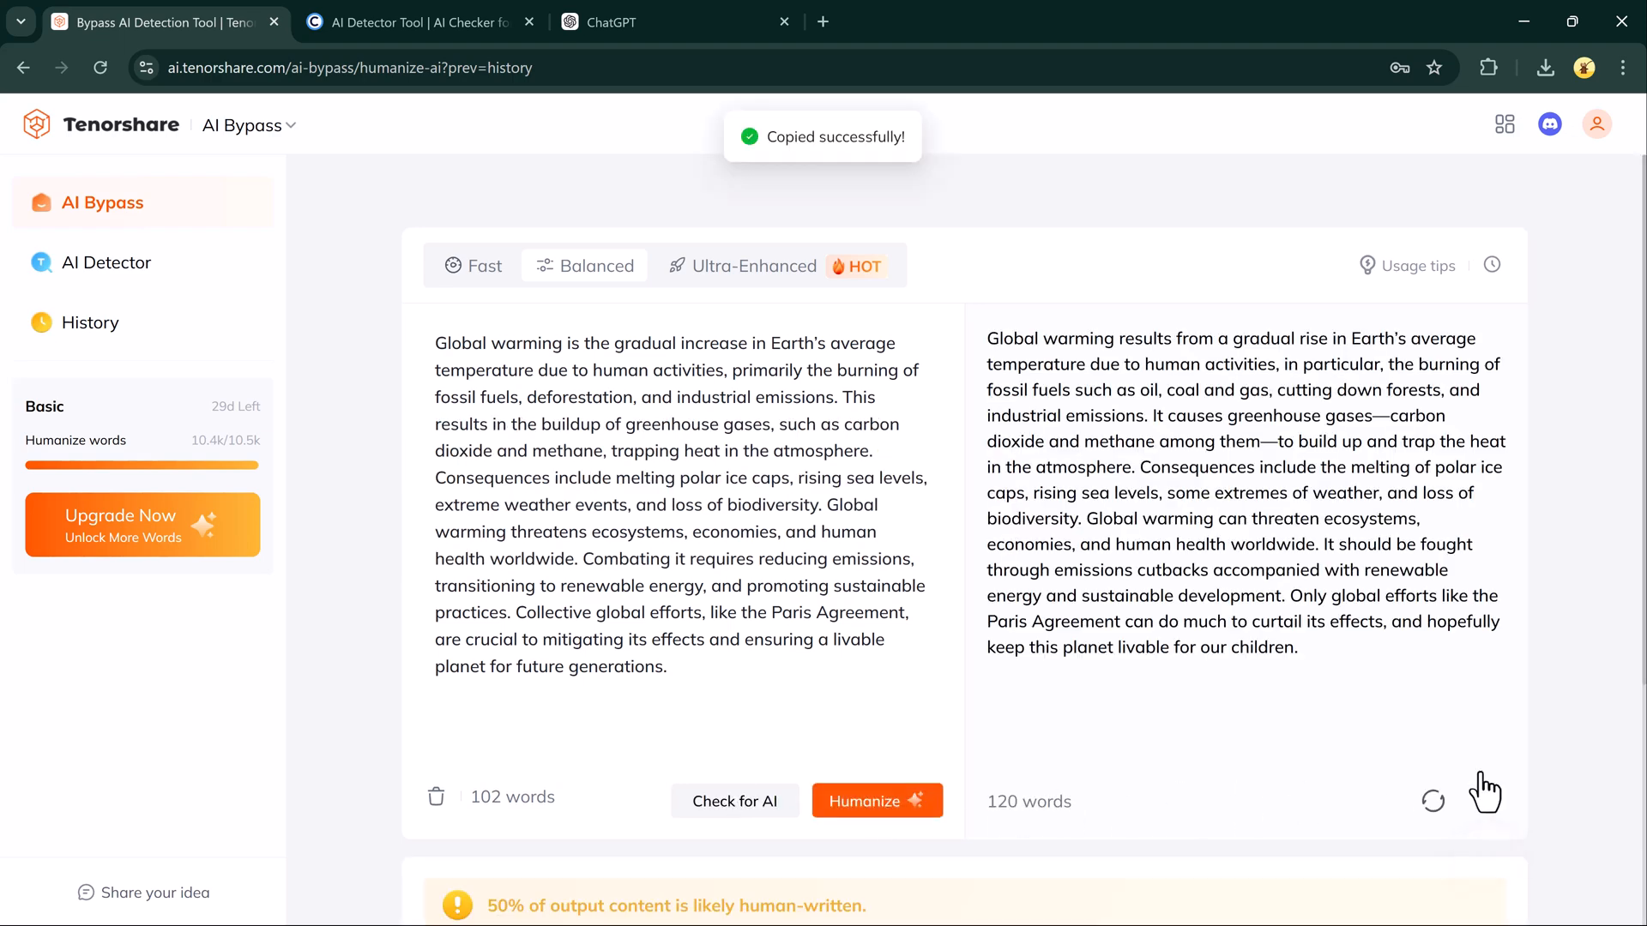
left_click(416, 22)
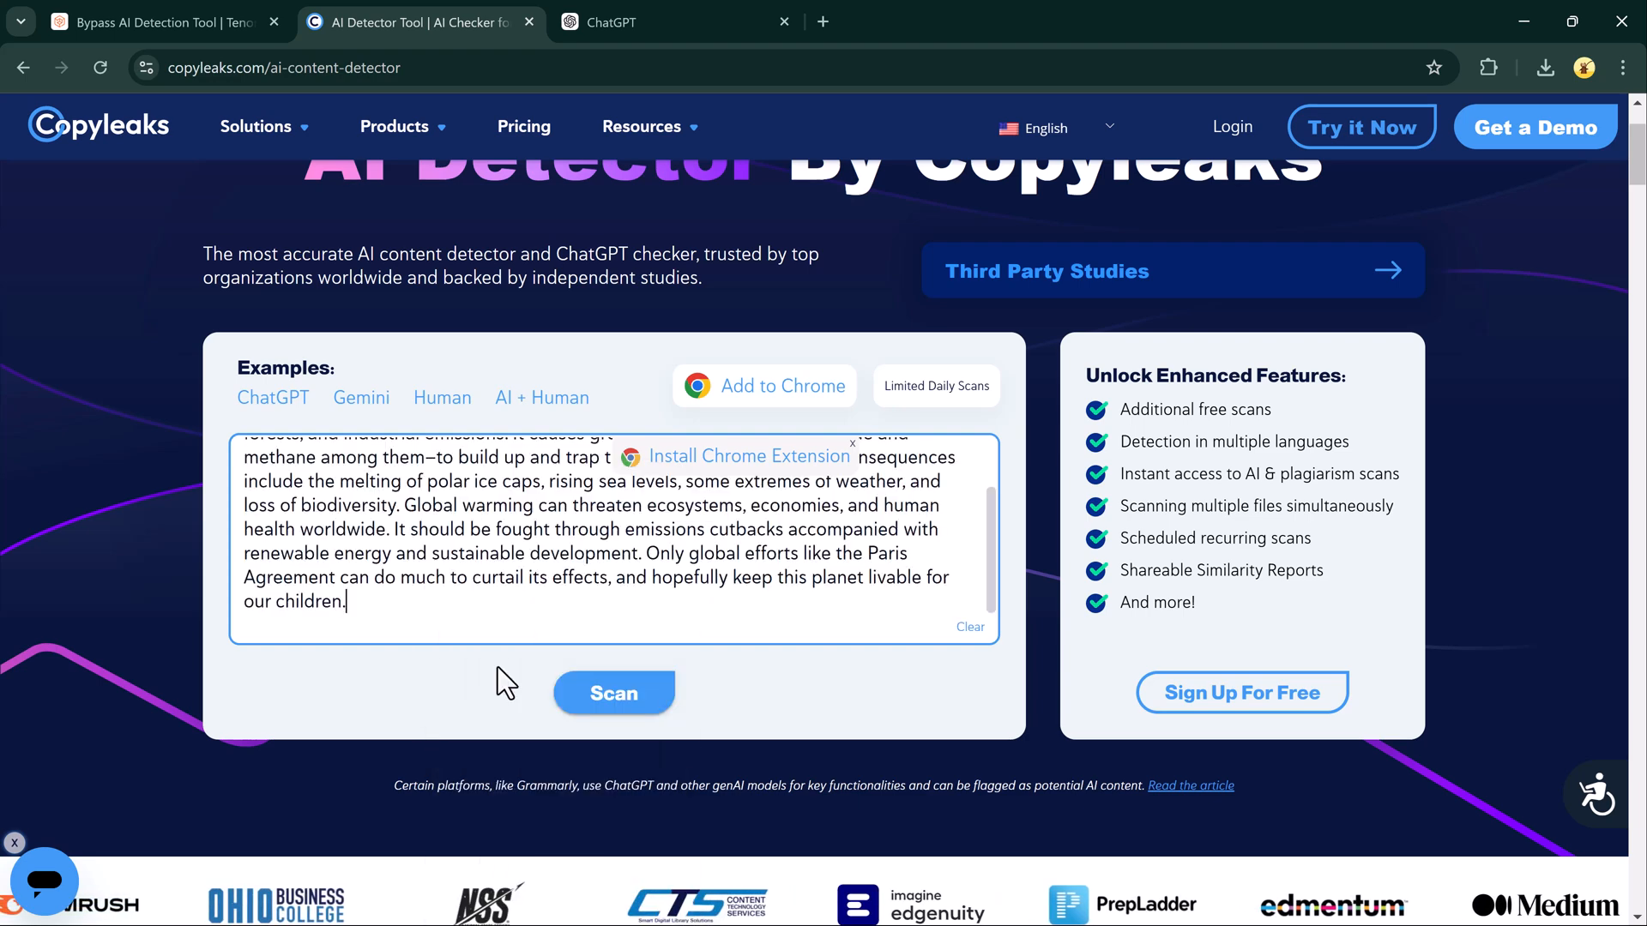
Open ZeroGPT's AI checker in a new tab beside Copyleaks
left_click(614, 693)
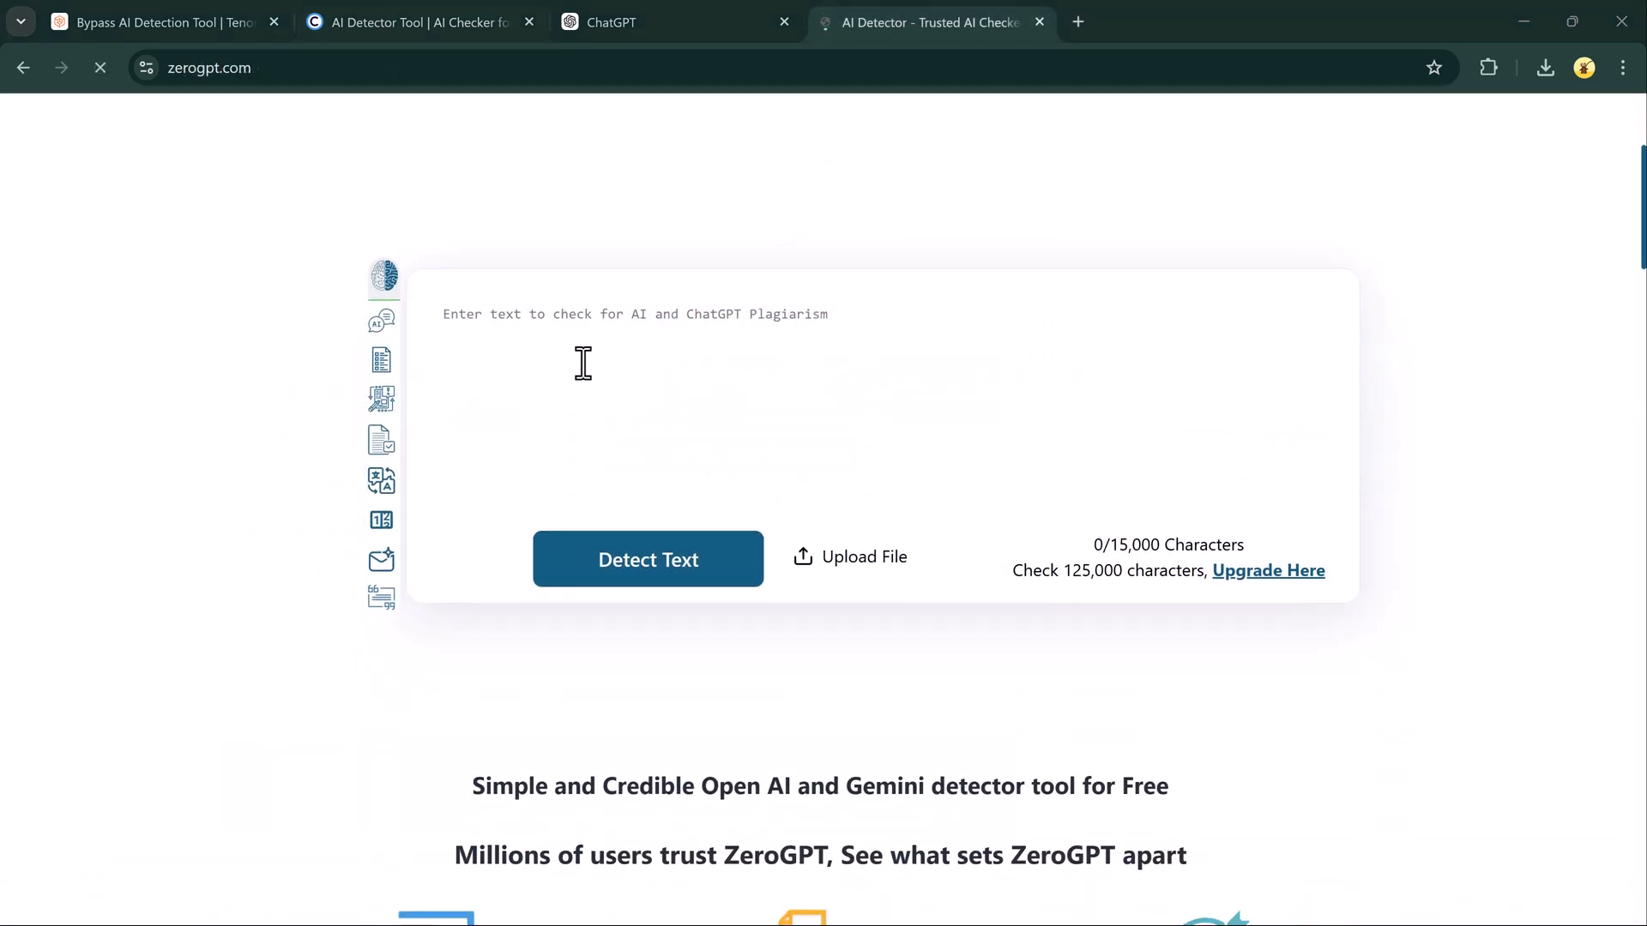
Paste the humanized essay into ZeroGPT, run Detect Text, then switch to Crossplag
right_click(583, 362)
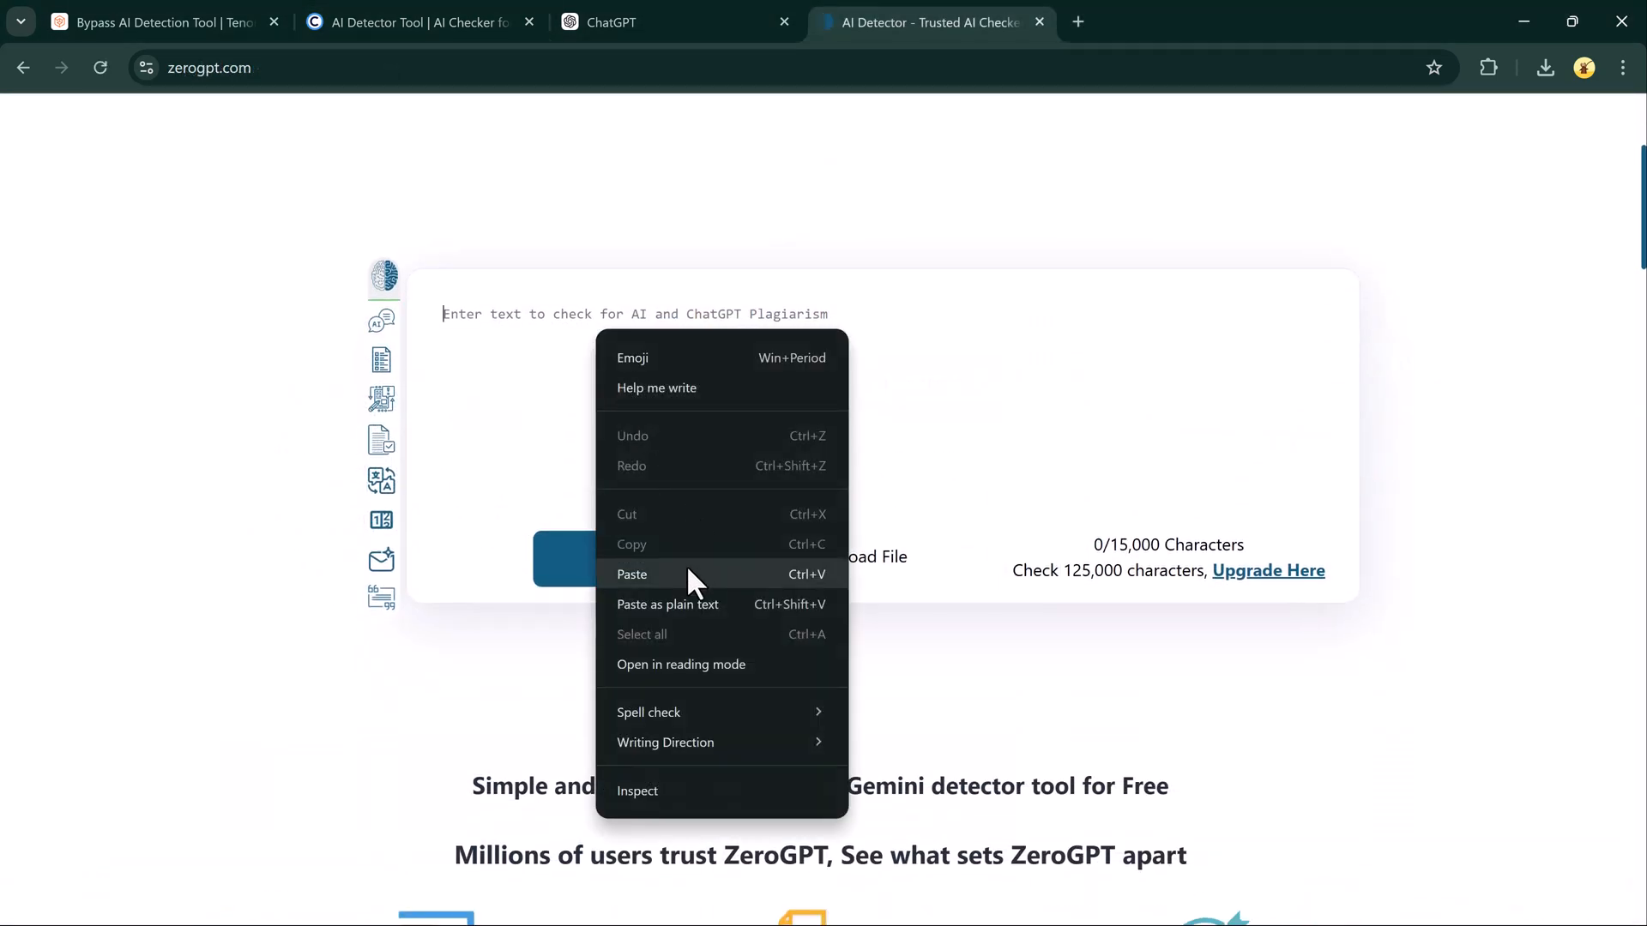
left_click(632, 575)
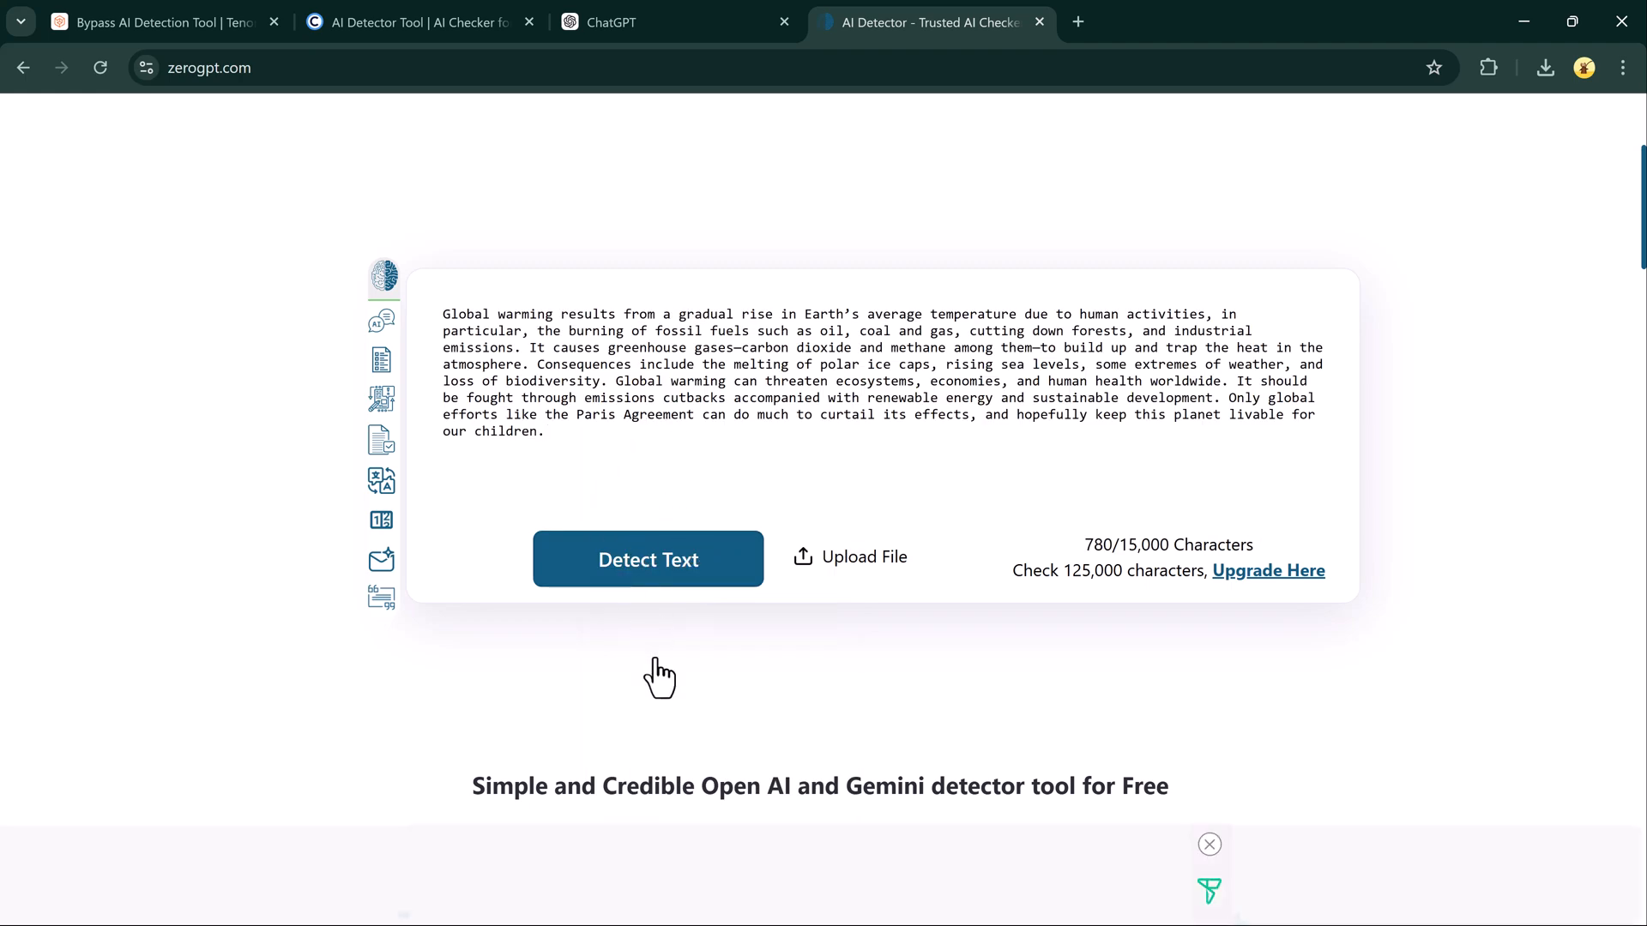
left_click(647, 558)
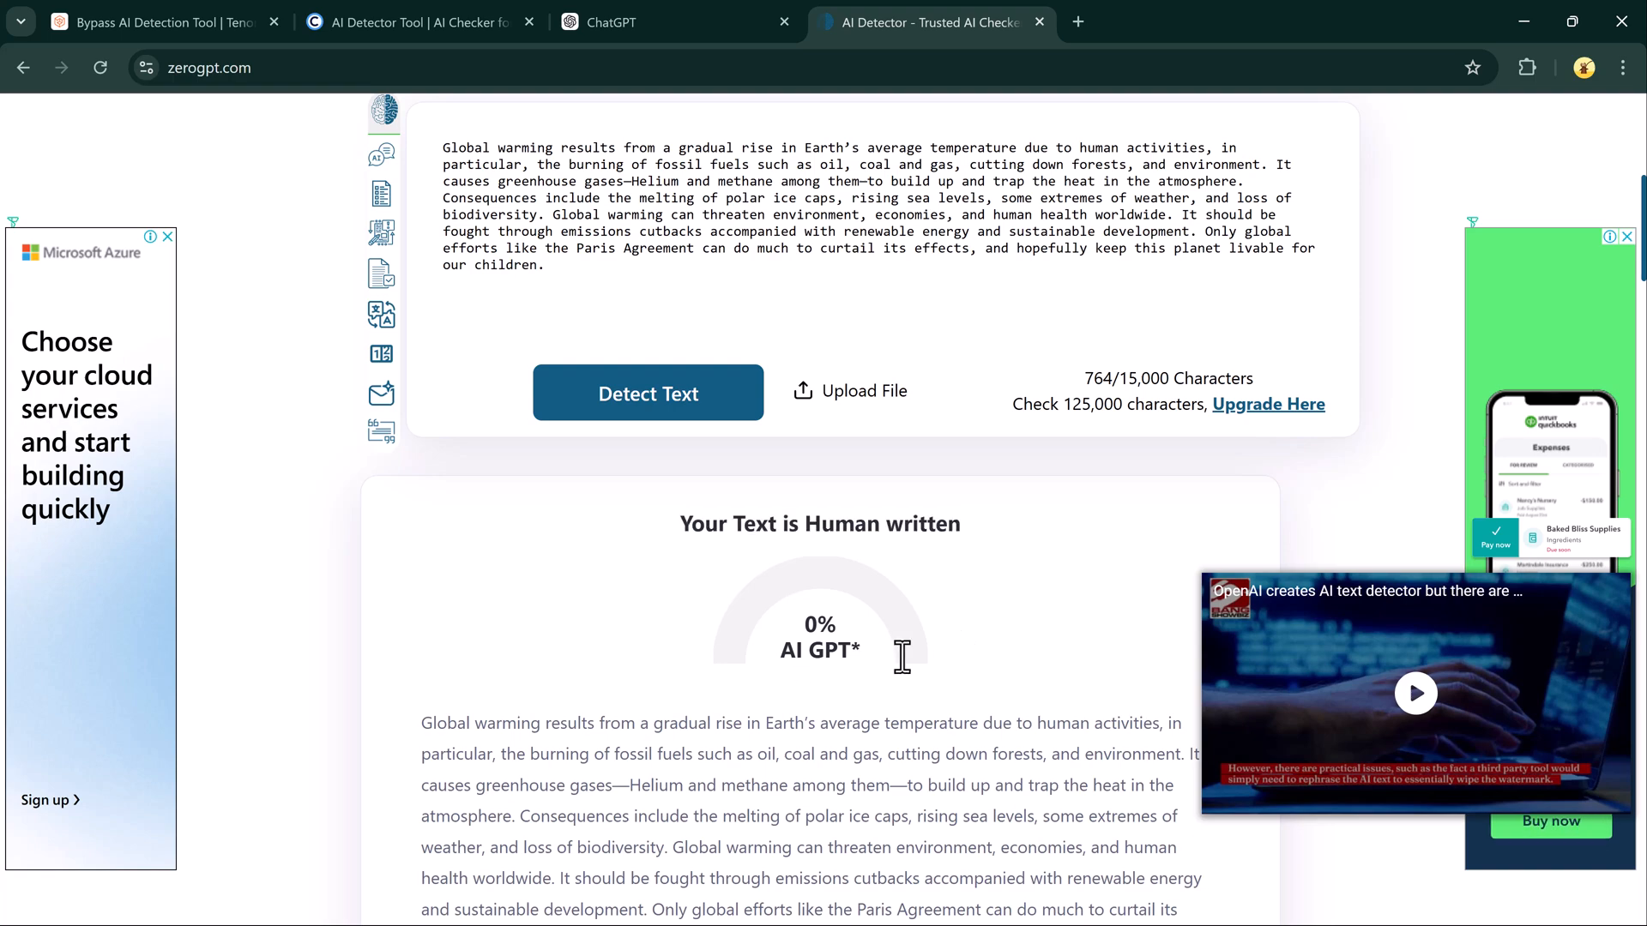
left_click(1332, 21)
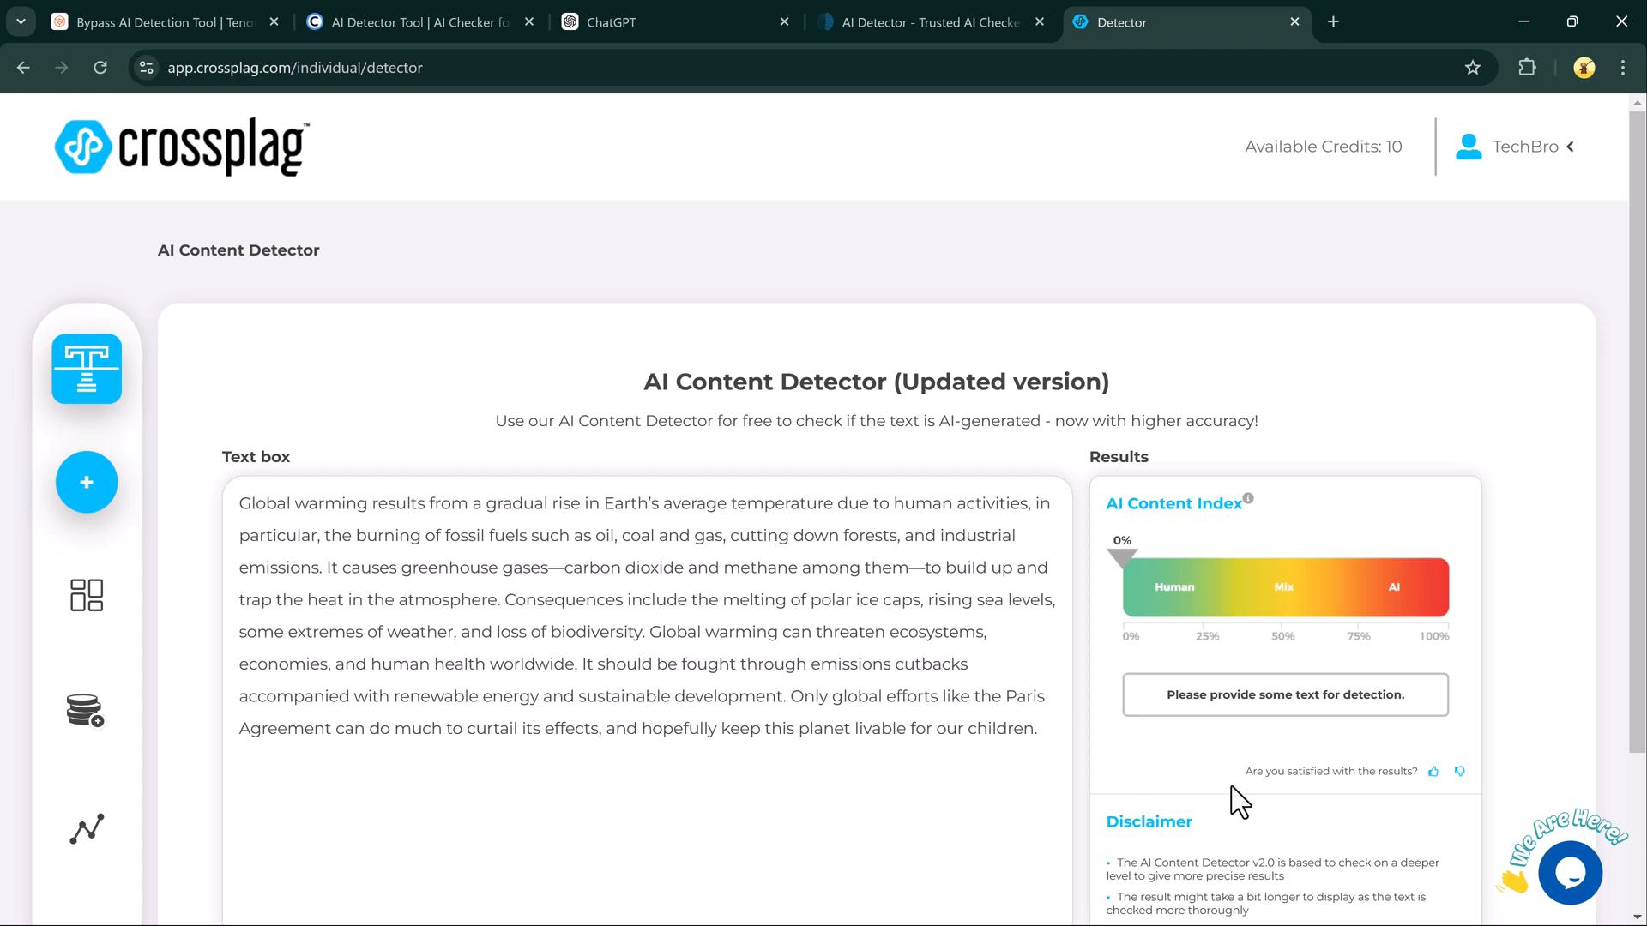
Check the humanized essay in Crossplag, then return to the Tenorshare tab
scroll("down", 3)
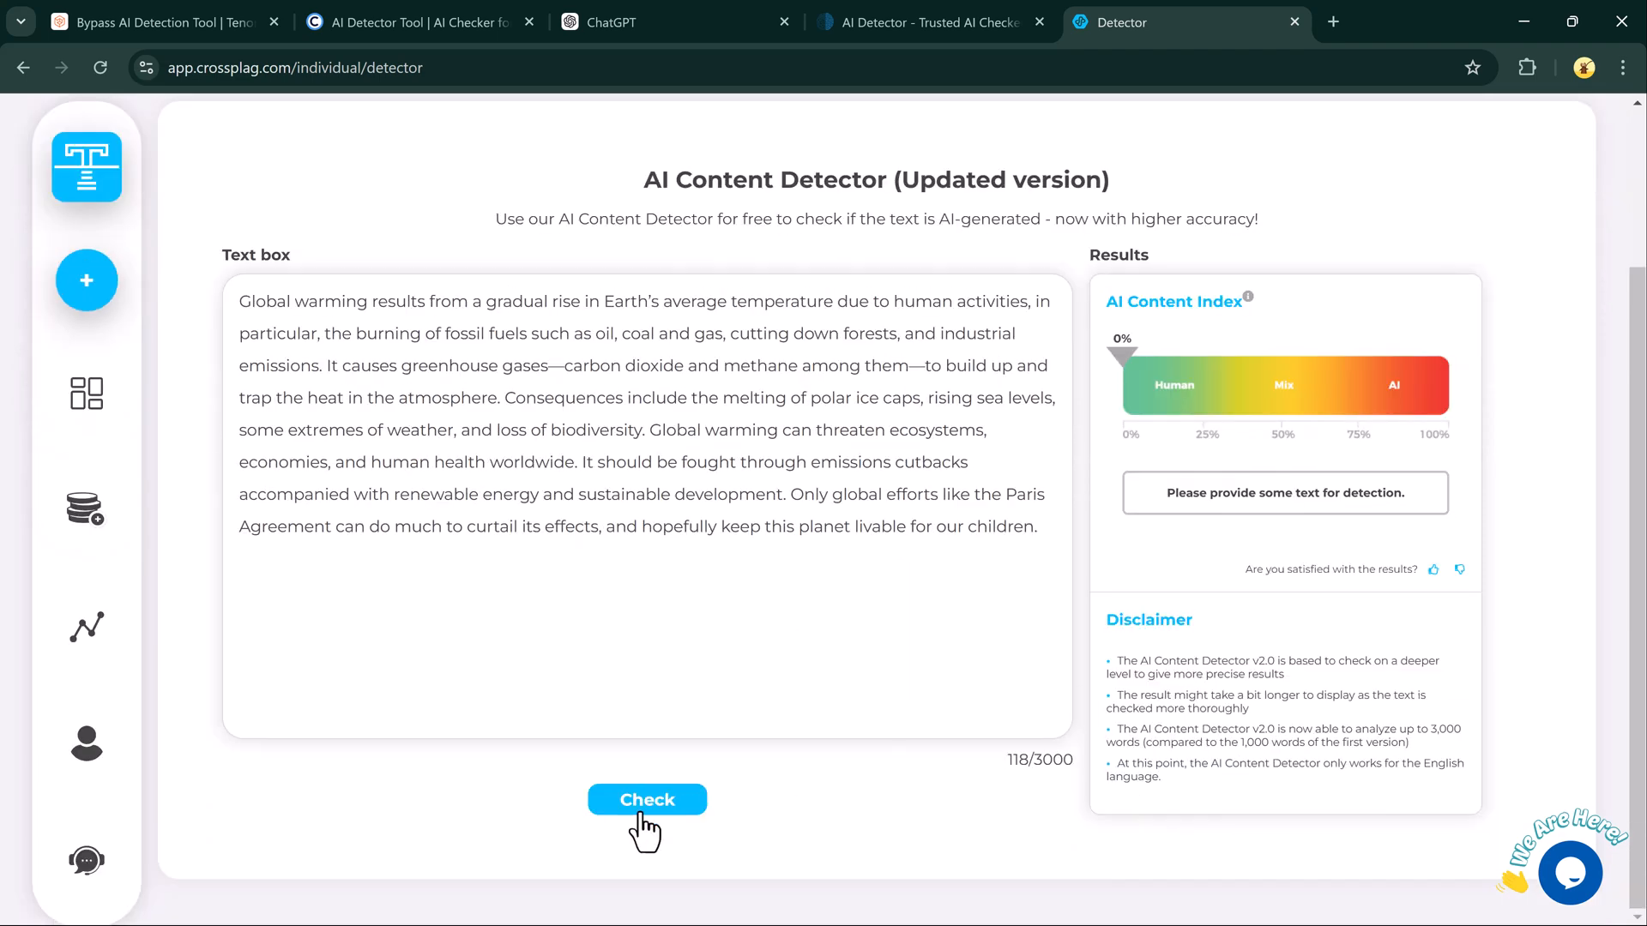
left_click(646, 800)
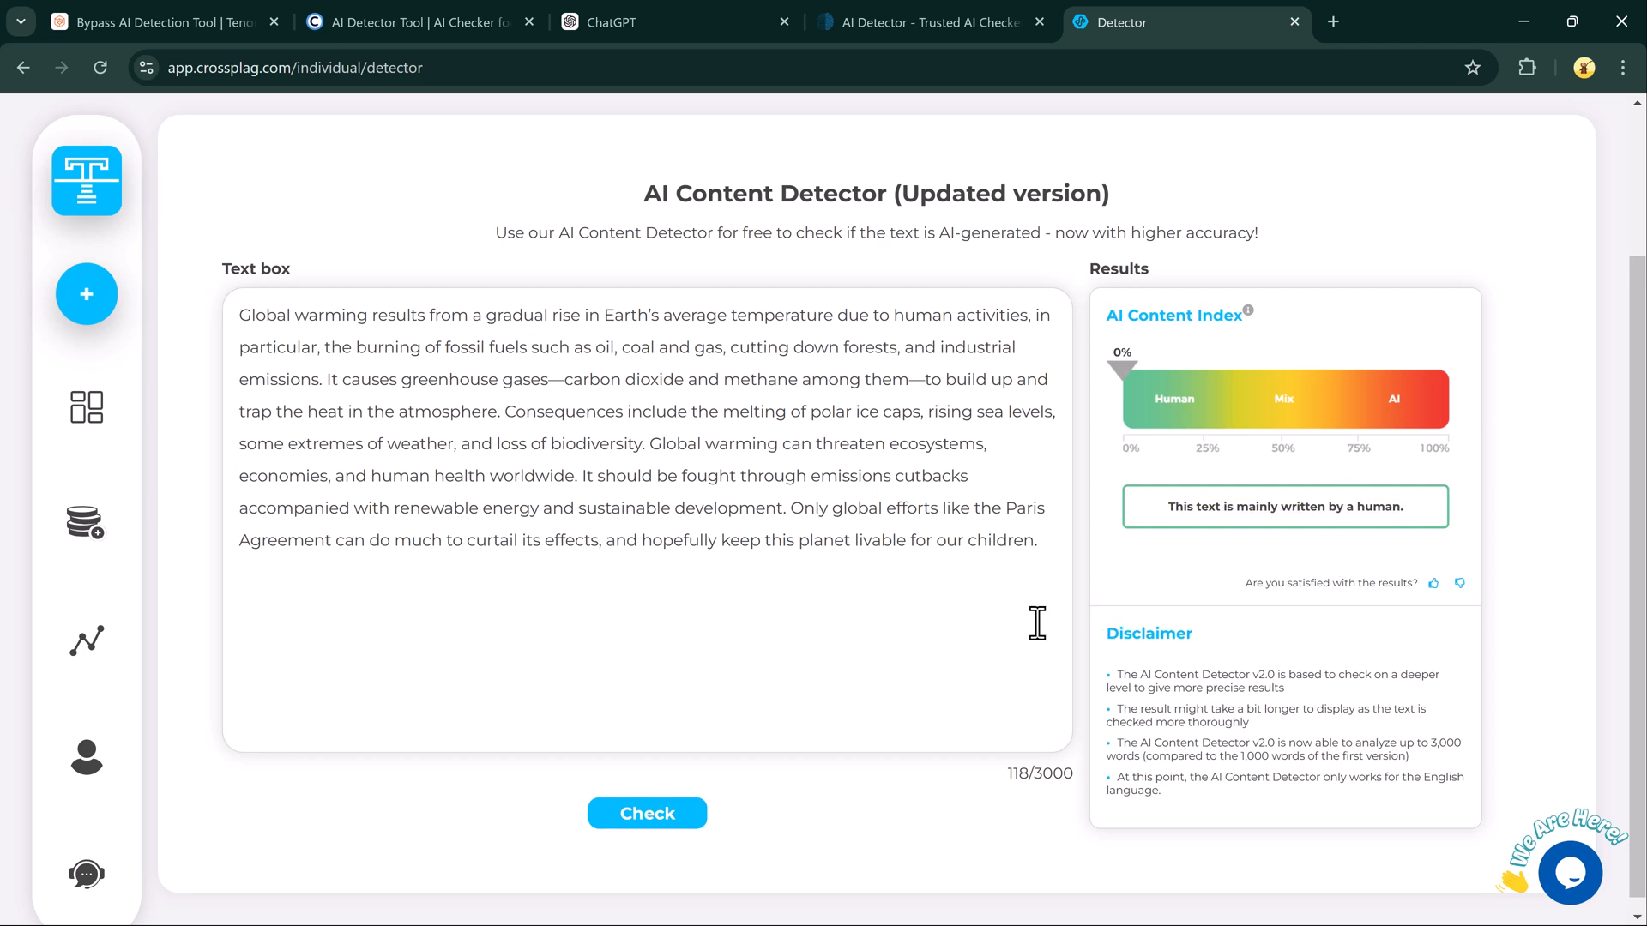
left_click(153, 22)
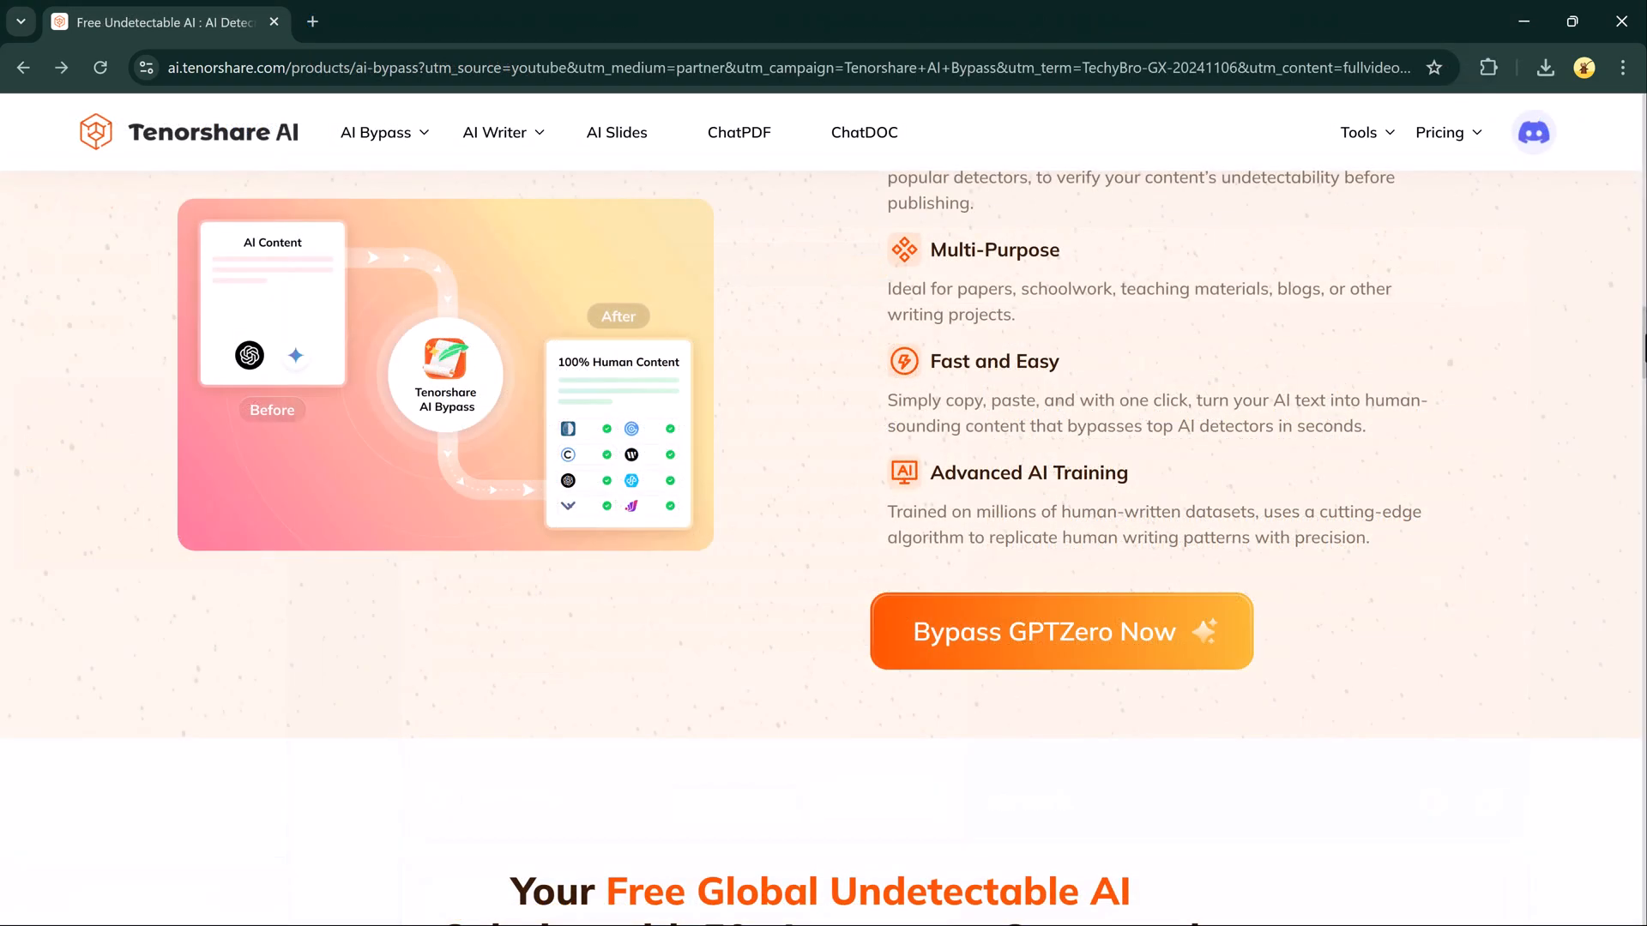
scroll("down", 3)
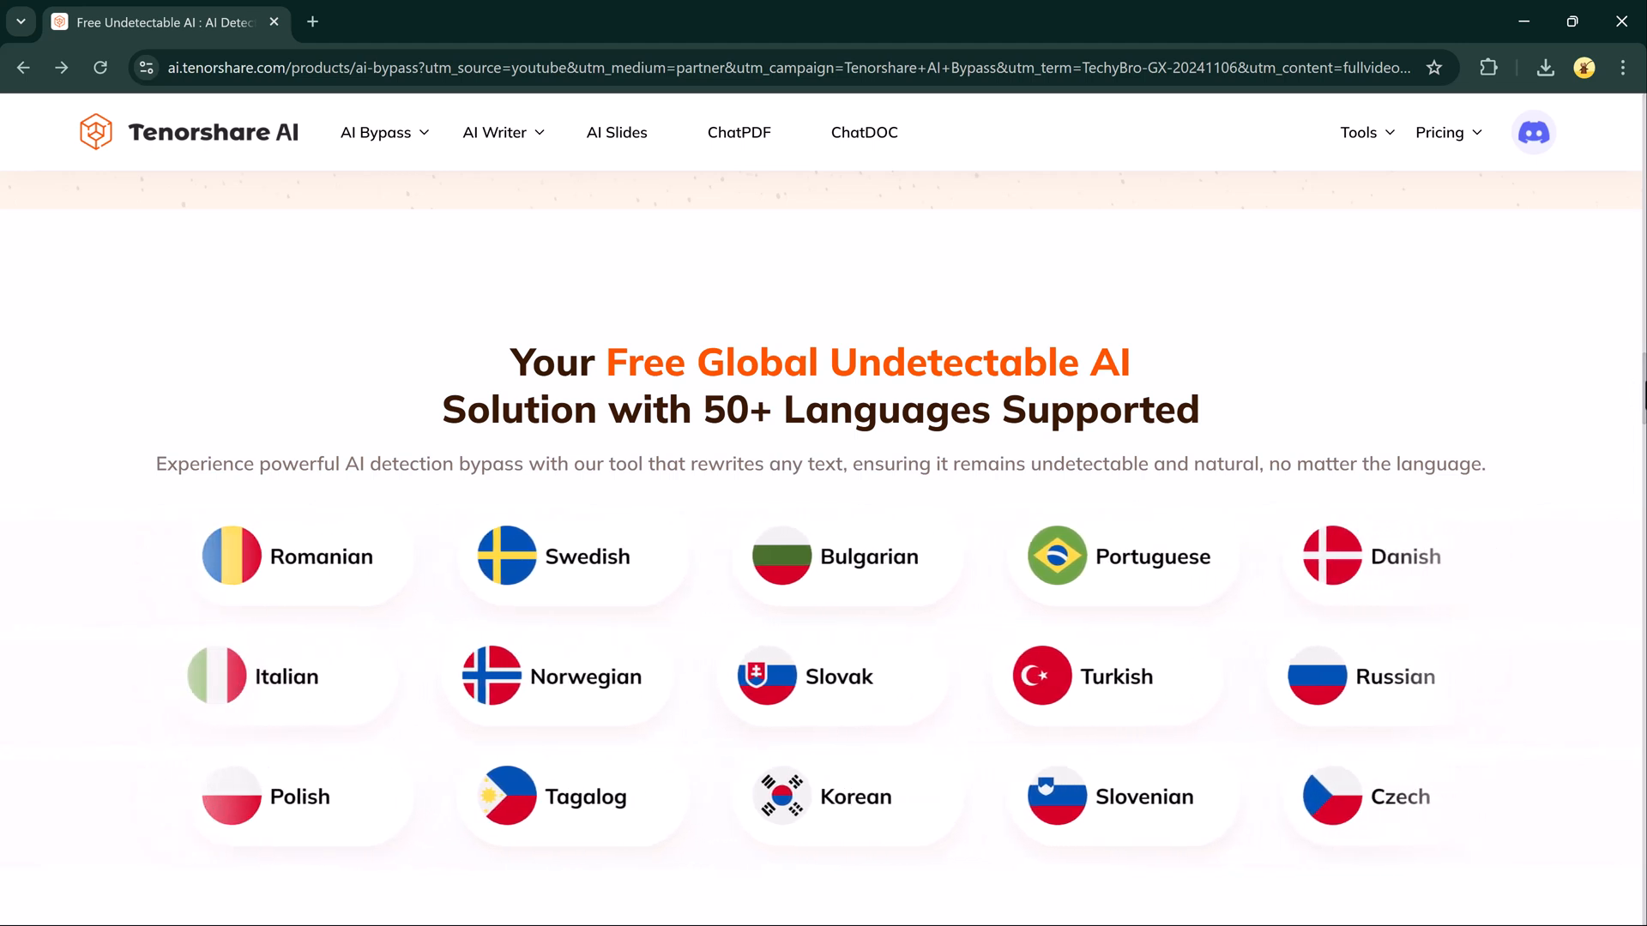
scroll("down", 3)
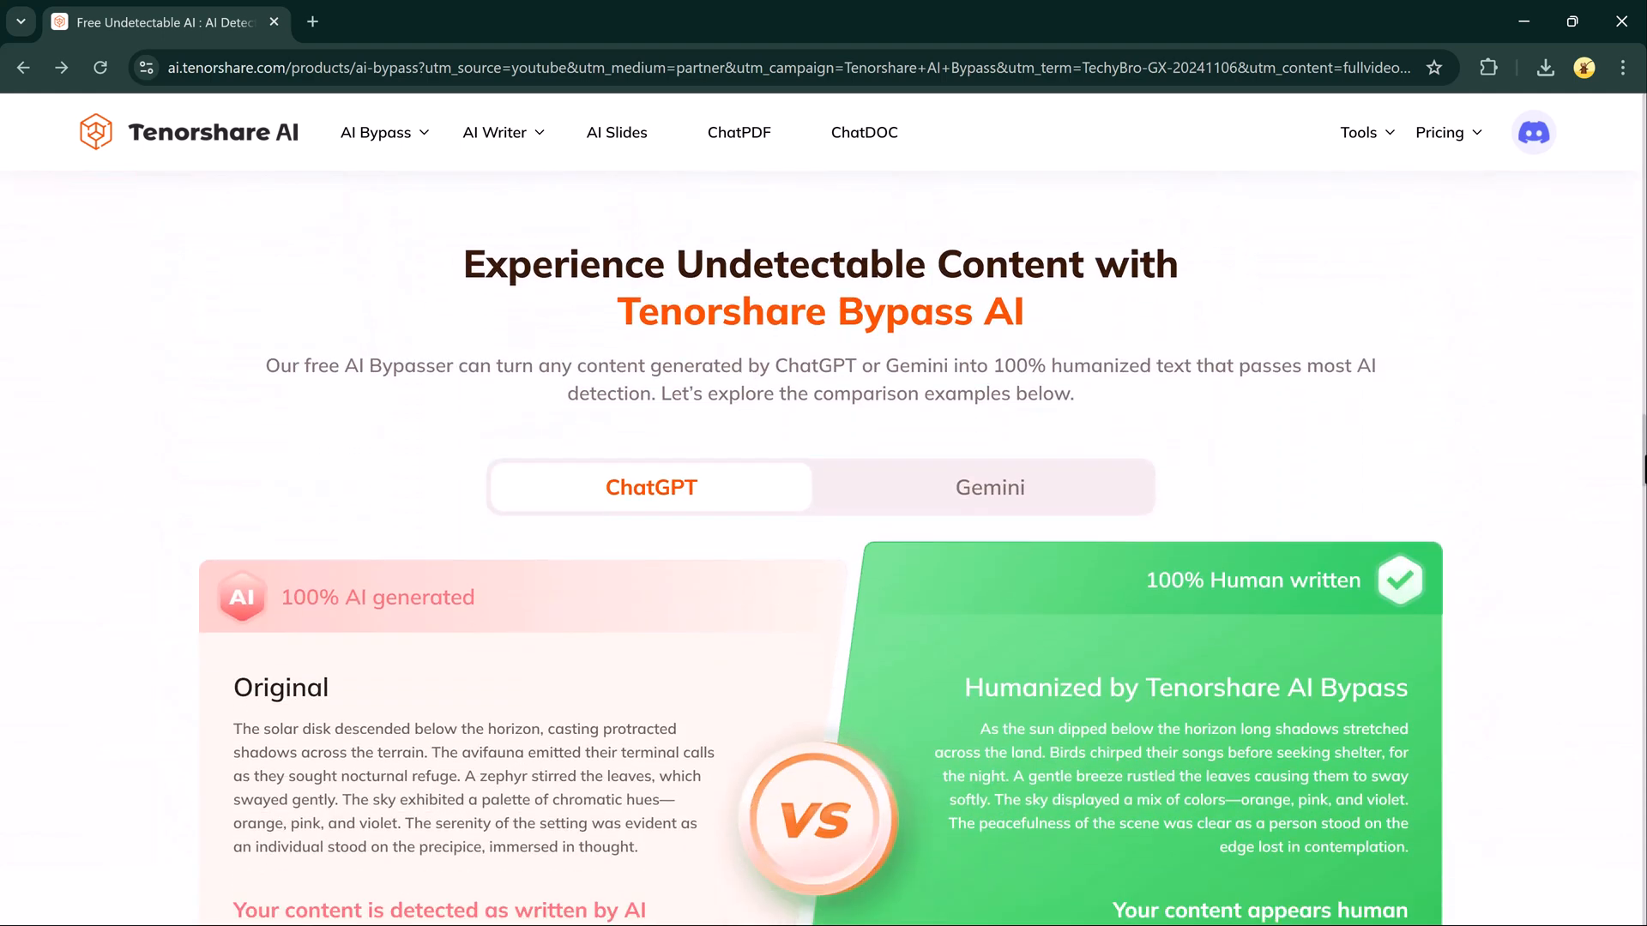
scroll("down", 3)
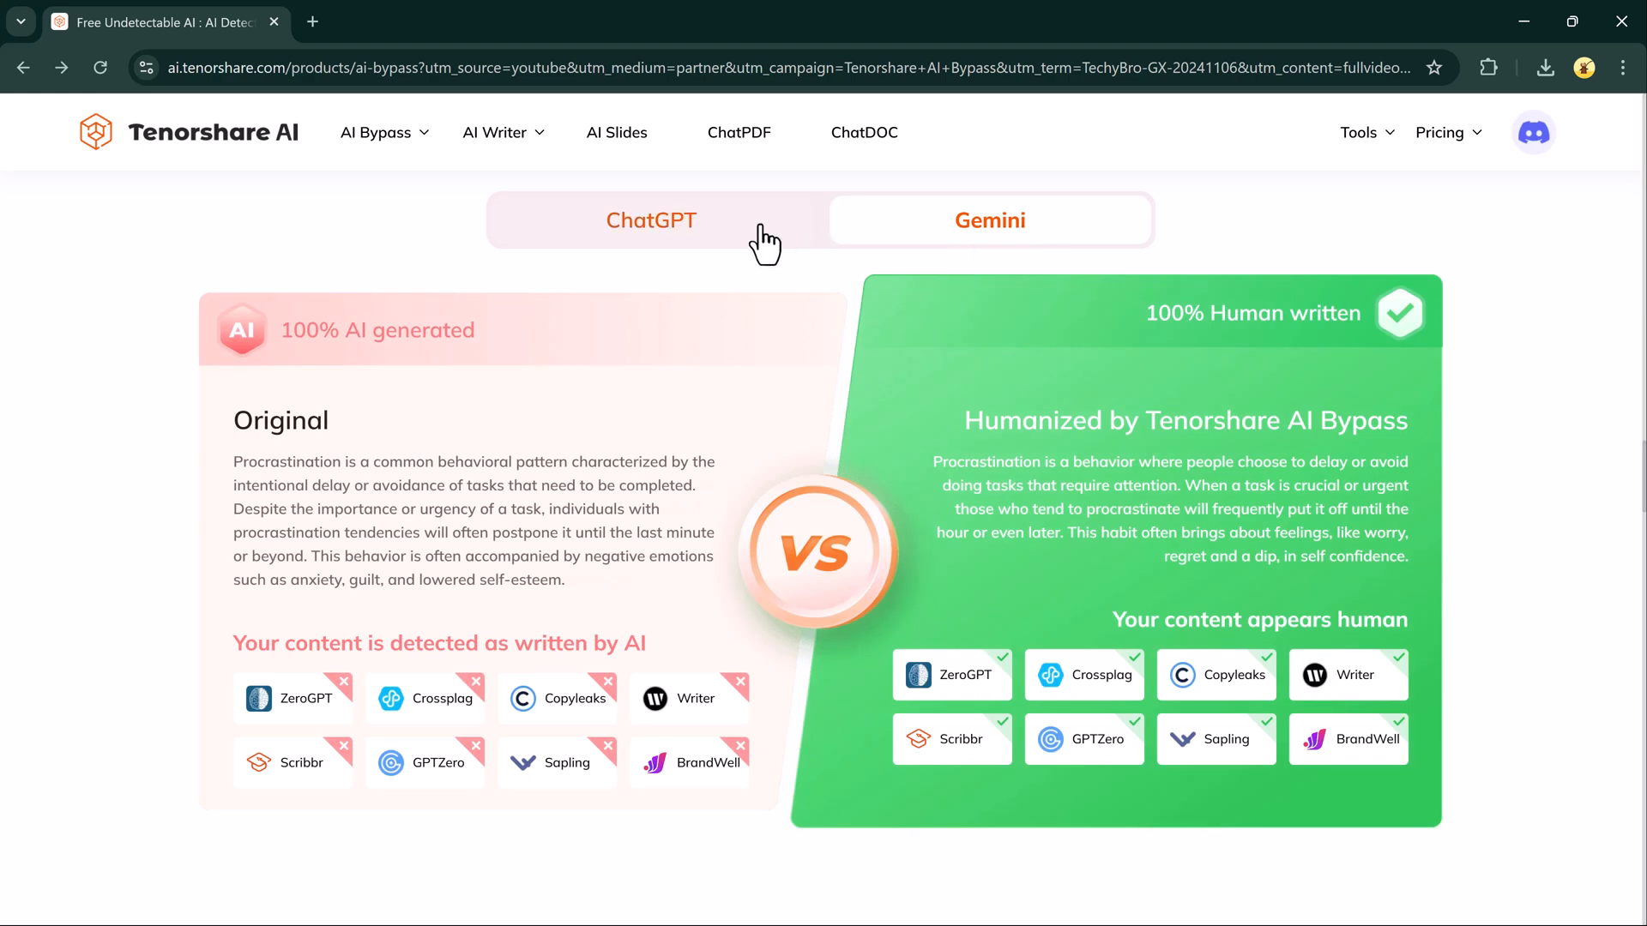
left_click(651, 220)
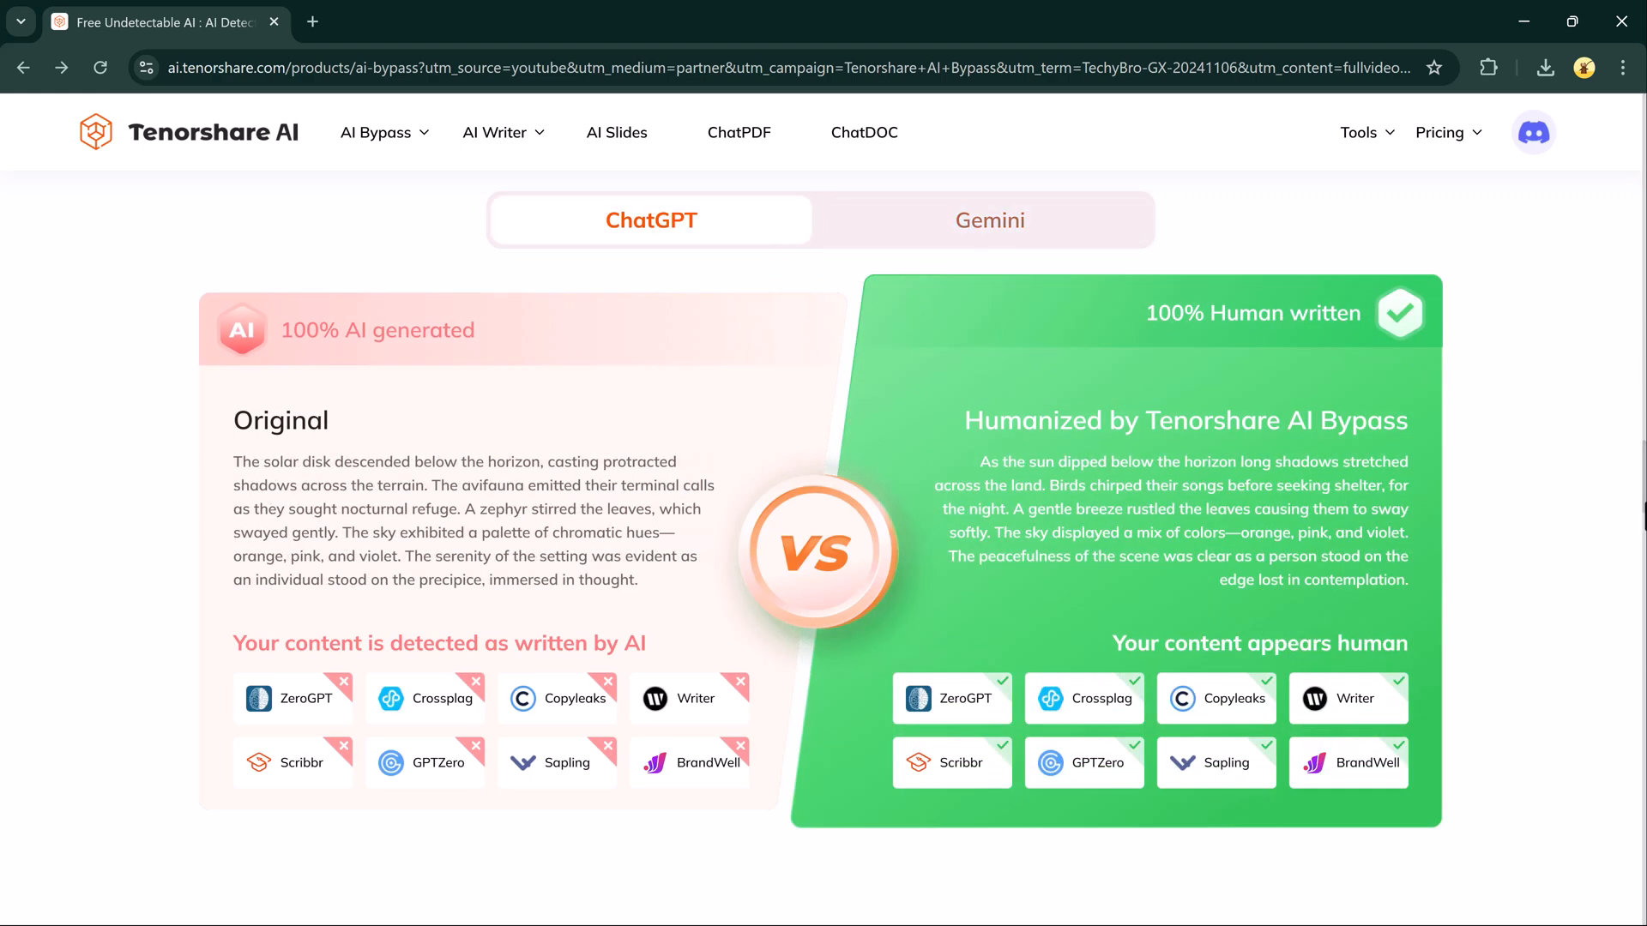
scroll("down", 3)
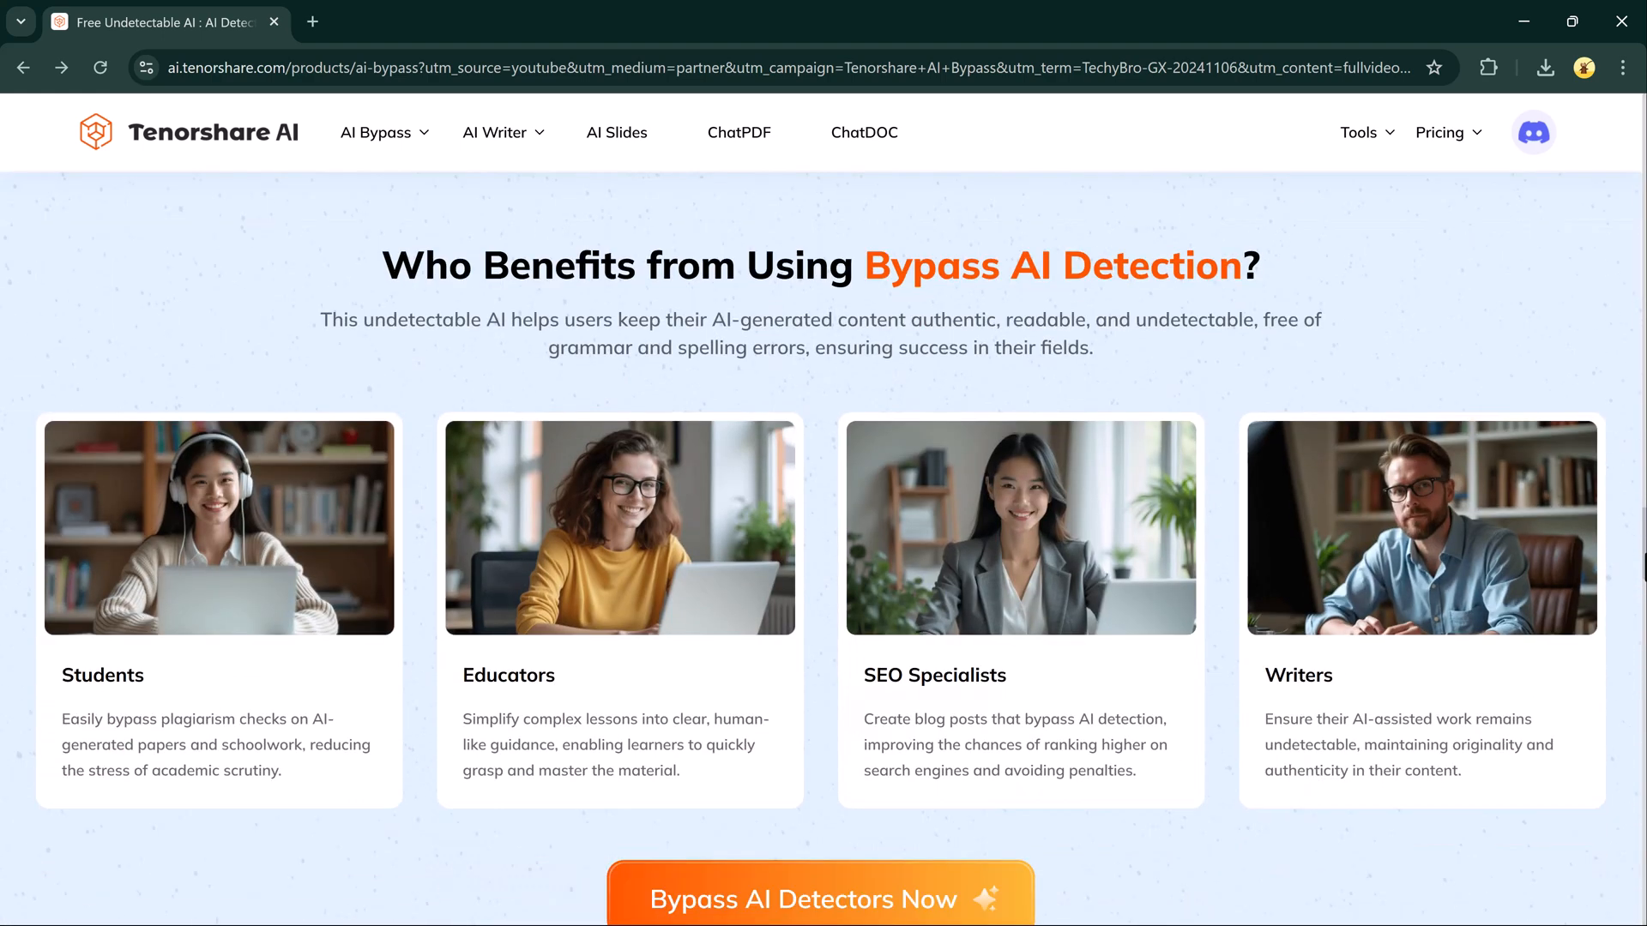
scroll("down", 3)
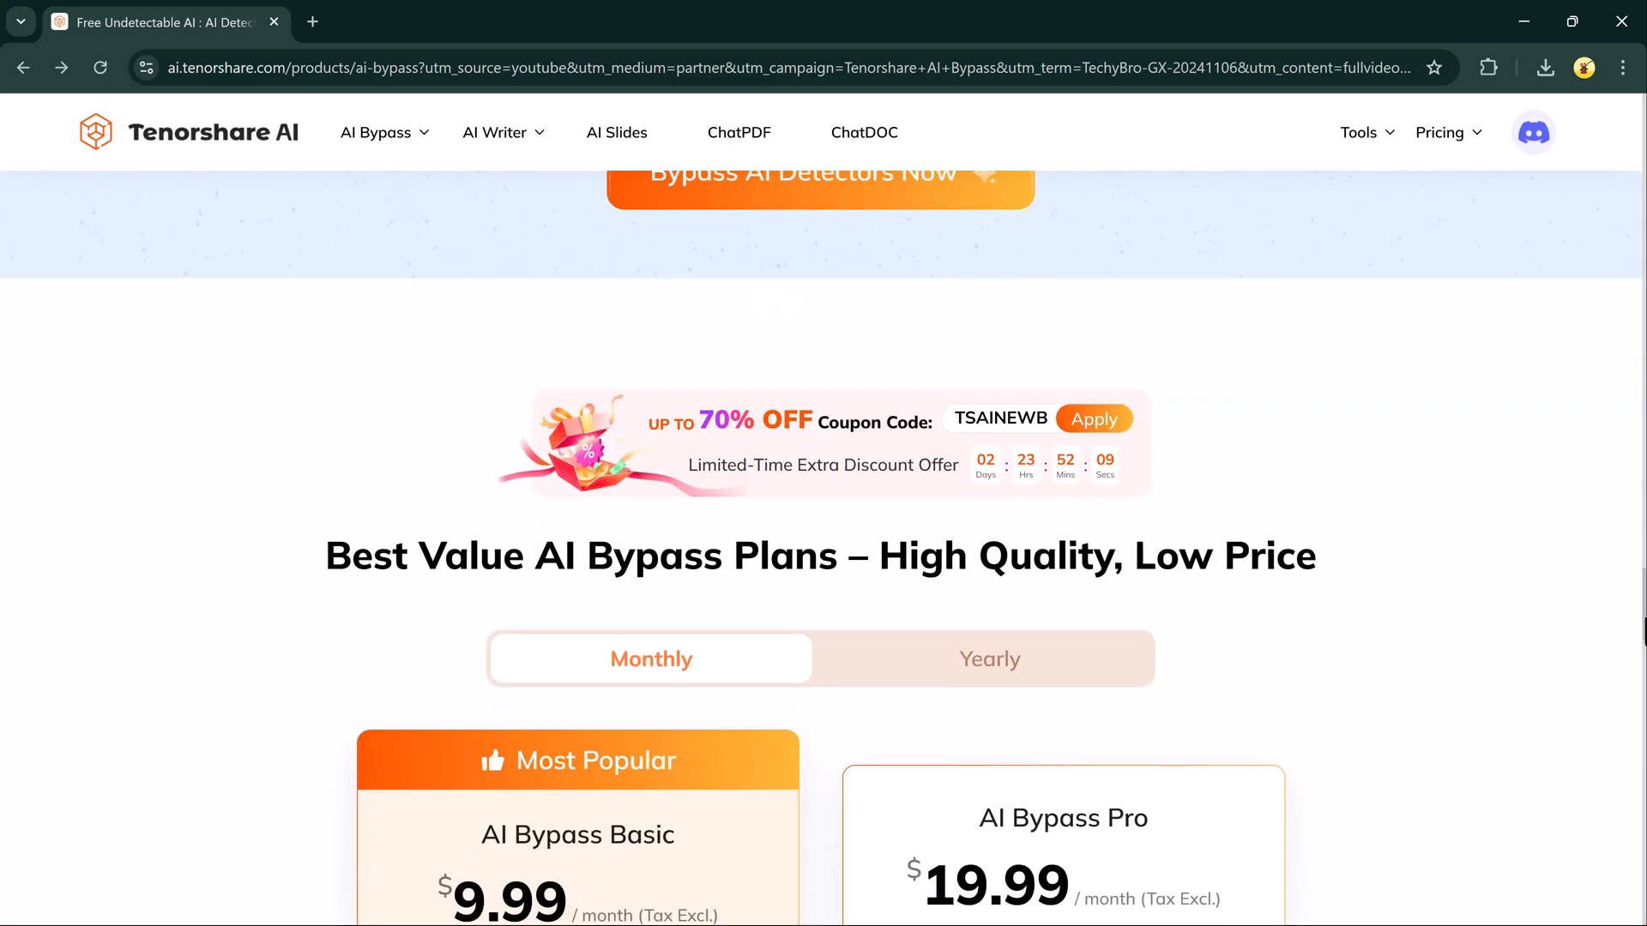
scroll("down", 3)
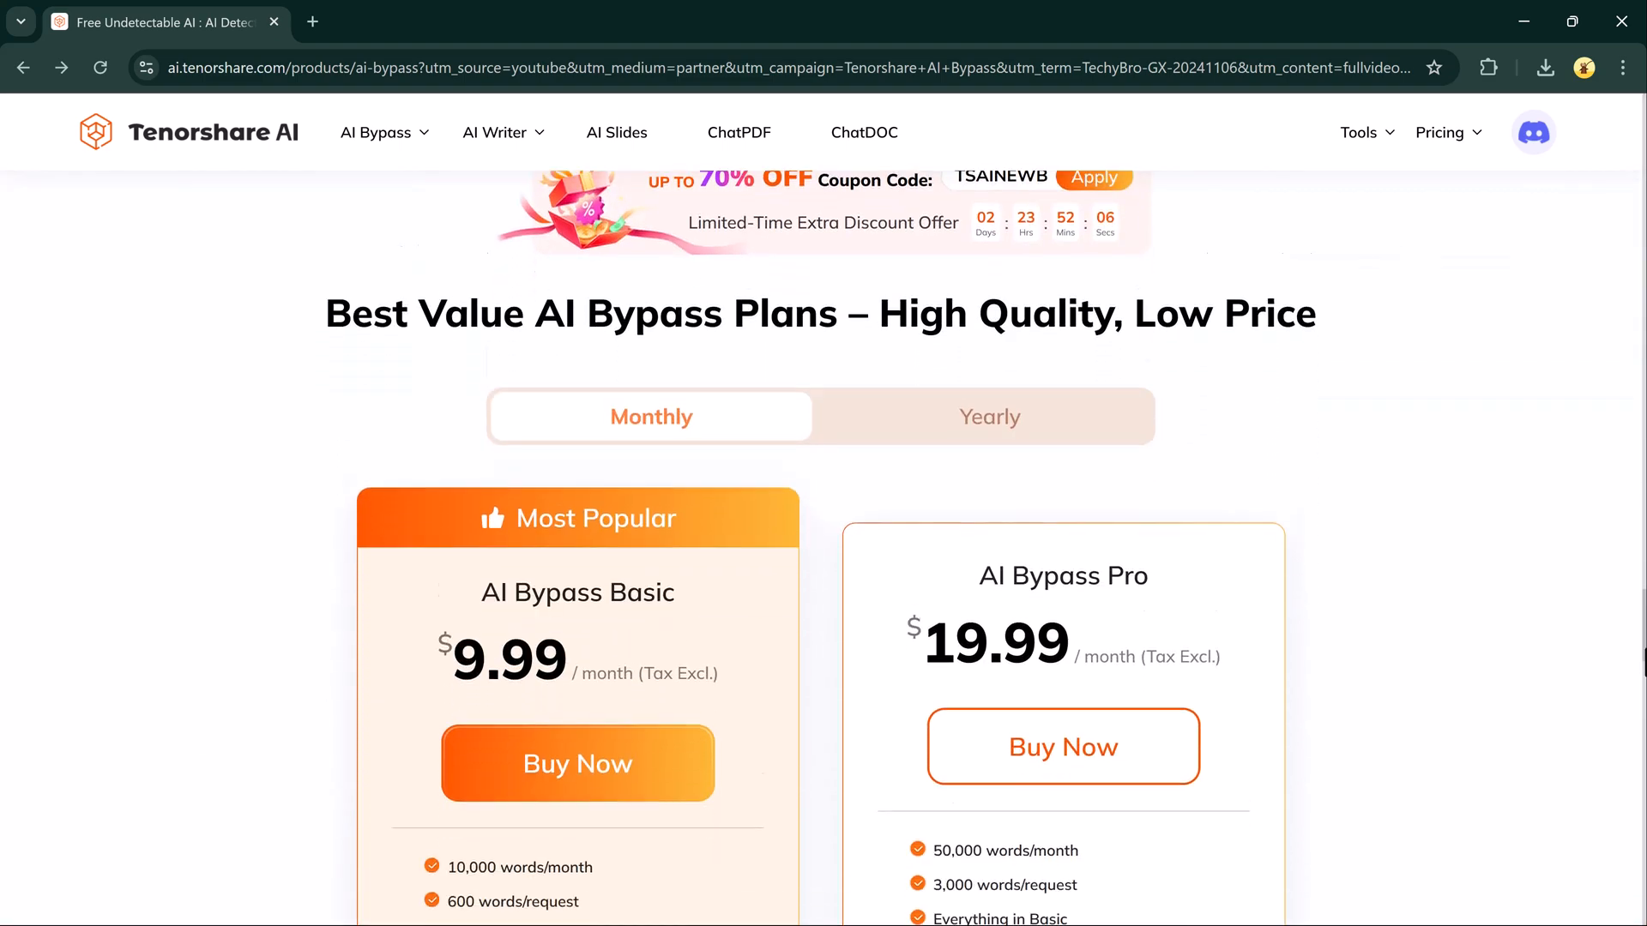
scroll("down", 3)
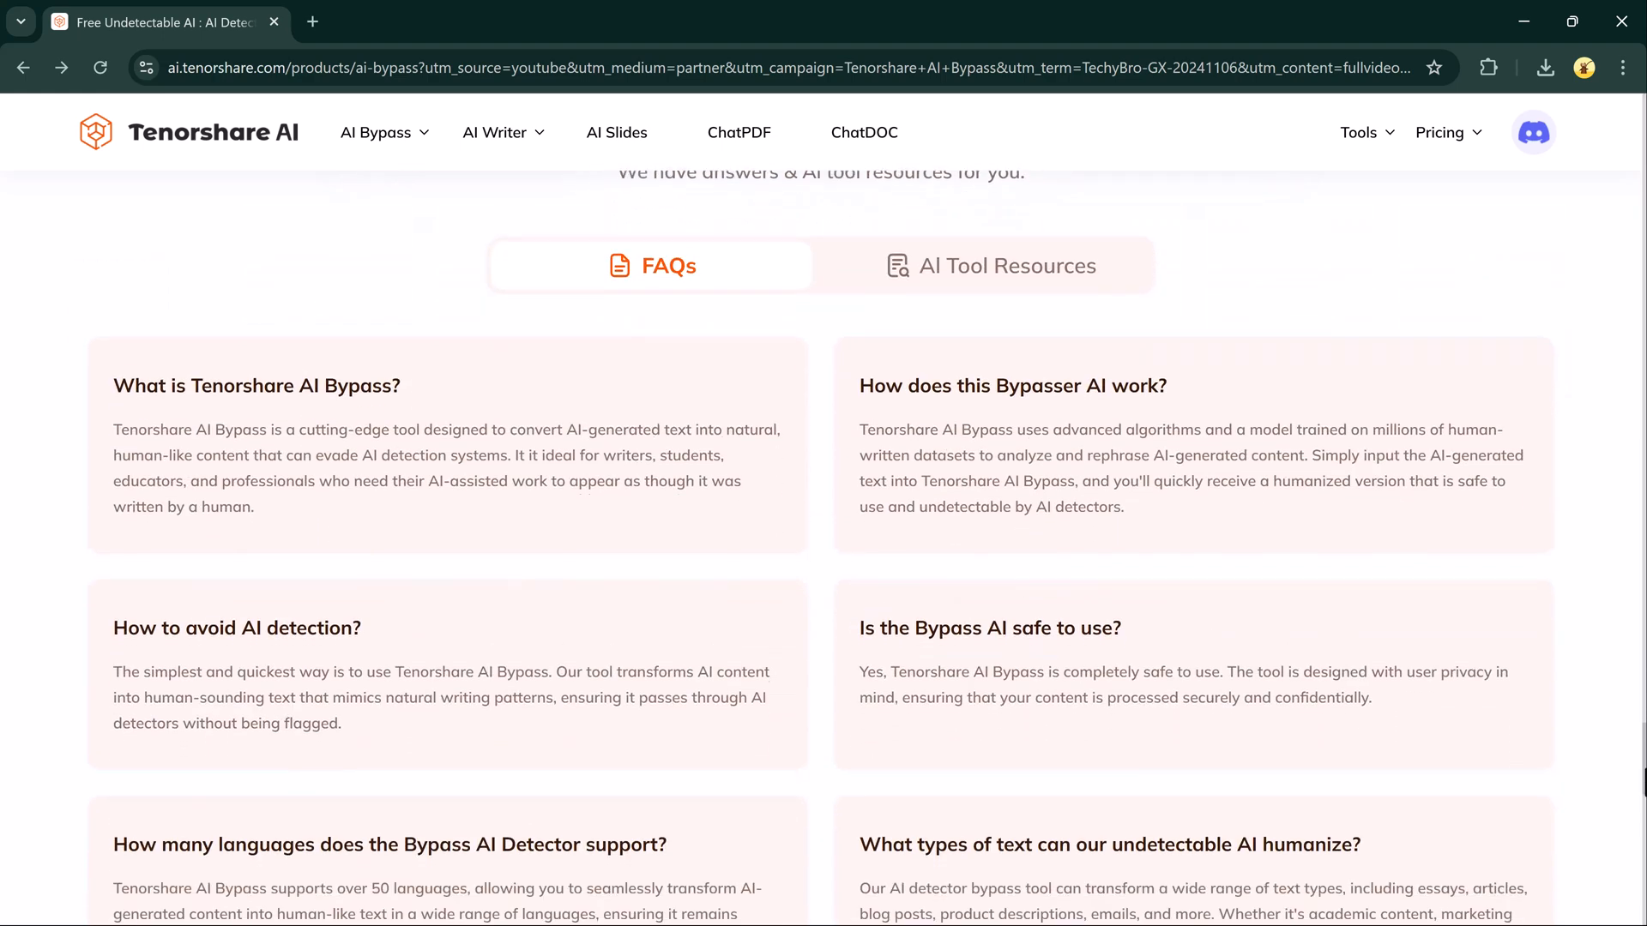
scroll("down", 3)
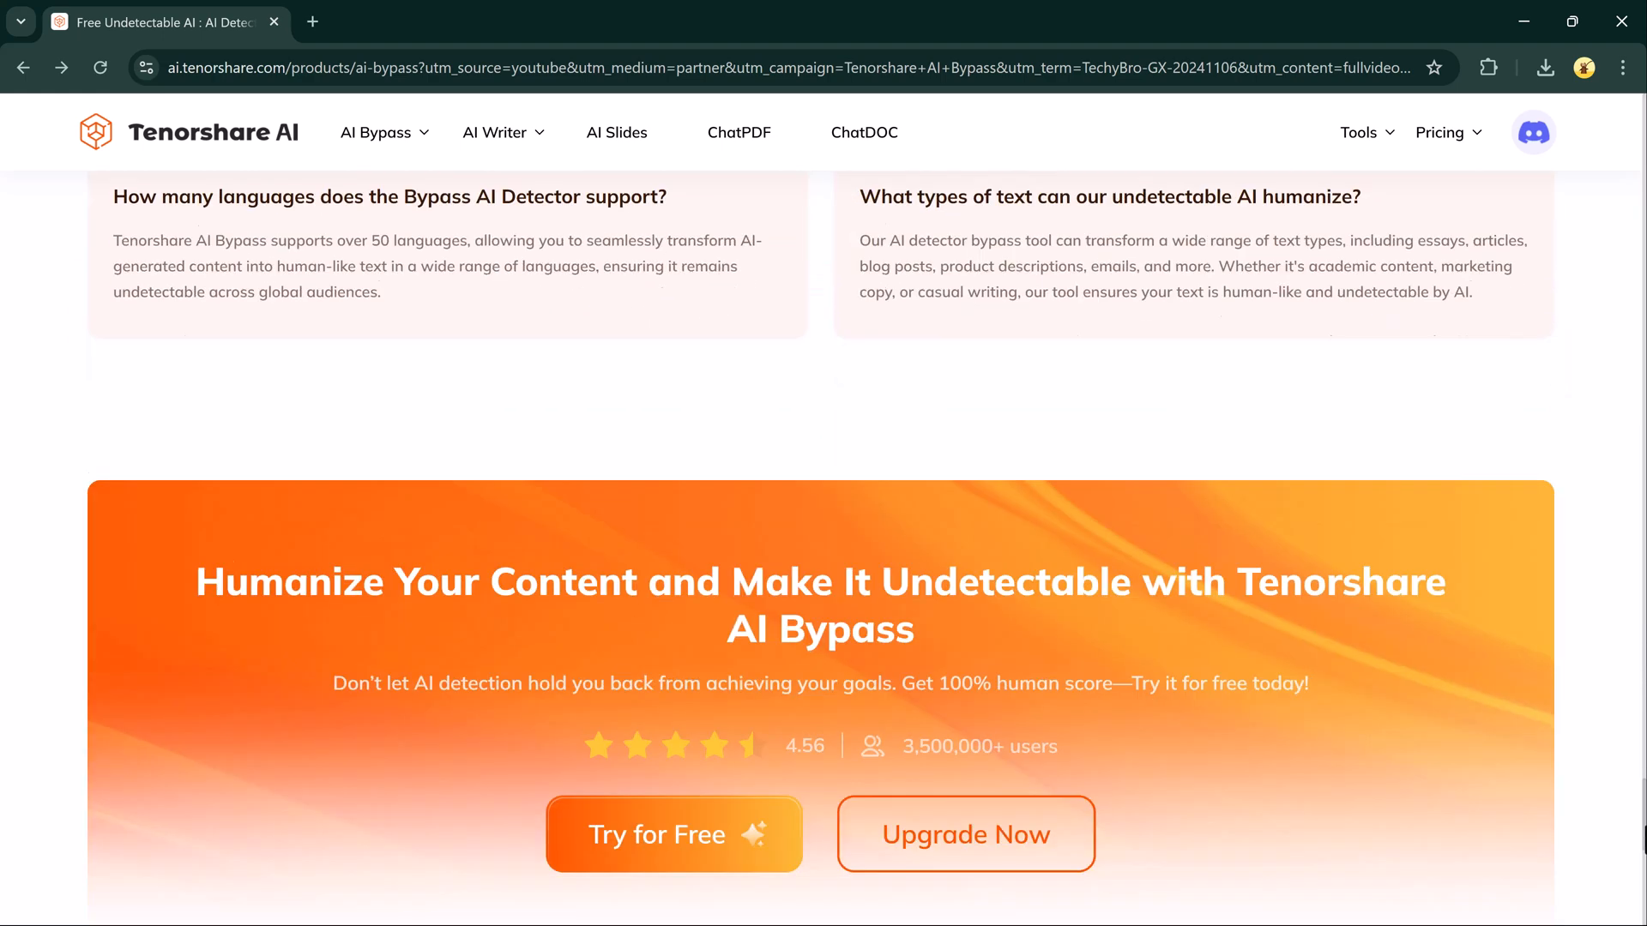